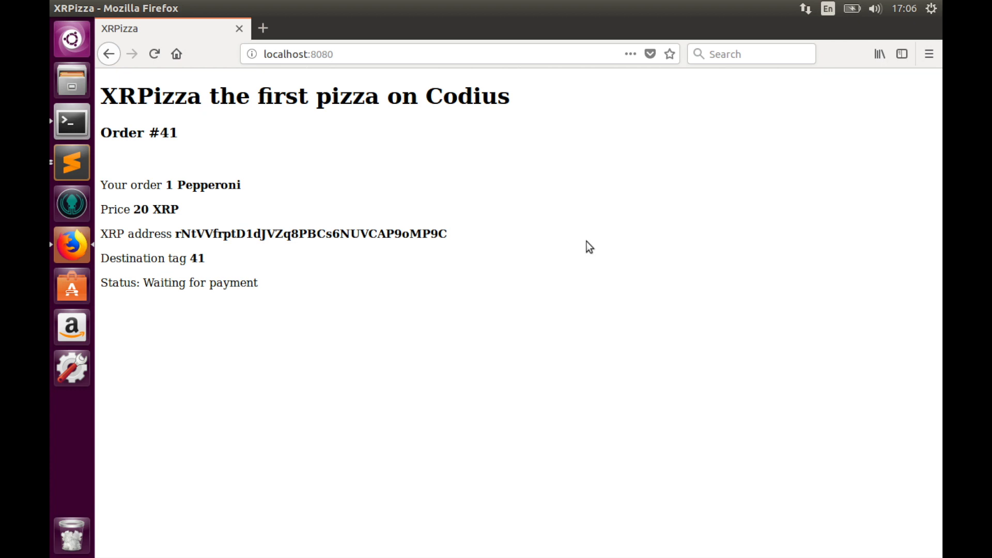
{"action": "mouse_move", "coordinate": [179, 157]}
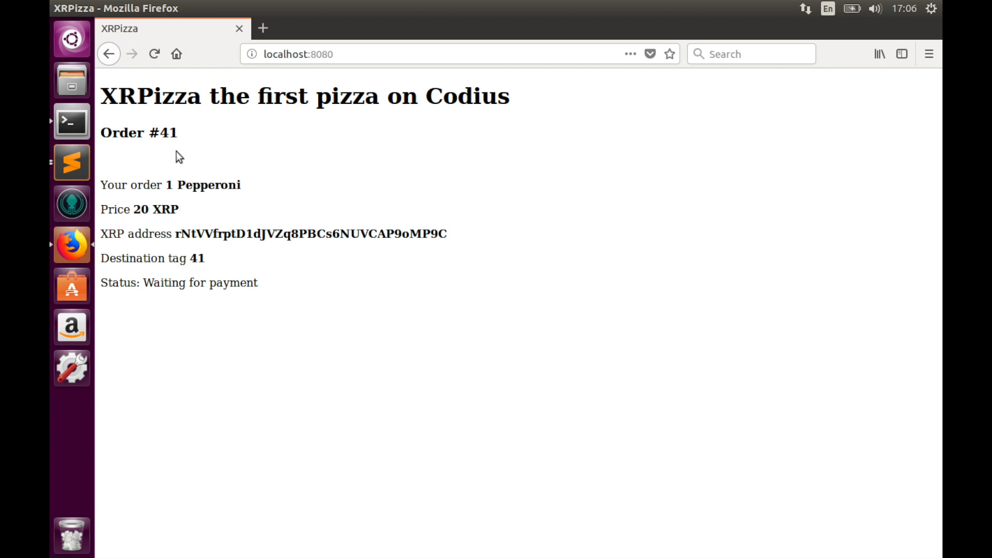
{"action": "mouse_move", "coordinate": [514, 114]}
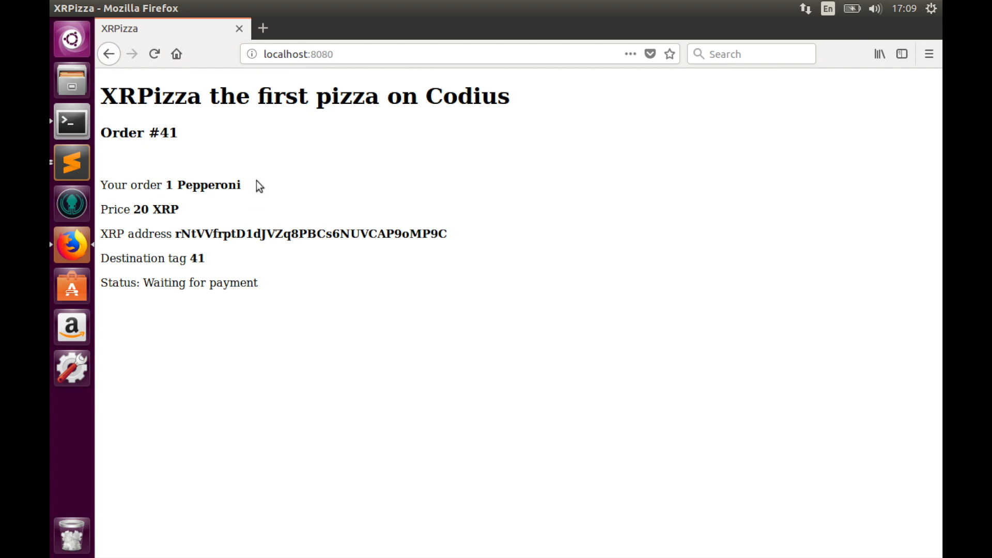
{"action": "mouse_move", "coordinate": [137, 227]}
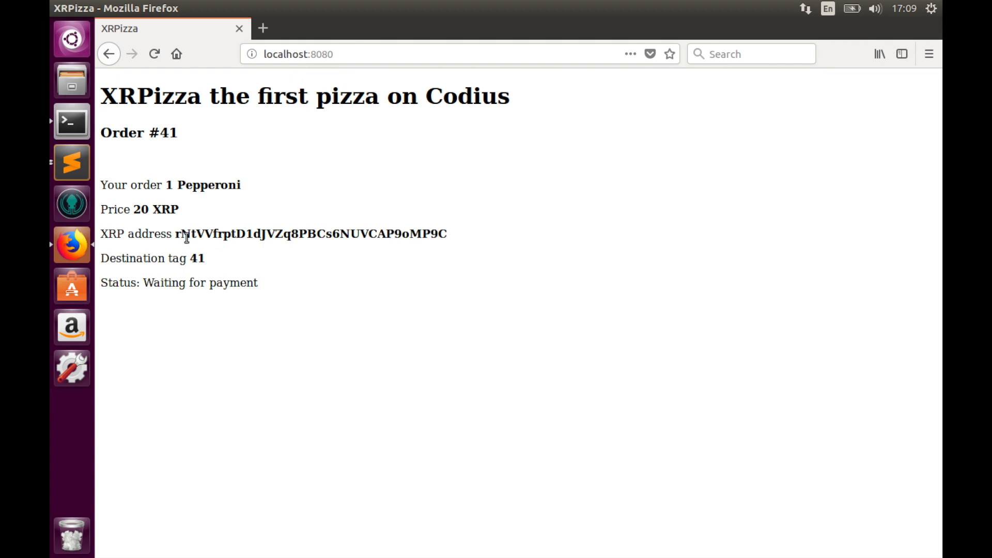
{"action": "mouse_move", "coordinate": [484, 245]}
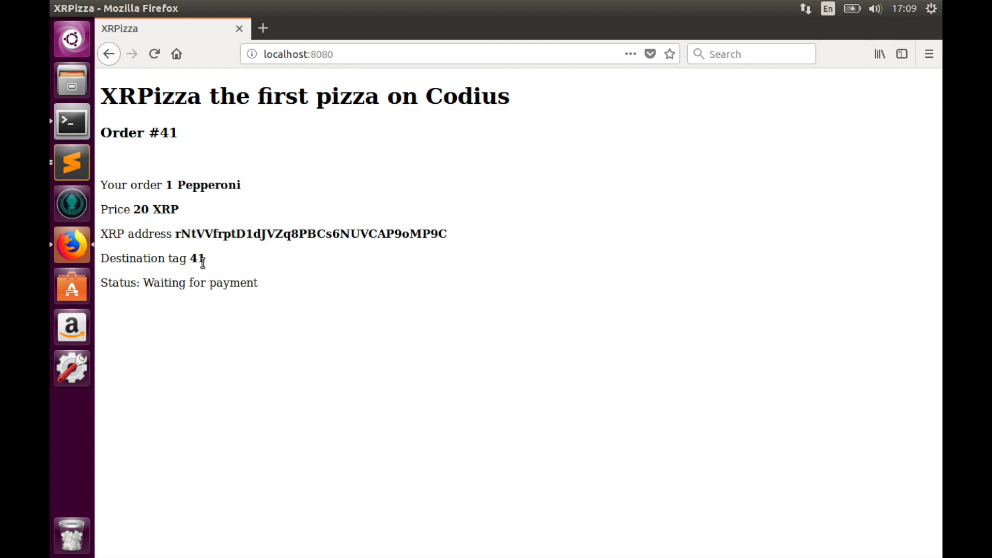
Highlight the destination tag value 41 in the index.html order markup
{"action": "double_click", "coordinate": [199, 258]}
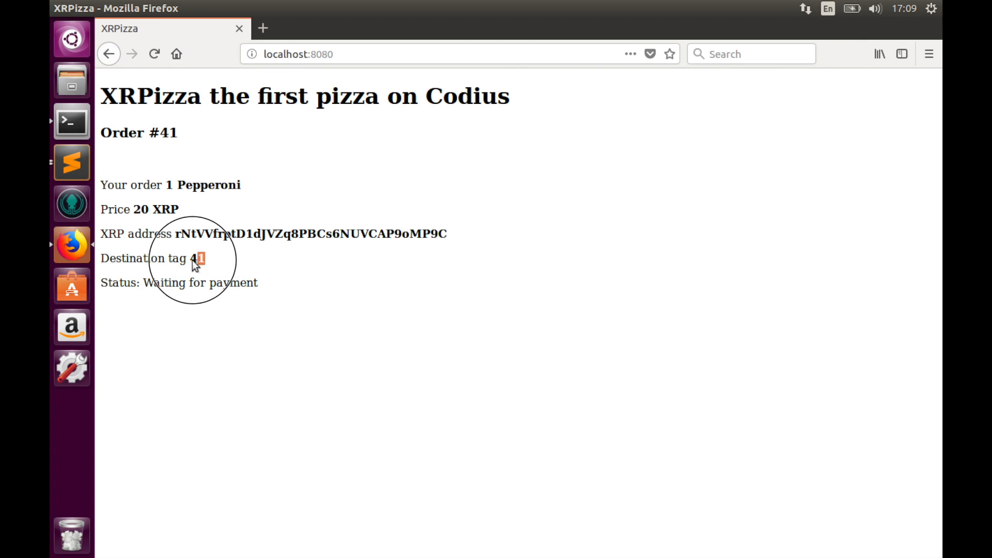
{"action": "double_click", "coordinate": [198, 259]}
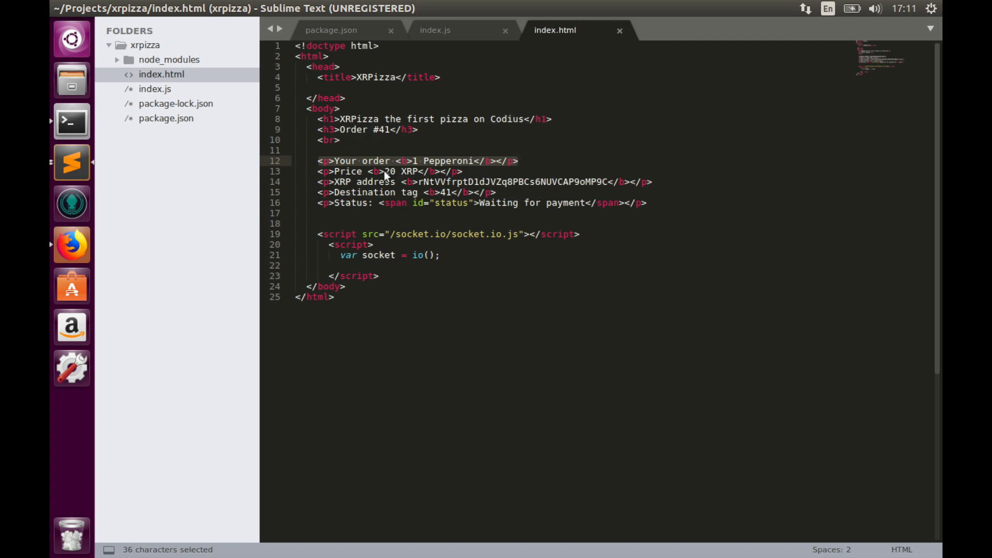
{"action": "left_click", "coordinate": [443, 192]}
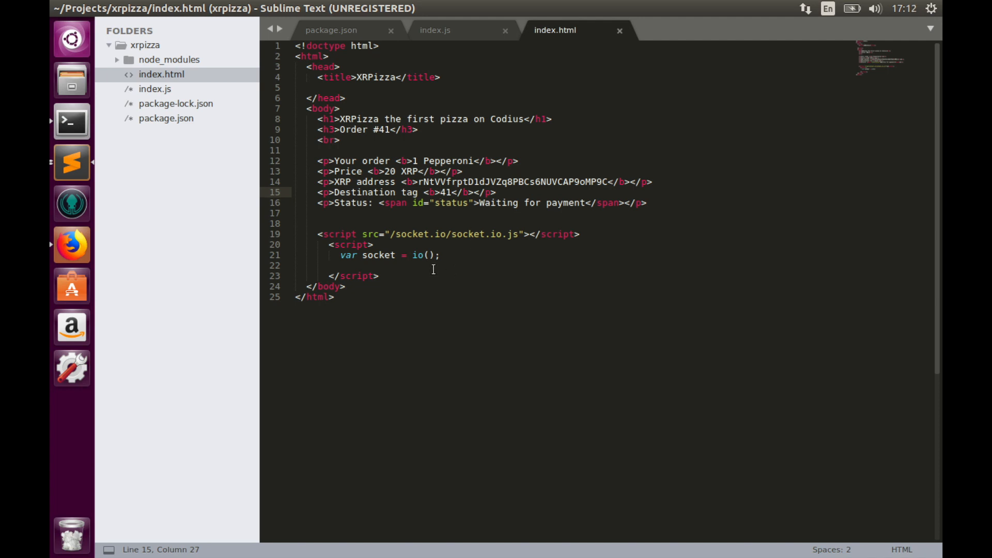
{"action": "left_click", "coordinate": [435, 30]}
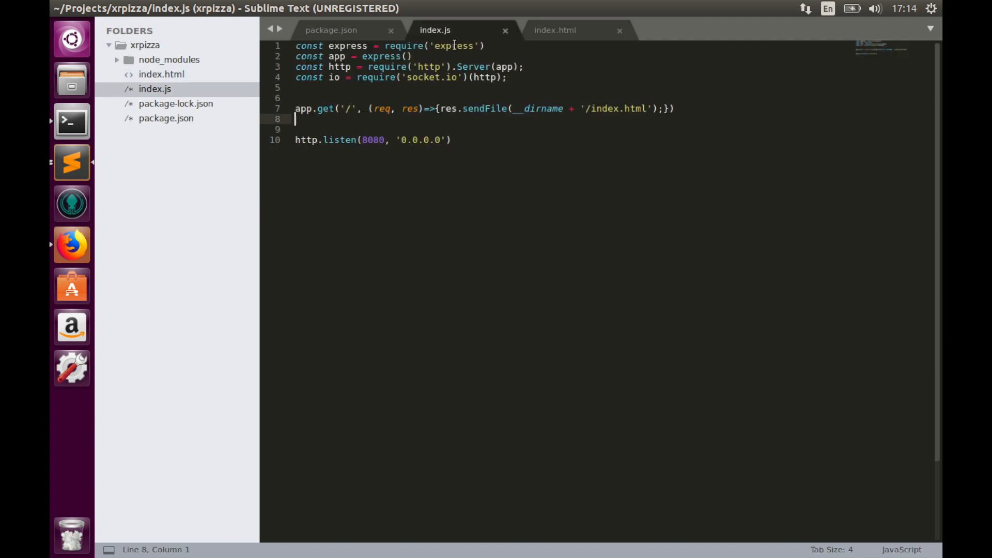
{"action": "mouse_move", "coordinate": [534, 260]}
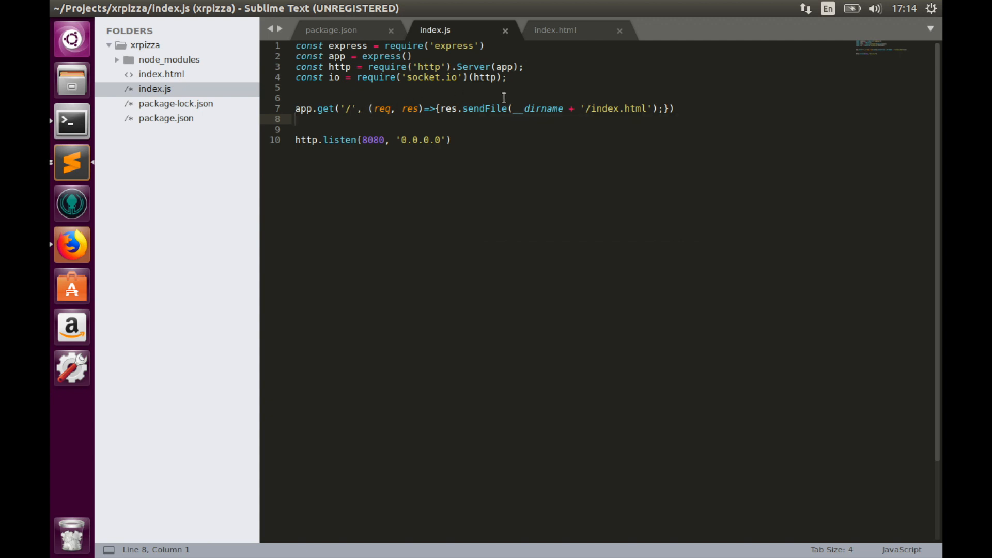
Place the cursor in the index.js Express server code
{"action": "left_click", "coordinate": [481, 108]}
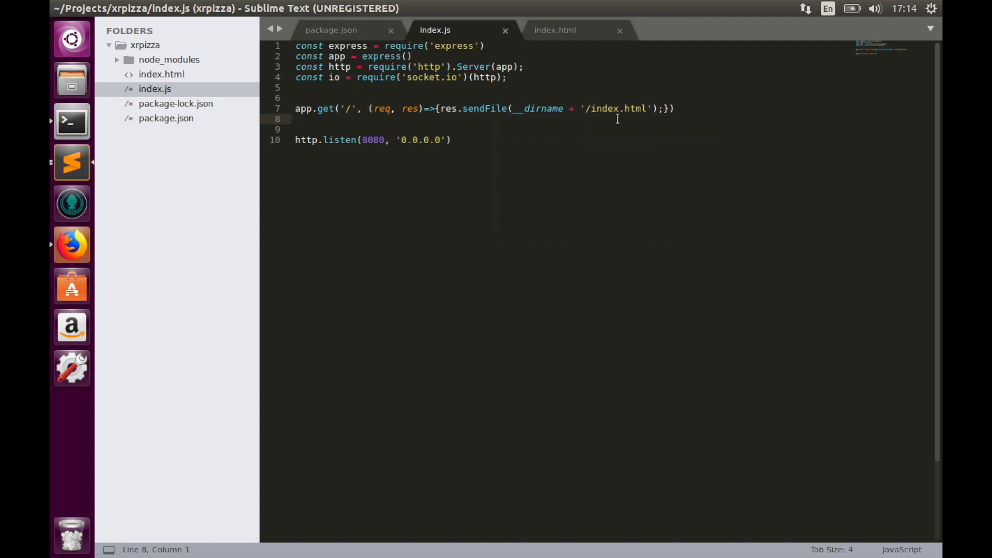
{"action": "left_click", "coordinate": [451, 140]}
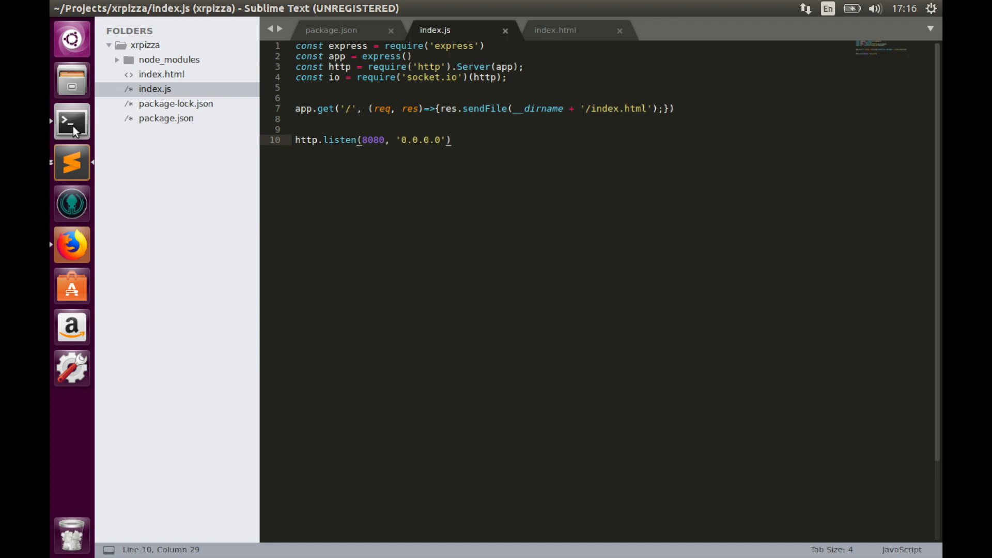
Run npm i --save ripple-lib in the xrpizza project terminal
{"action": "left_click", "coordinate": [72, 121]}
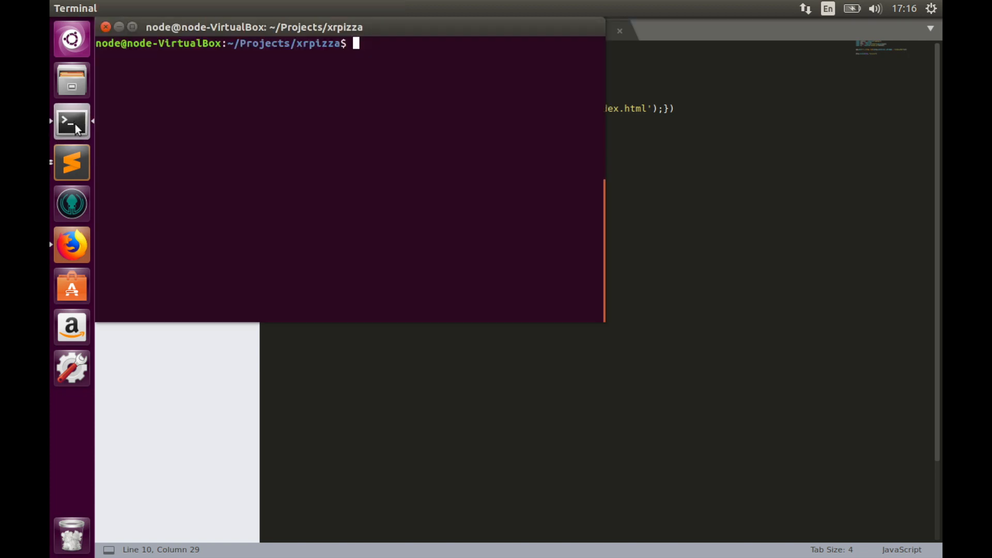
{"action": "type", "text": "npm i --"}
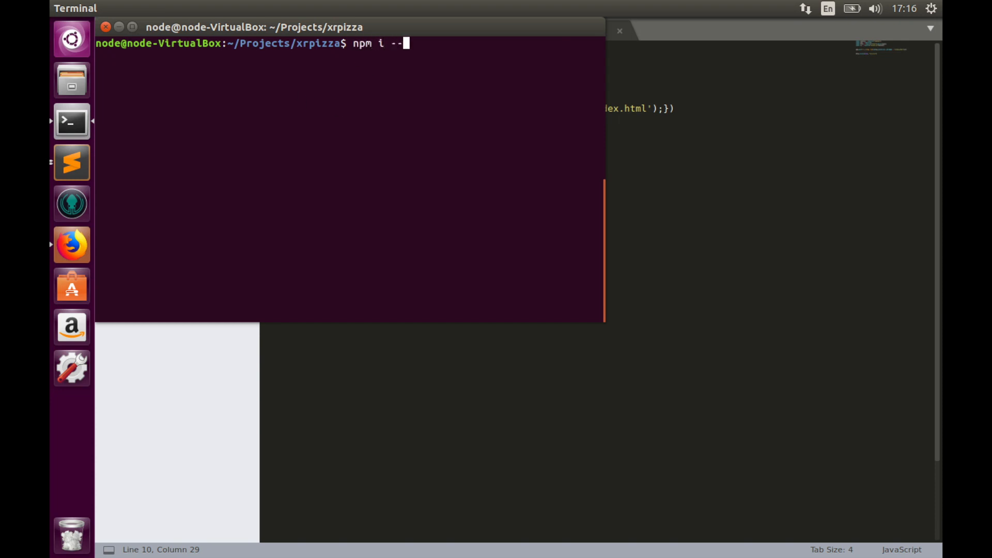
{"action": "type", "text": "save ripple-lib"}
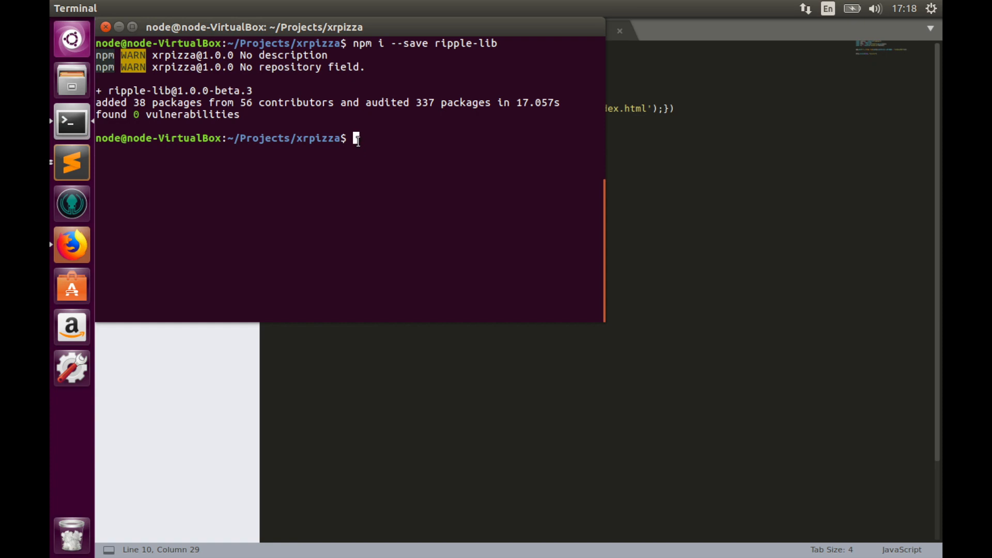
Add const RippleAPI = require('ripple-lib').RippleAPI on a new line above the routes
{"action": "left_click", "coordinate": [71, 161]}
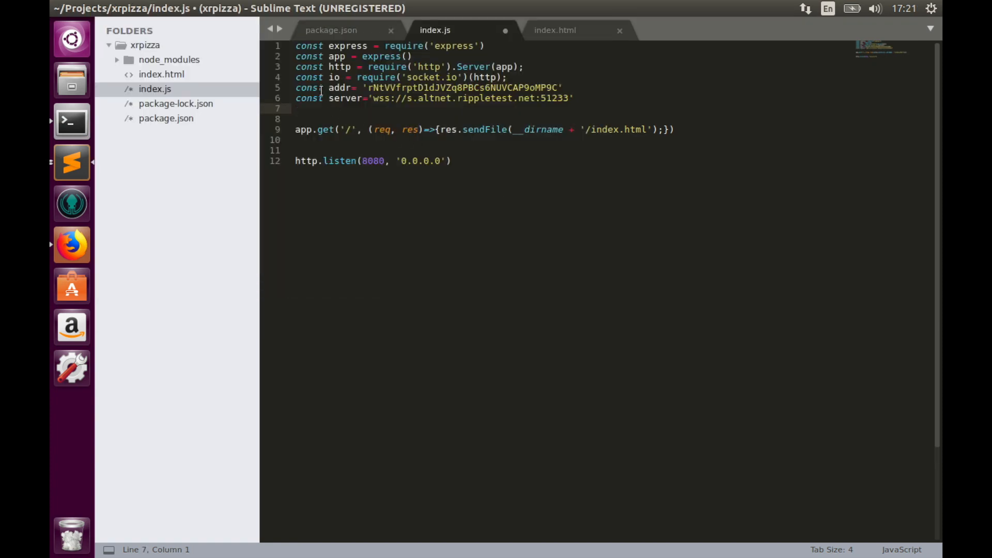
{"action": "left_click_drag", "start_coordinate": [323, 87], "coordinate": [372, 86]}
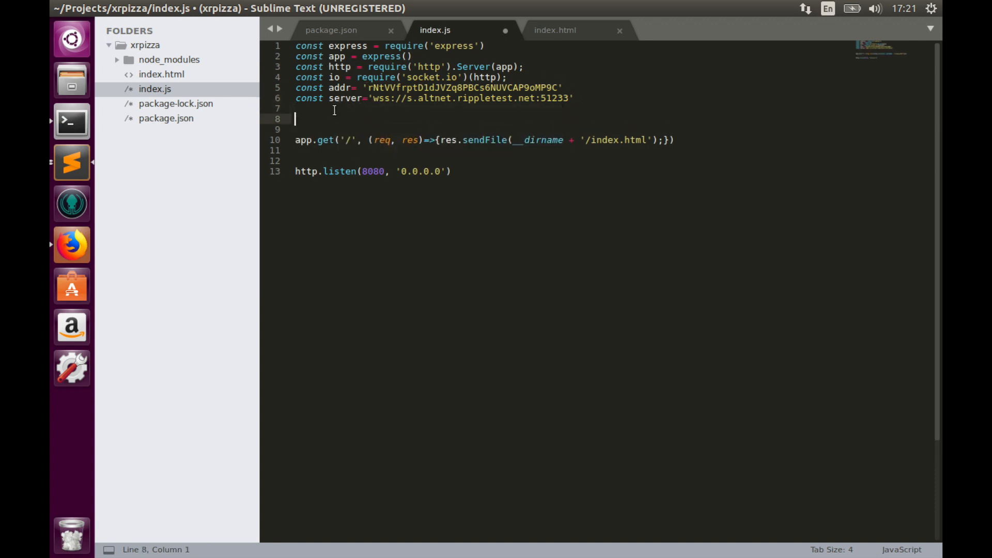
{"action": "key", "text": "Return"}
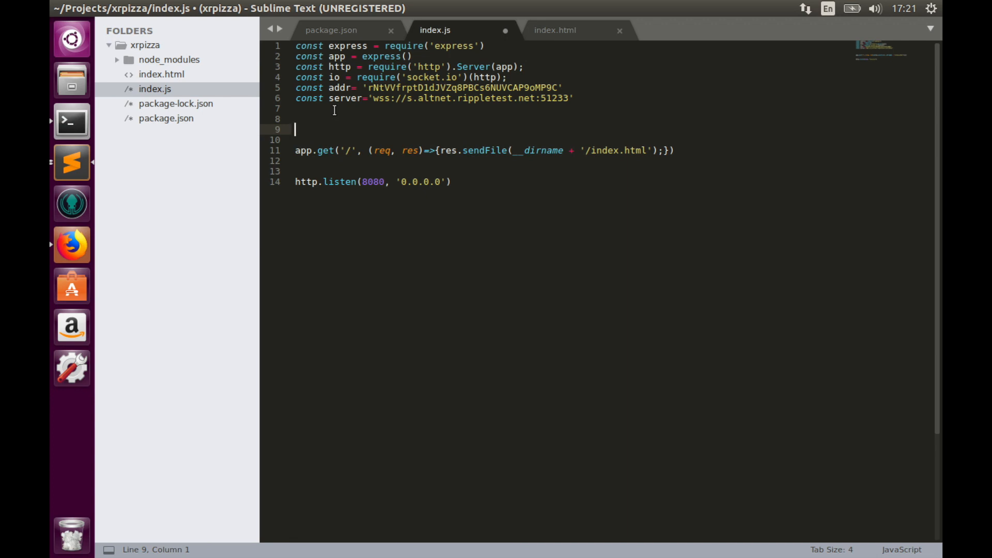
{"action": "type", "text": "const"}
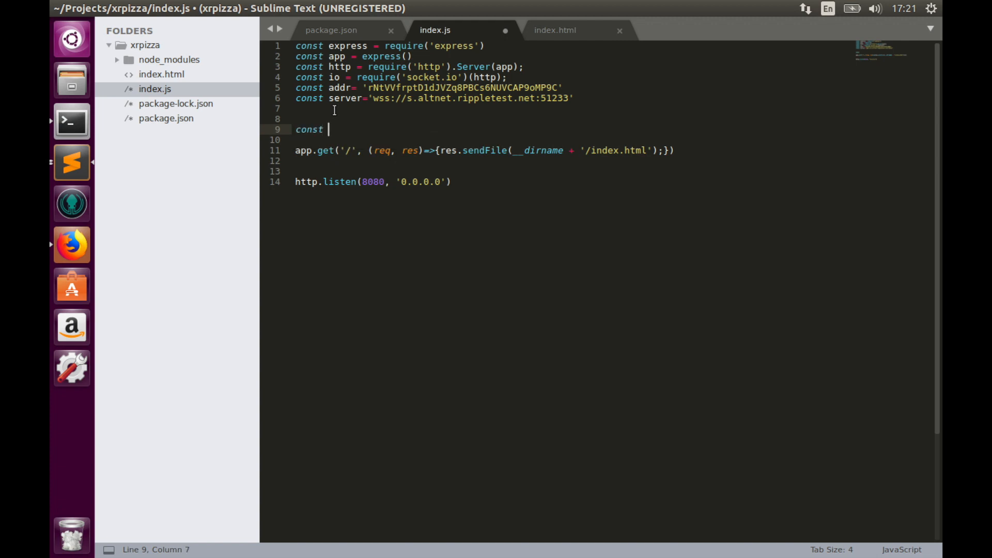
{"action": "type", "text": "Rippl"}
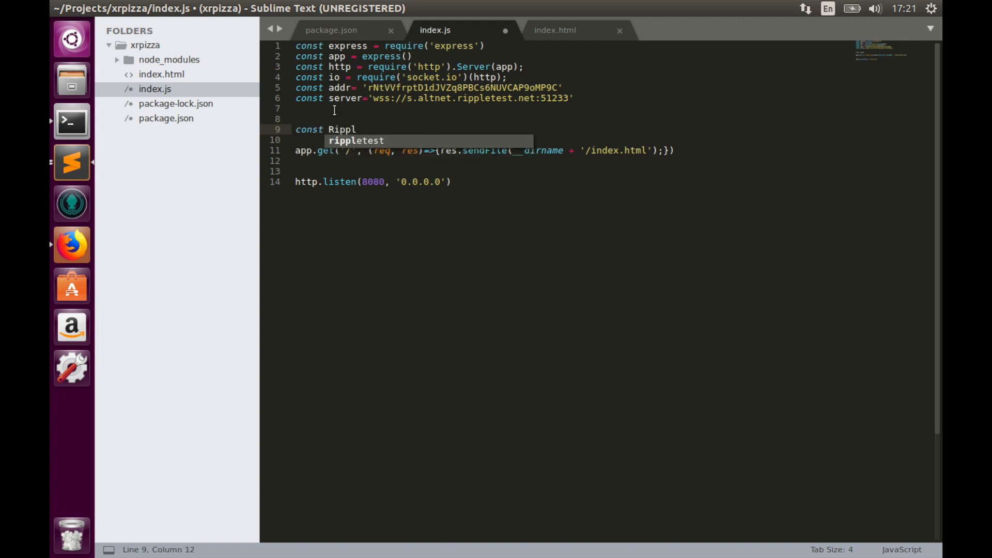
{"action": "type", "text": "eAPI"}
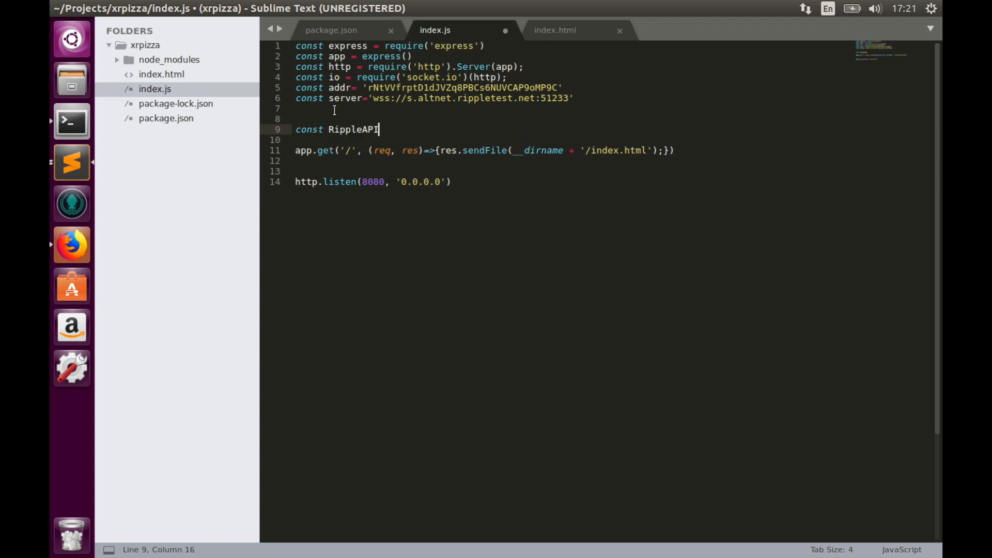
{"action": "type", "text": "="}
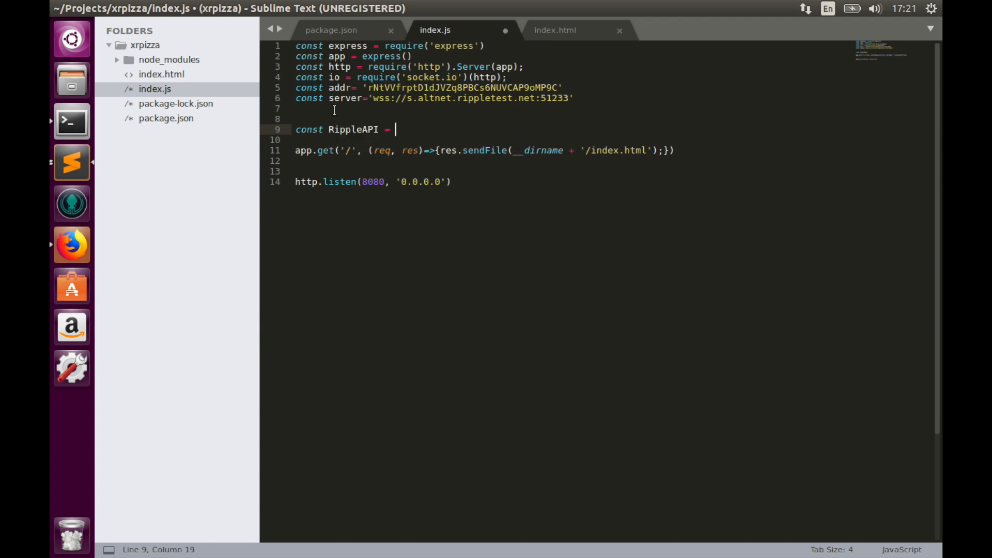
{"action": "type", "text": "require"}
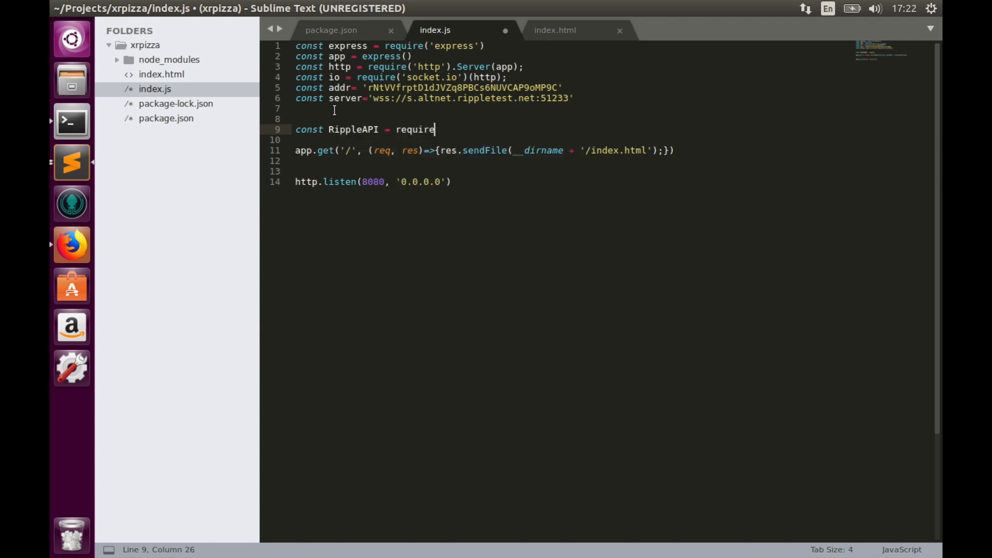
{"action": "type", "text": "('ripple-l"}
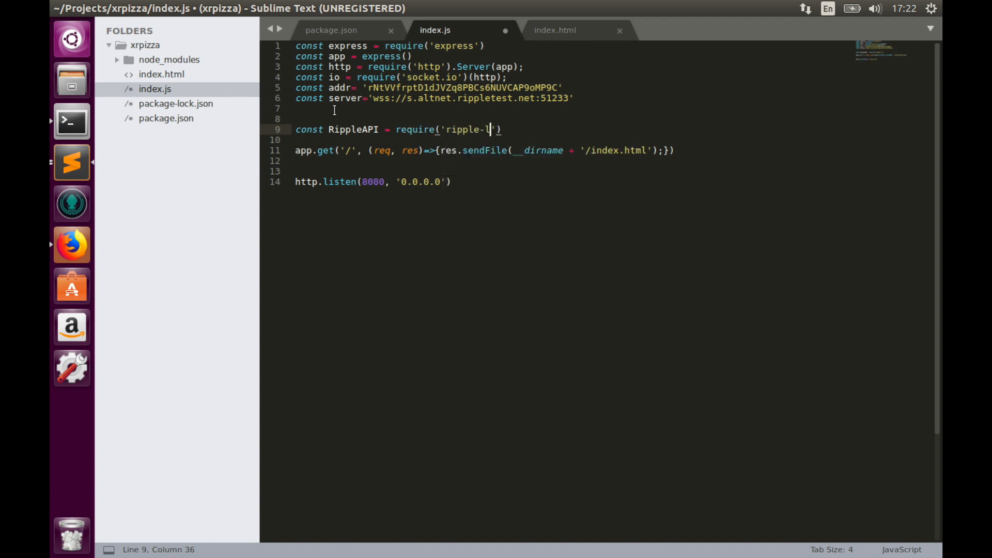
{"action": "type", "text": "ib"}
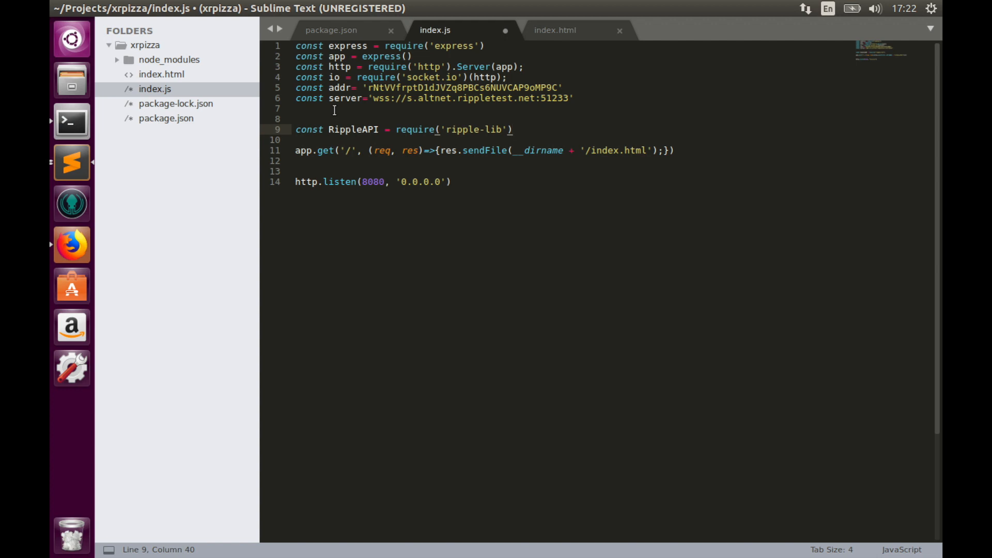
{"action": "type", "text": ".RippleAPI"}
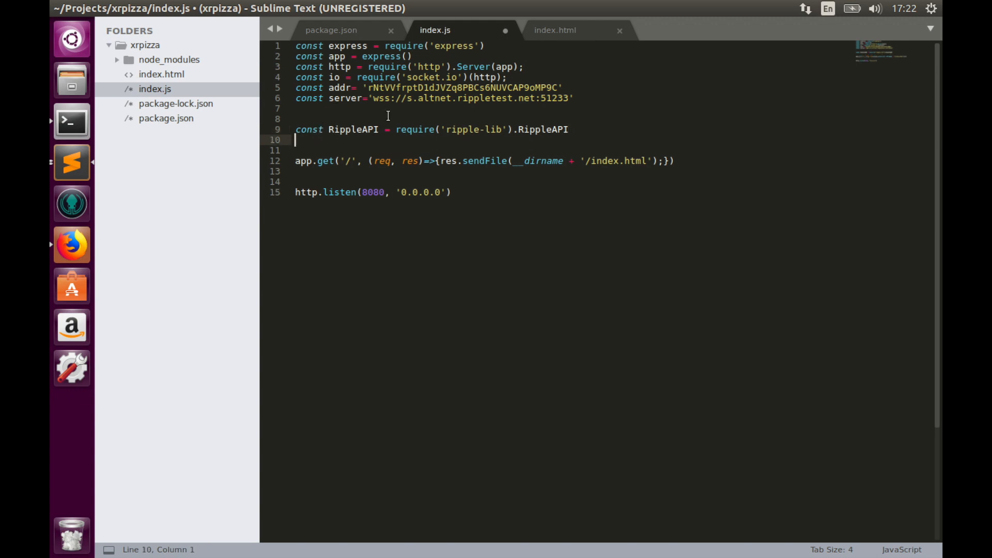
Create const api = new RippleAPI({server:server}) using the testnet server address
{"action": "type", "text": "const api ="}
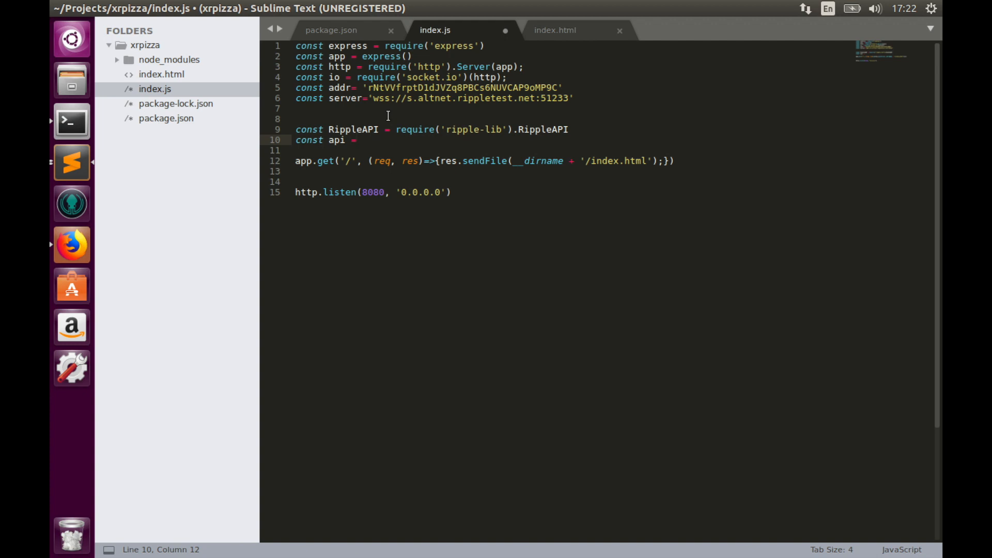
{"action": "type", "text": "new"}
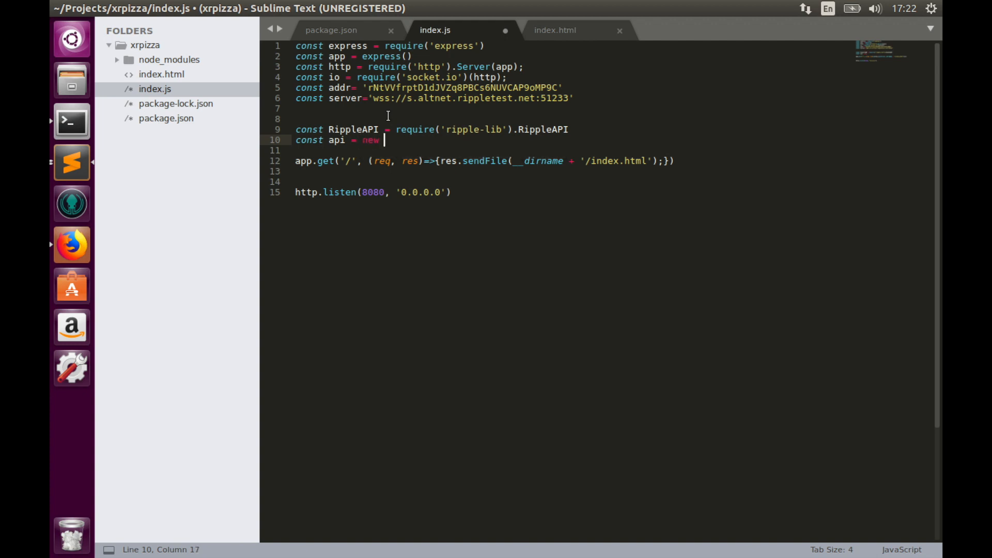
{"action": "type", "text": "RippleAPI("}
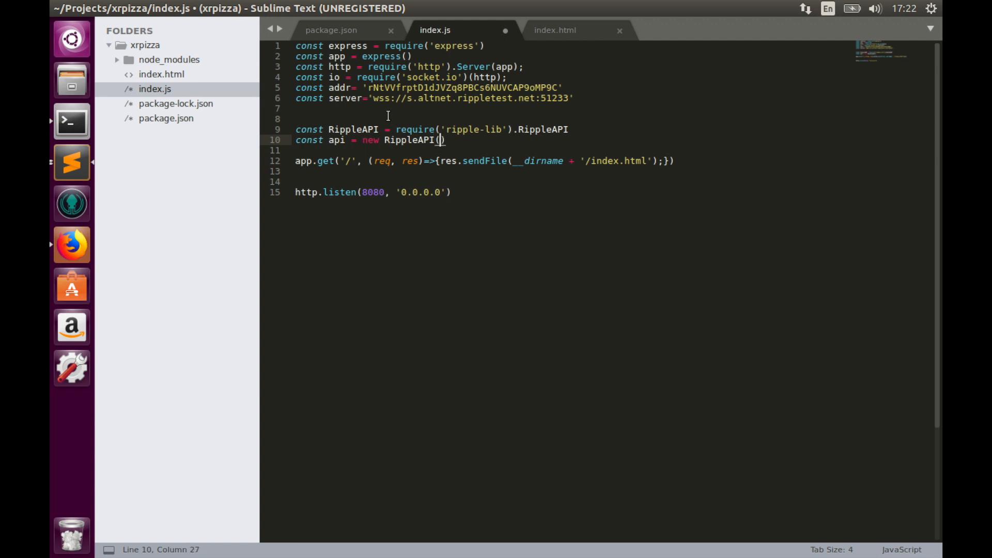
{"action": "type", "text": "{server"}
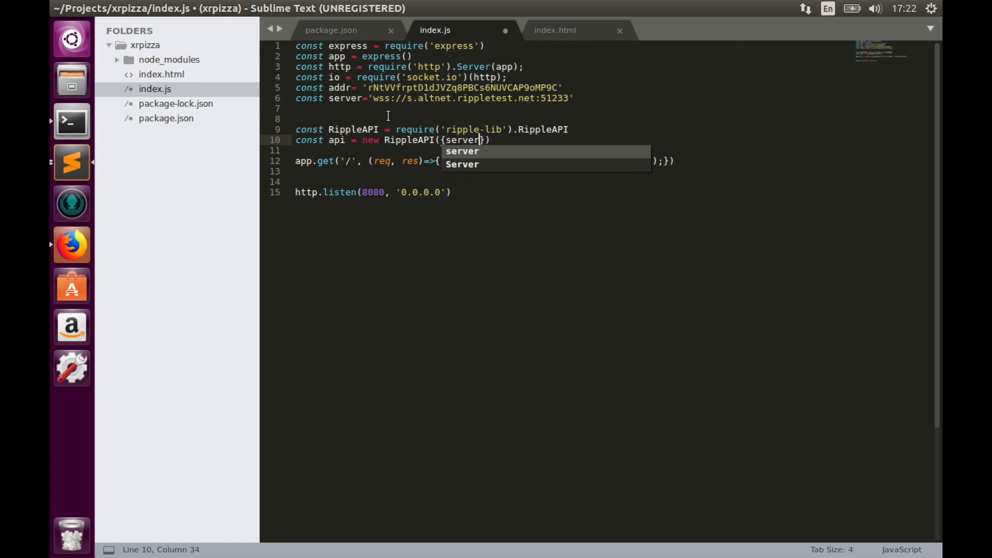
{"action": "type", "text": ":s"}
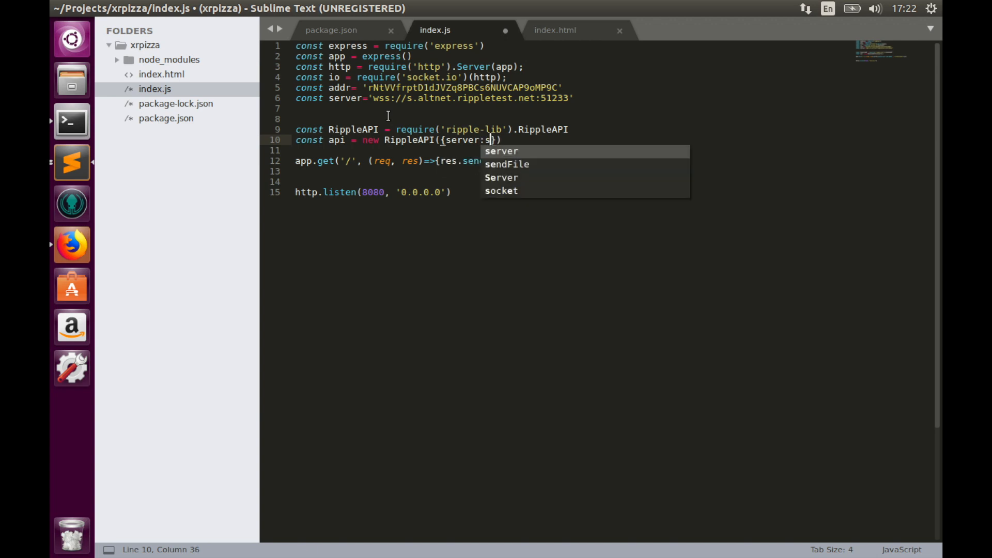
{"action": "type", "text": "erver"}
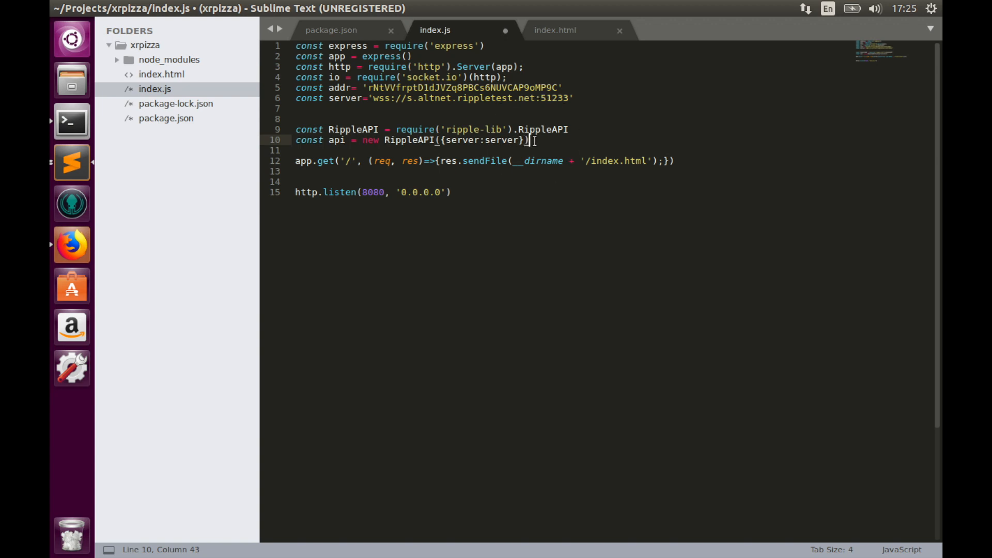
Write api.on('error', (code, msg)=>{ console.log(code, msg) }) below the api instance
{"action": "type", "text": "api.on("}
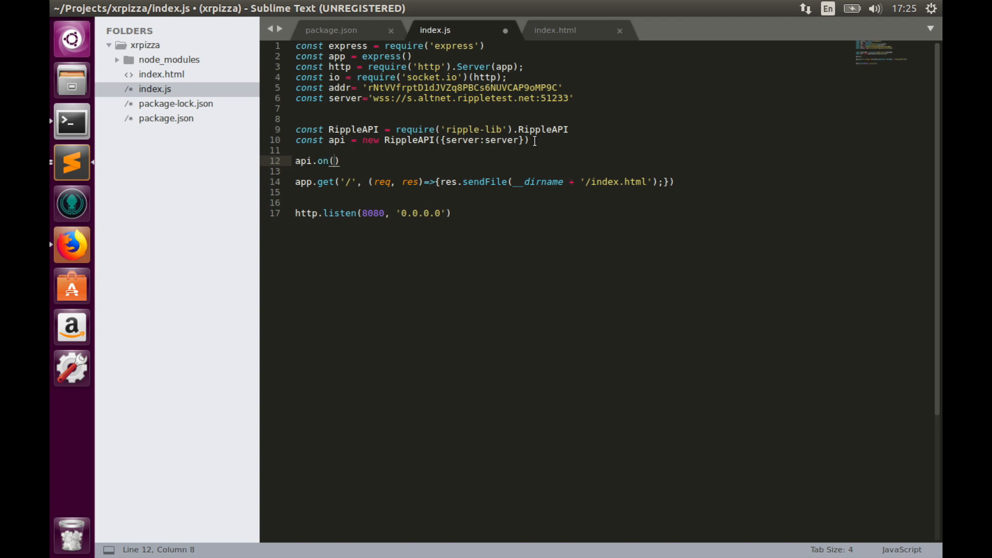
{"action": "type", "text": "'erro'"}
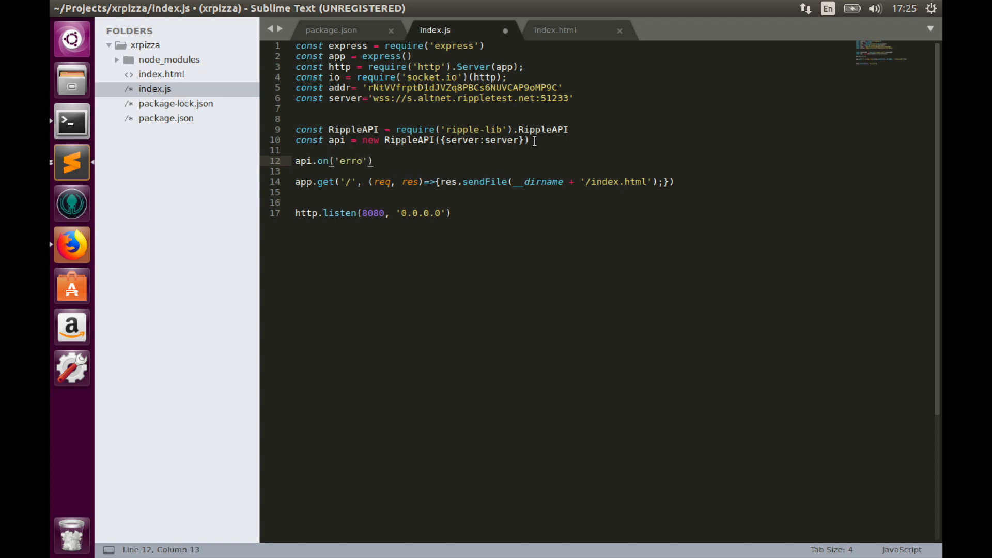
{"action": "type", "text": "r"}
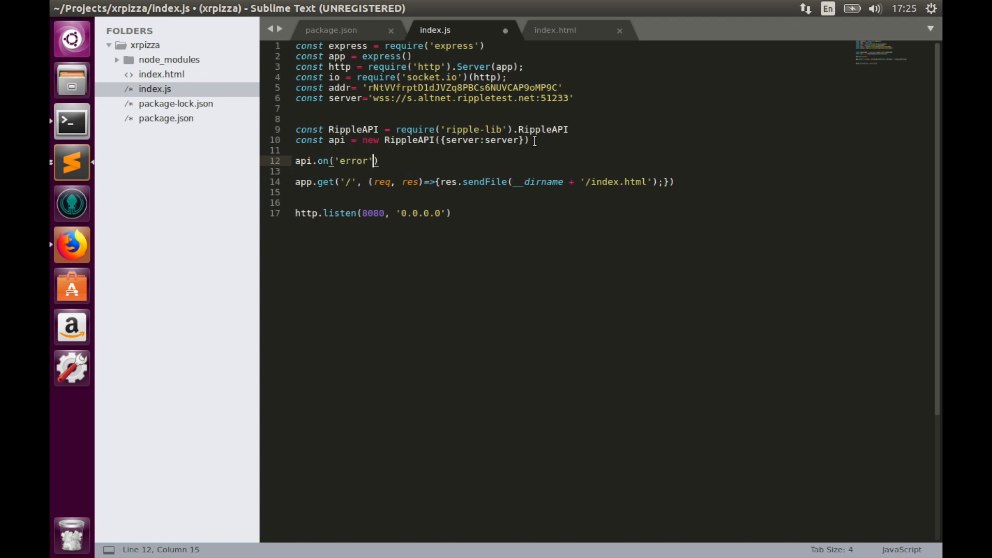
{"action": "type", "text": ", ()"}
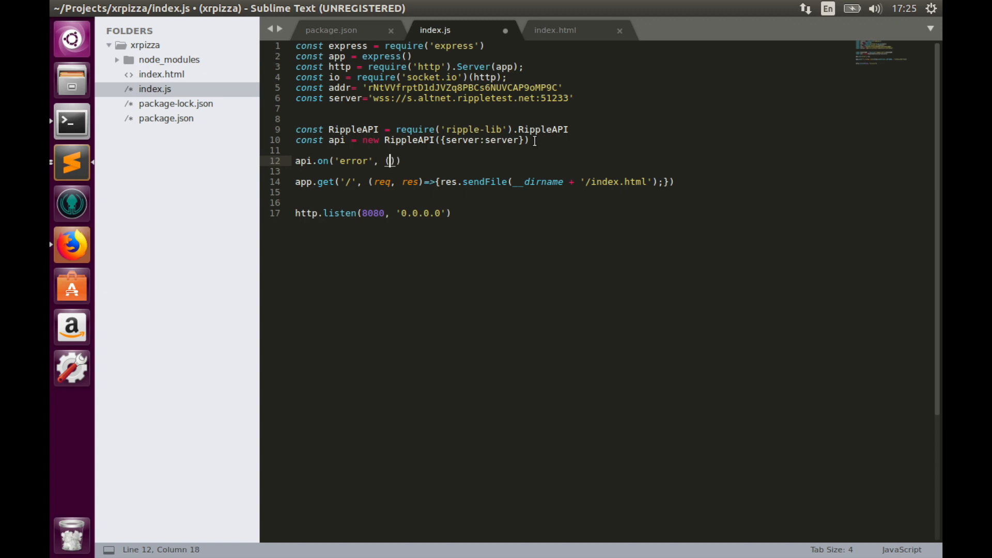
{"action": "type", "text": "co"}
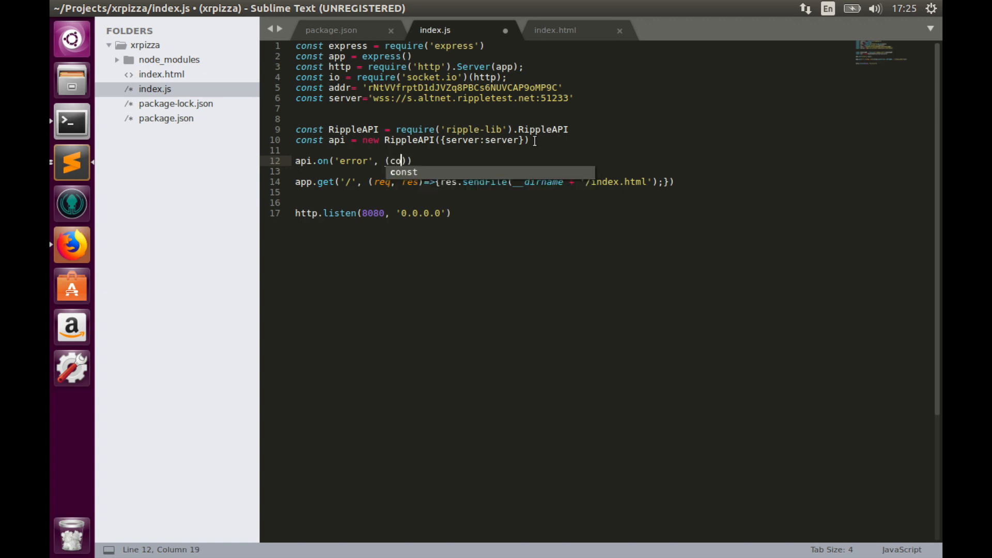
{"action": "type", "text": "de,"}
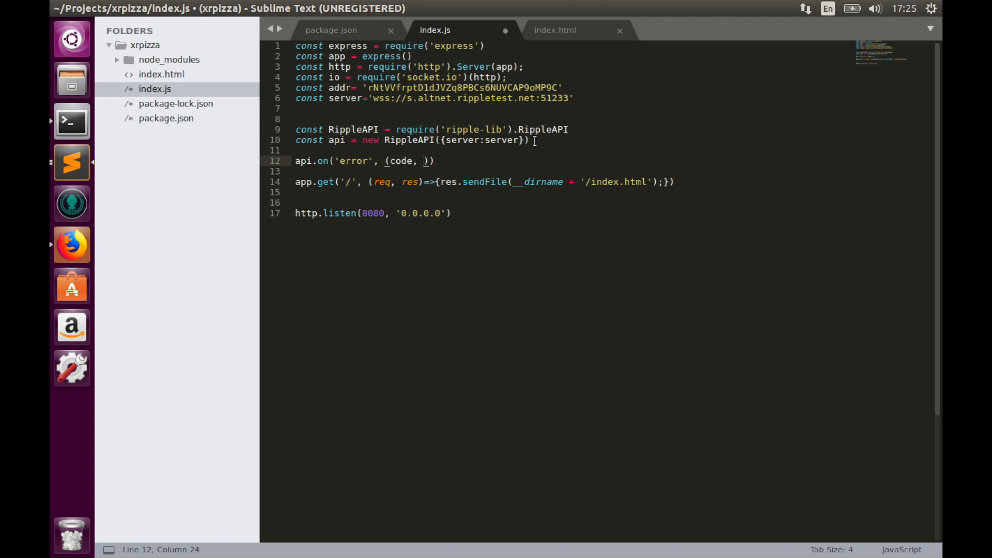
{"action": "type", "text": "msg"}
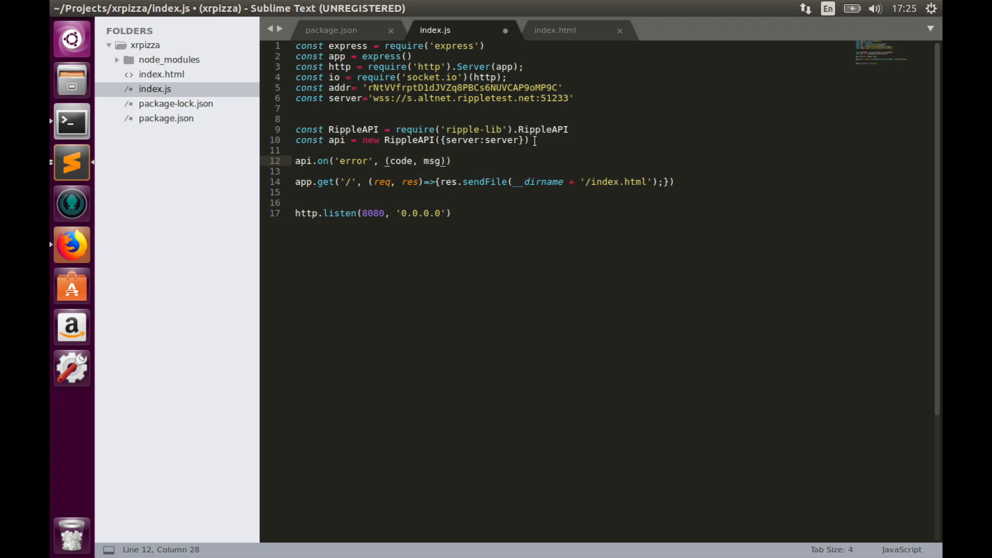
{"action": "type", "text": "=>{}"}
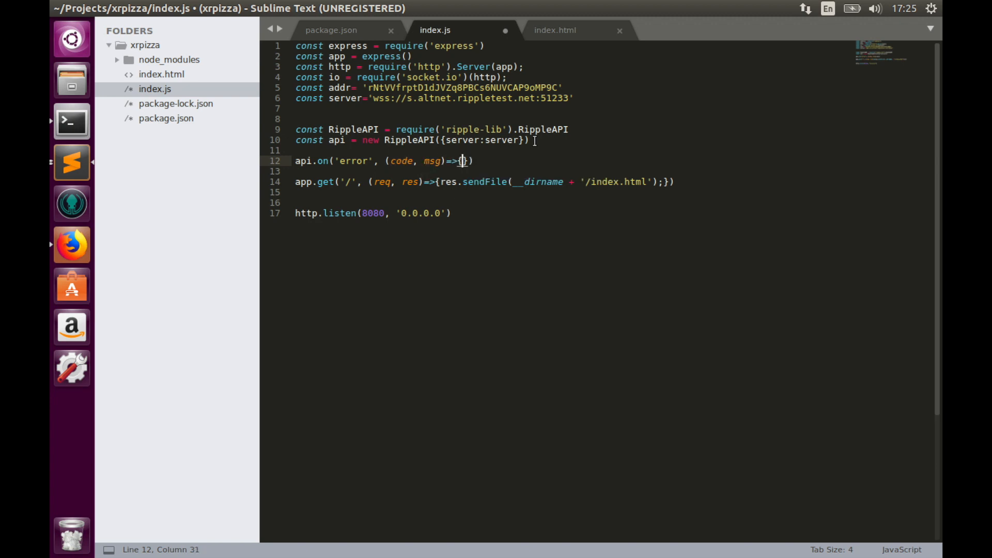
{"action": "type", "text": "console.log(c"}
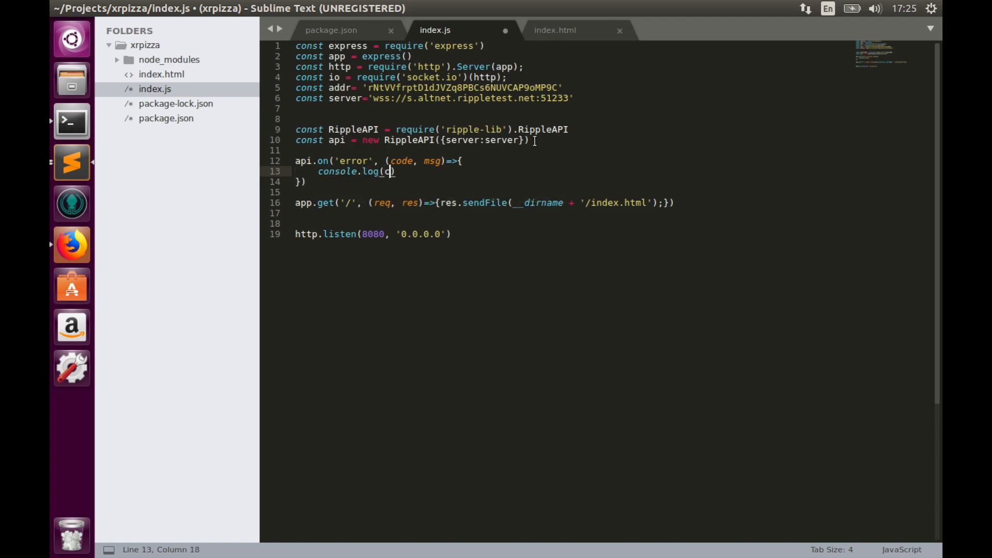
{"action": "type", "text": "ode, msg"}
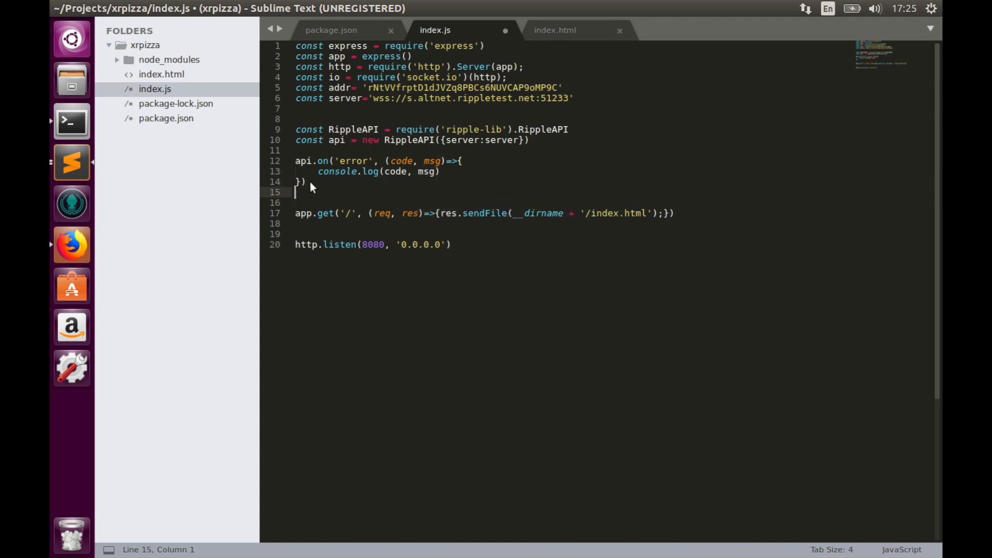
Copy the error handler and turn a copy into a 'connected' handler logging 'connected to testnet'
{"action": "left_click_drag", "start_coordinate": [294, 161], "coordinate": [304, 182]}
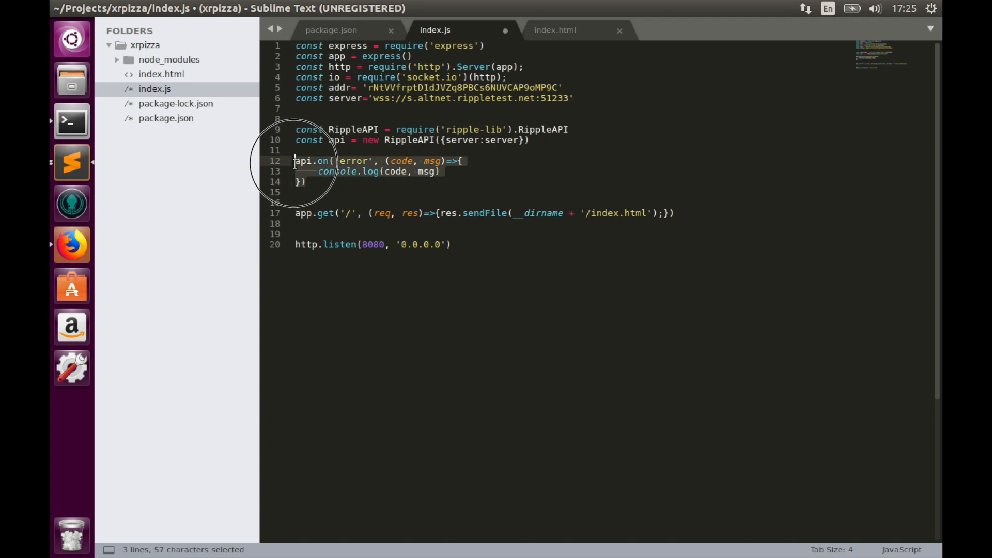
{"action": "key", "text": "ctrl+c"}
{"action": "type", "text": "api.on("}
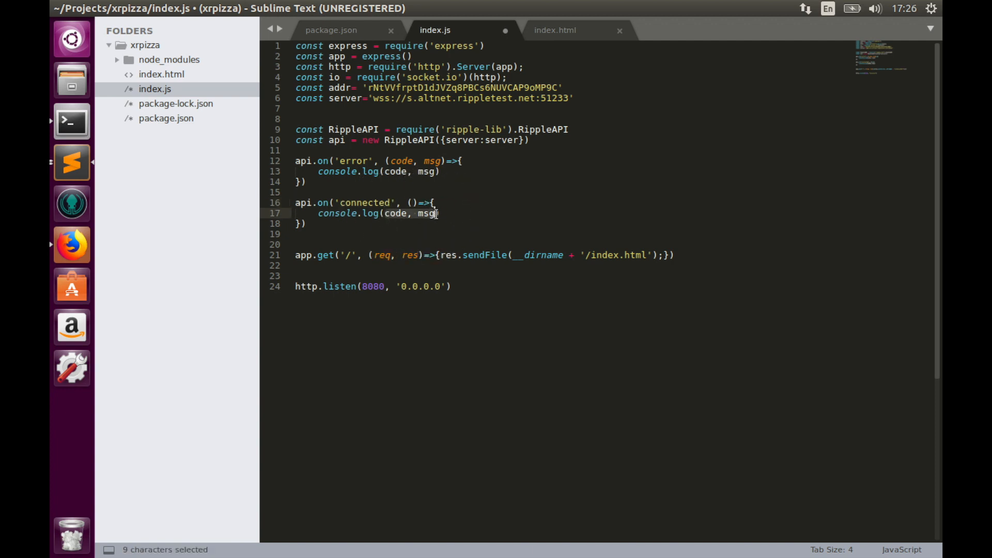
{"action": "type", "text": "'connec"}
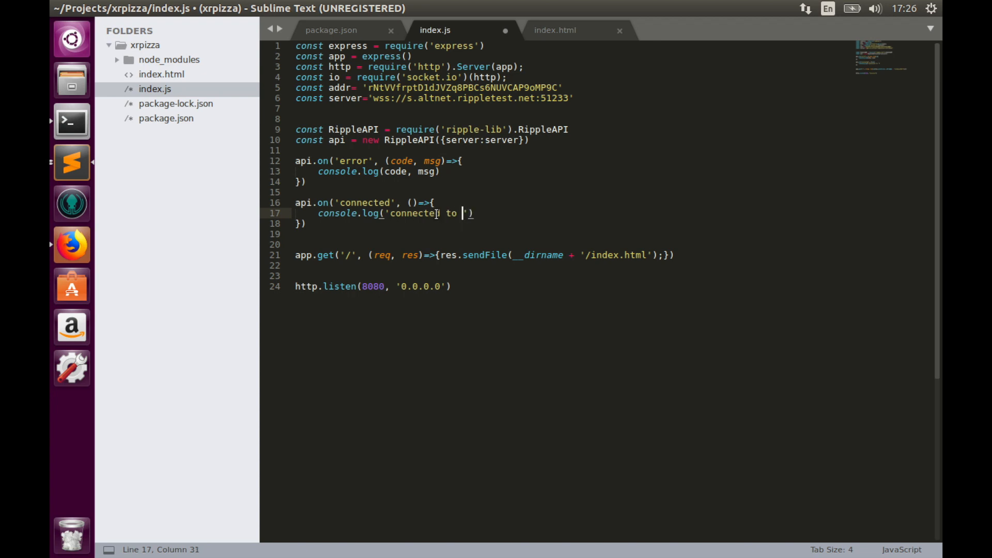
{"action": "type", "text": "testnet"}
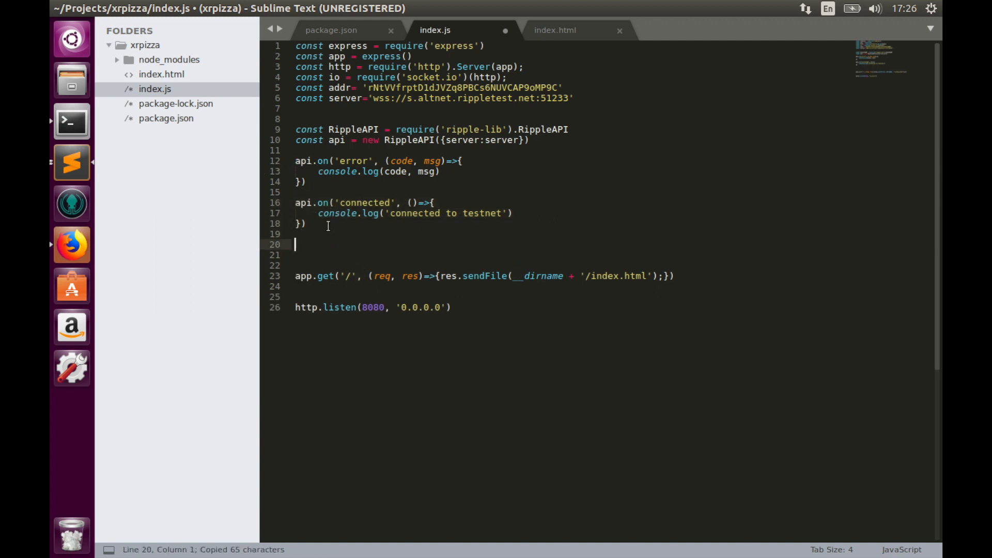
Paste another copy as a 'disconnected' handler logging 'disconnected' with the code
{"action": "key", "text": "ctrl+v"}
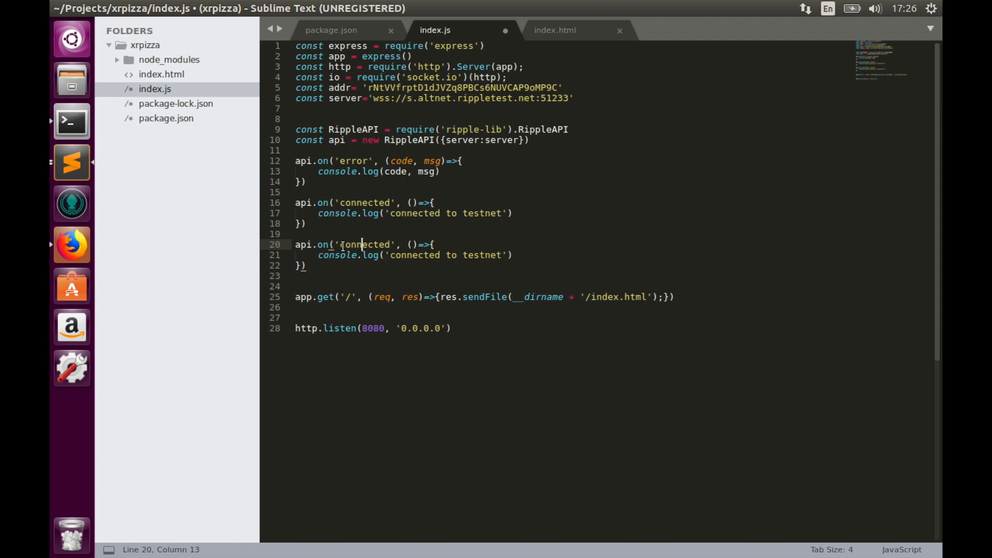
{"action": "type", "text": "dis"}
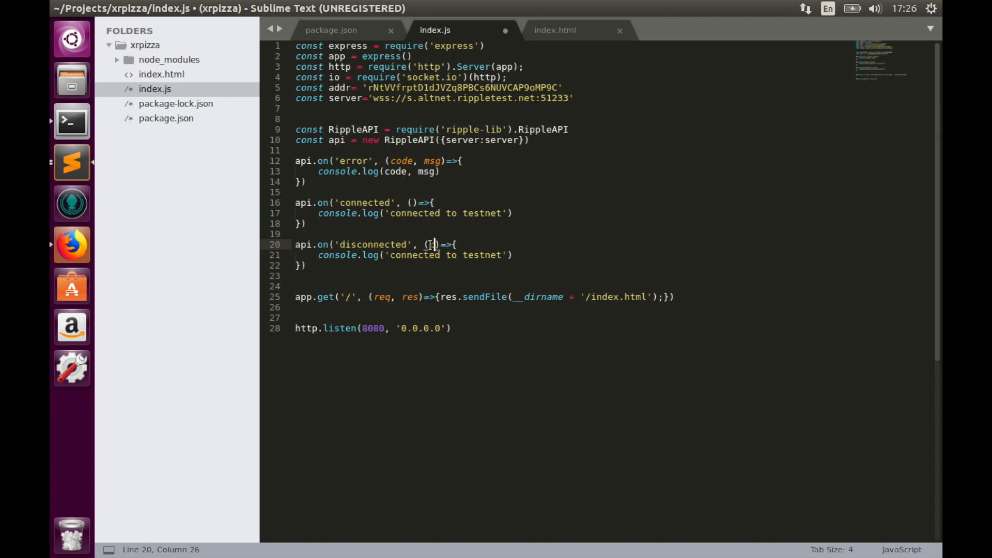
{"action": "type", "text": "code"}
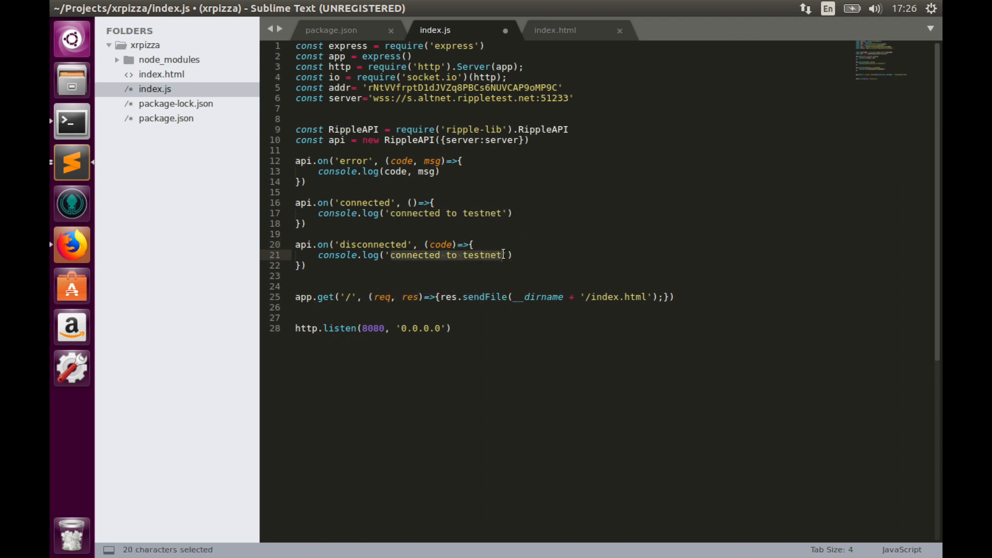
{"action": "type", "text": "code)"}
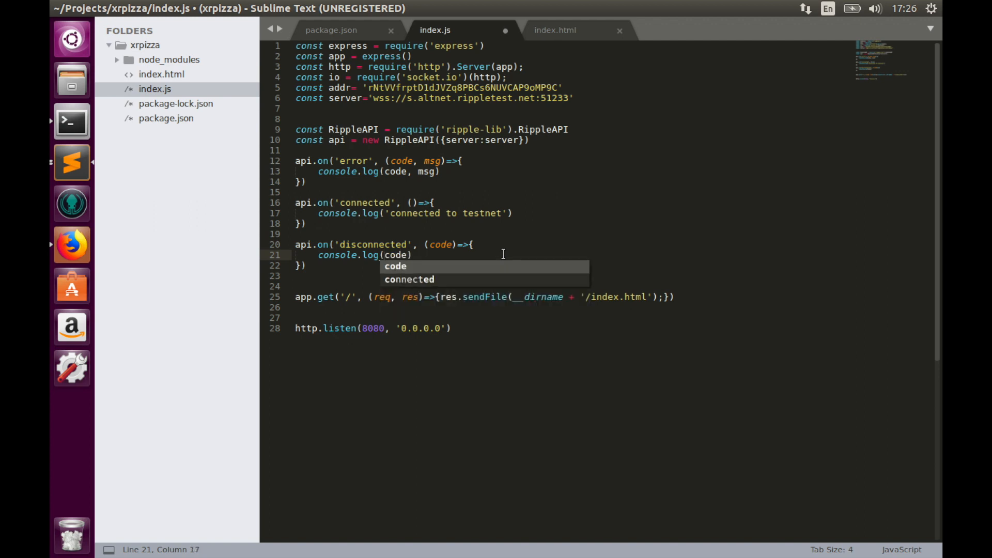
{"action": "type", "text": "'dis"}
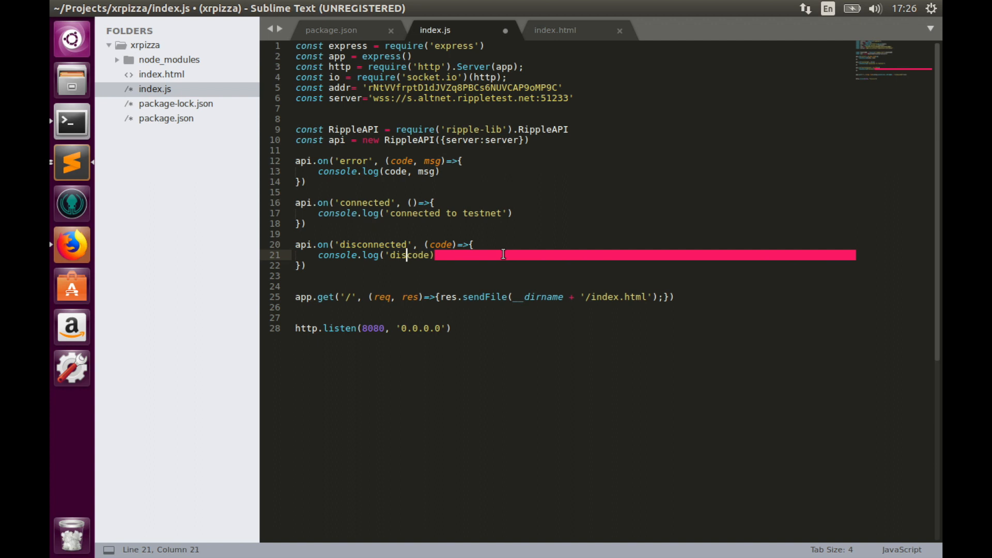
{"action": "type", "text": "connected',co"}
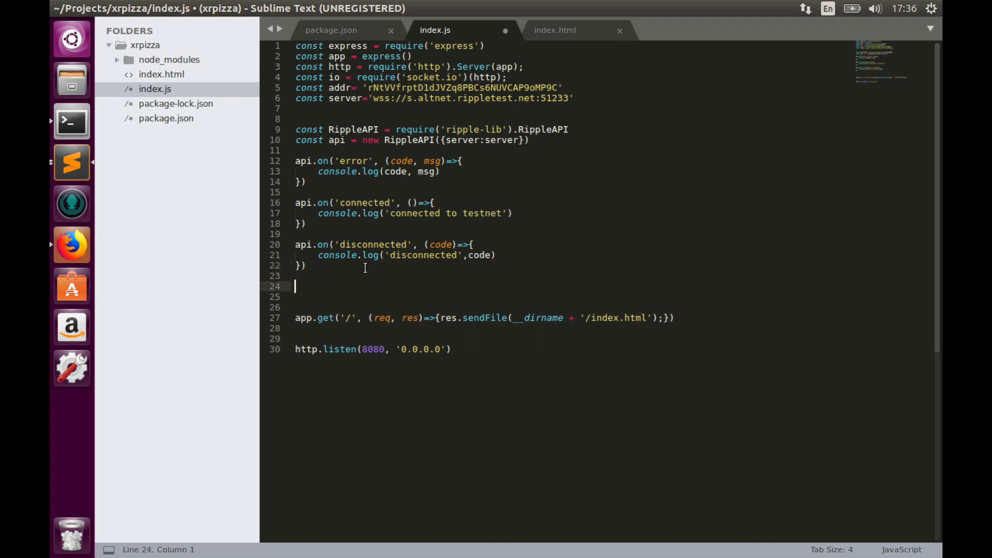
Call api.connect().then(()=>{ }) followed by .catch(console.error) for connection failures
{"action": "type", "text": "api.c"}
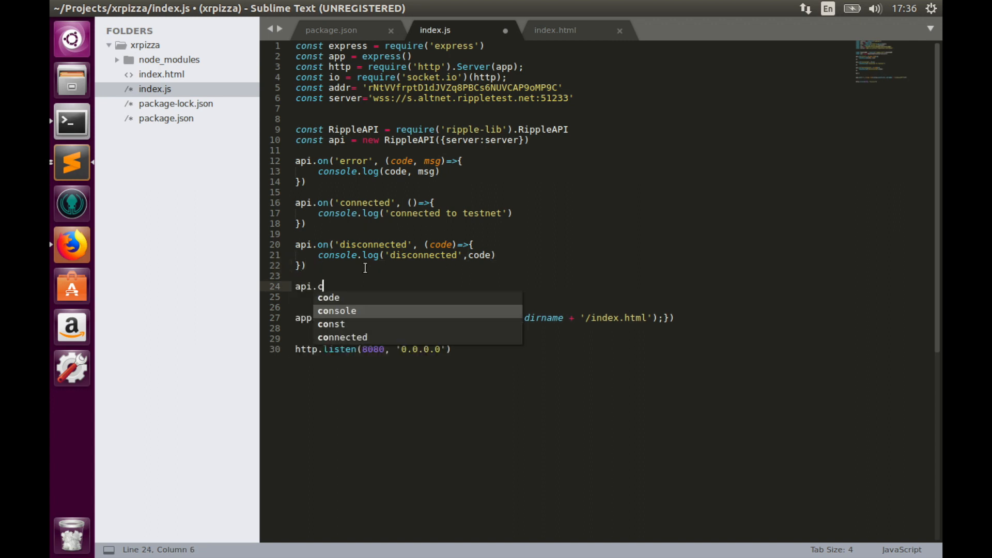
{"action": "type", "text": "onned"}
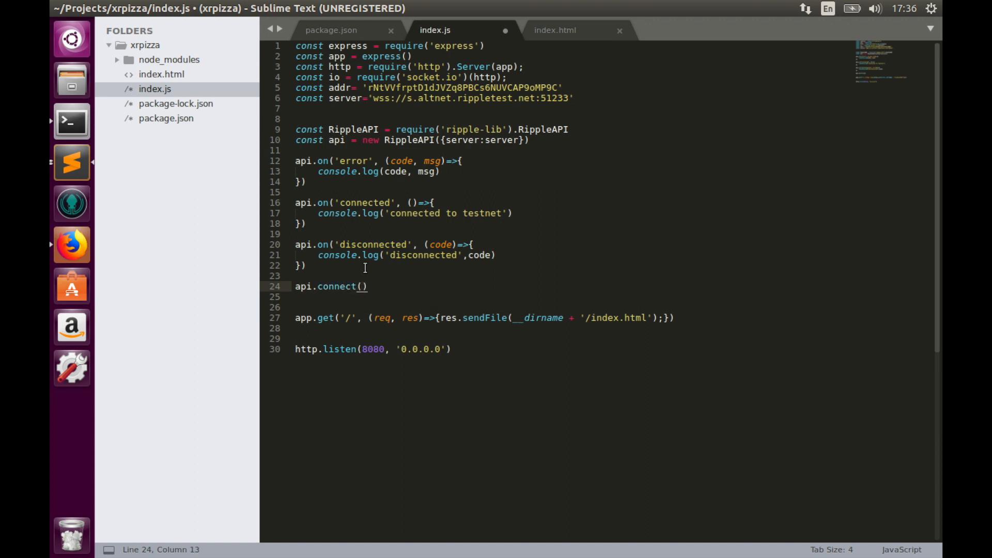
{"action": "type", "text": ".then"}
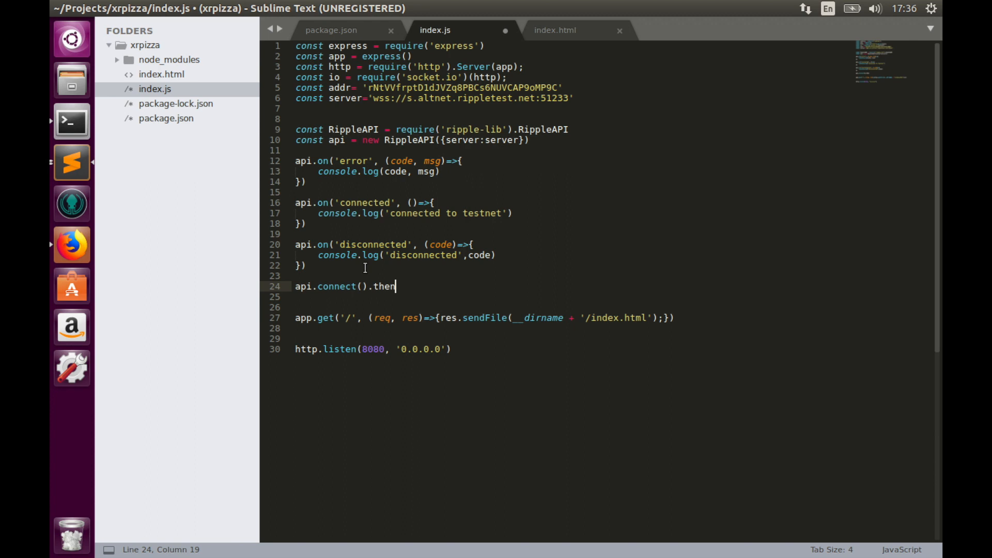
{"action": "type", "text": "(("}
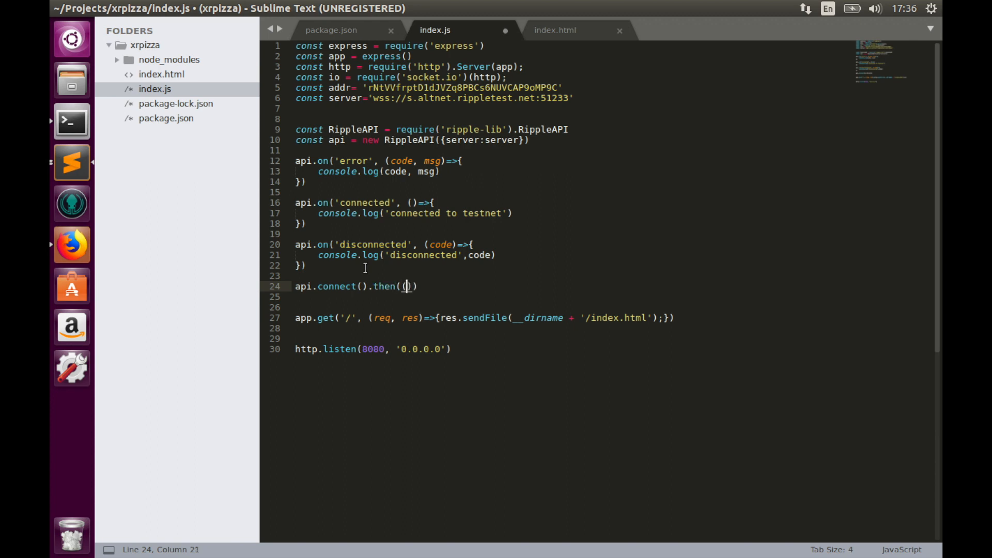
{"action": "type", "text": "()=>"}
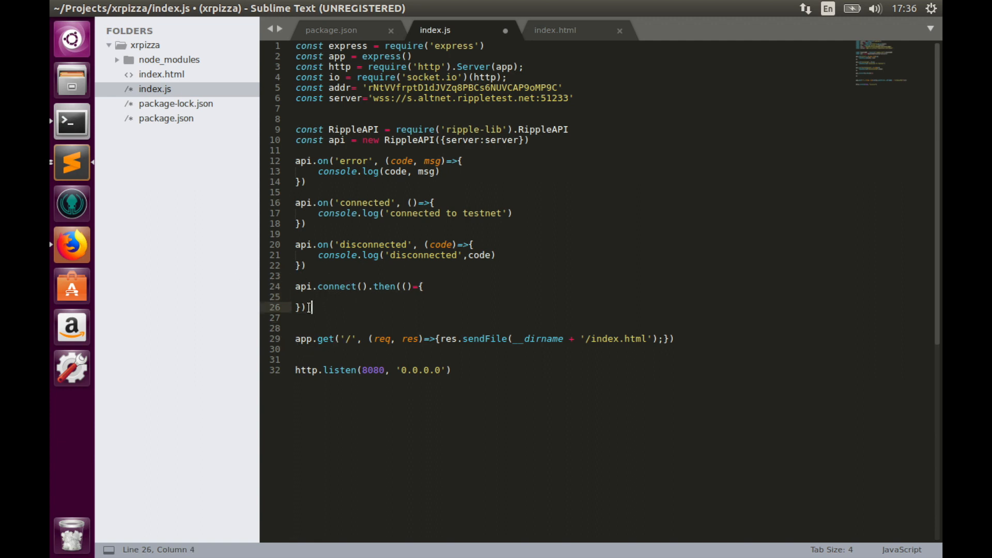
{"action": "type", "text": "catch"}
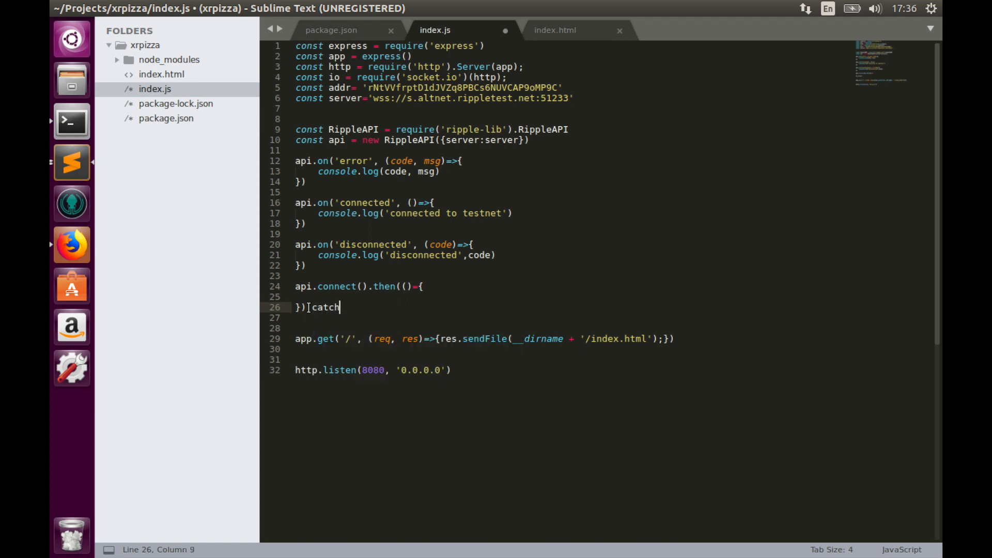
{"action": "type", "text": "(console"}
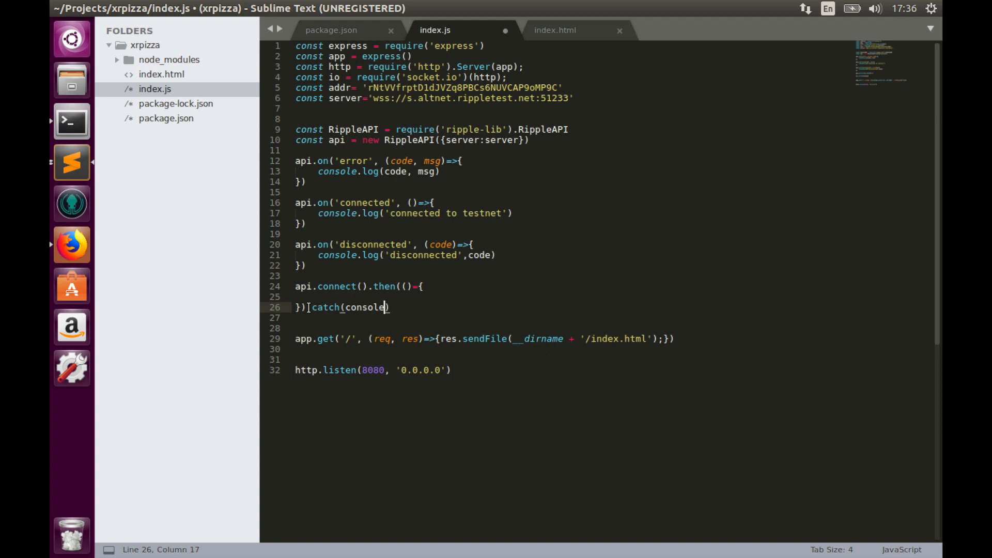
{"action": "type", "text": ".eror"}
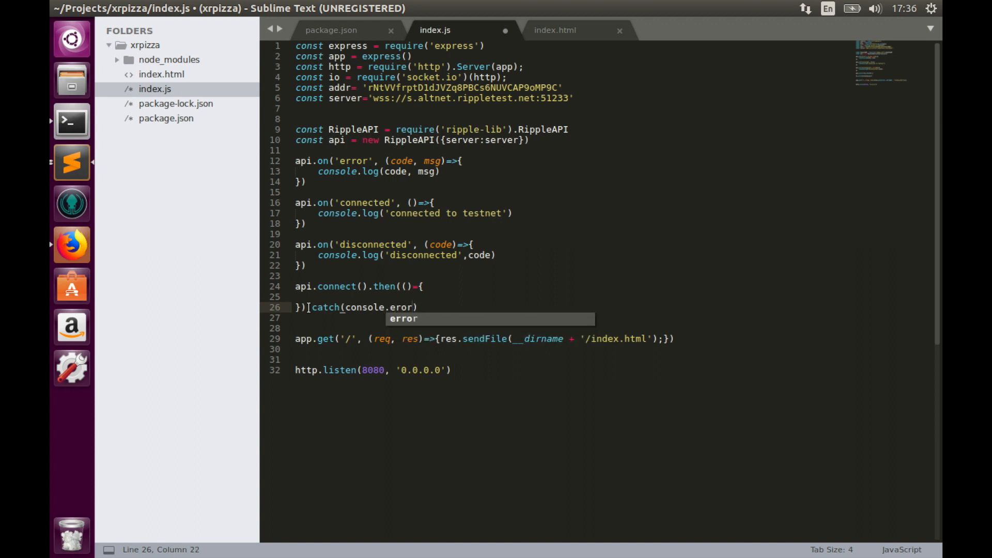
{"action": "type", "text": "o"}
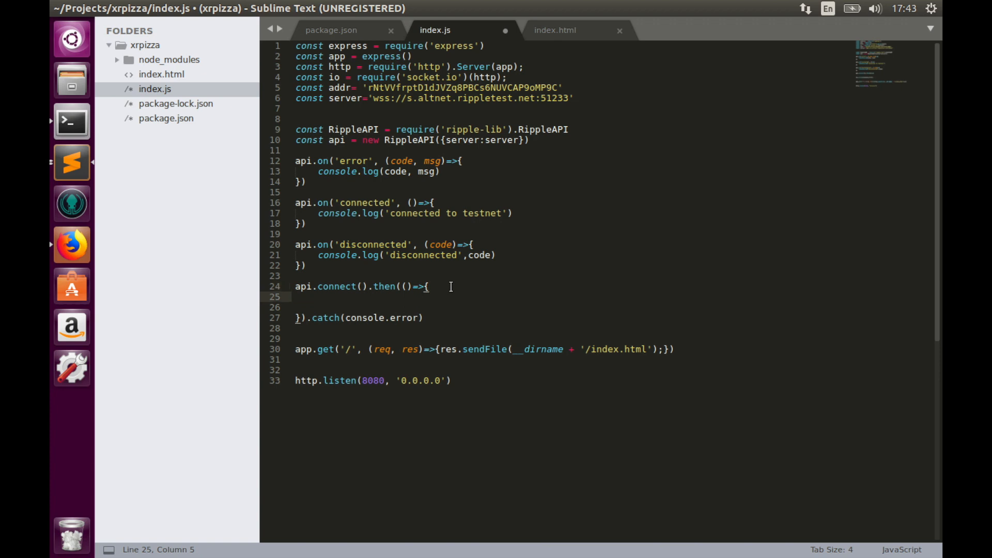
Declare let checks = 0 and let checktx = setInterval(()=>{ },1000) inside the connect callback
{"action": "type", "text": "let"}
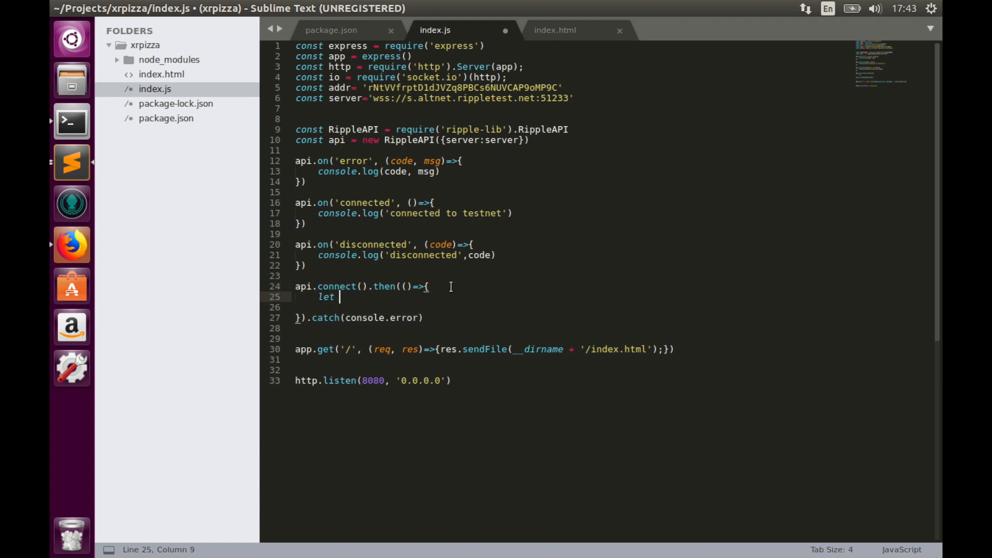
{"action": "type", "text": "checks ="}
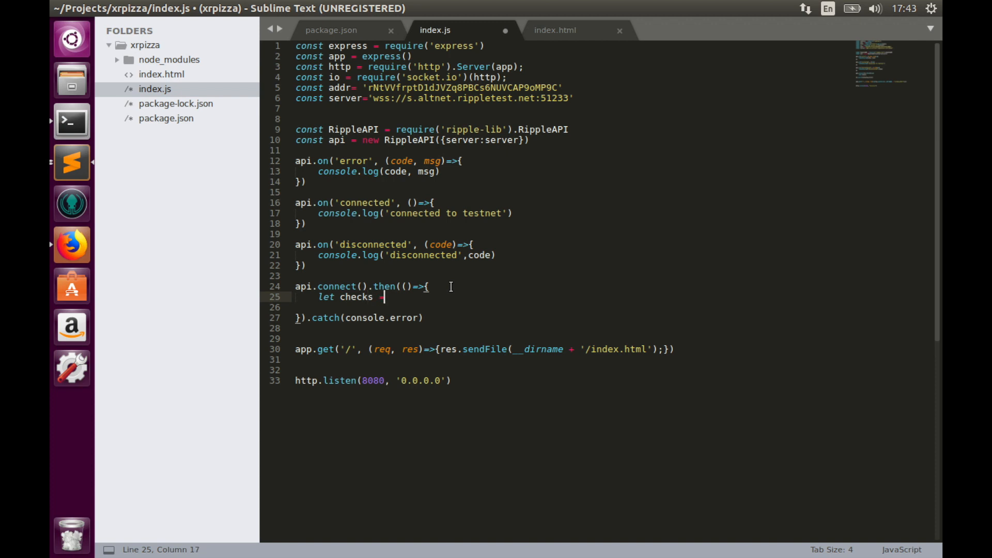
{"action": "type", "text": "0"}
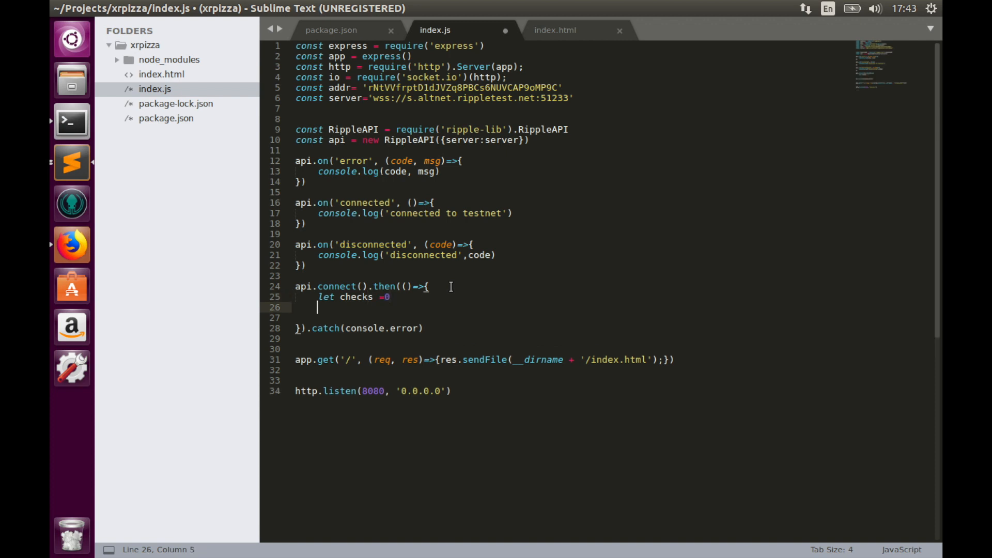
{"action": "type", "text": "let"}
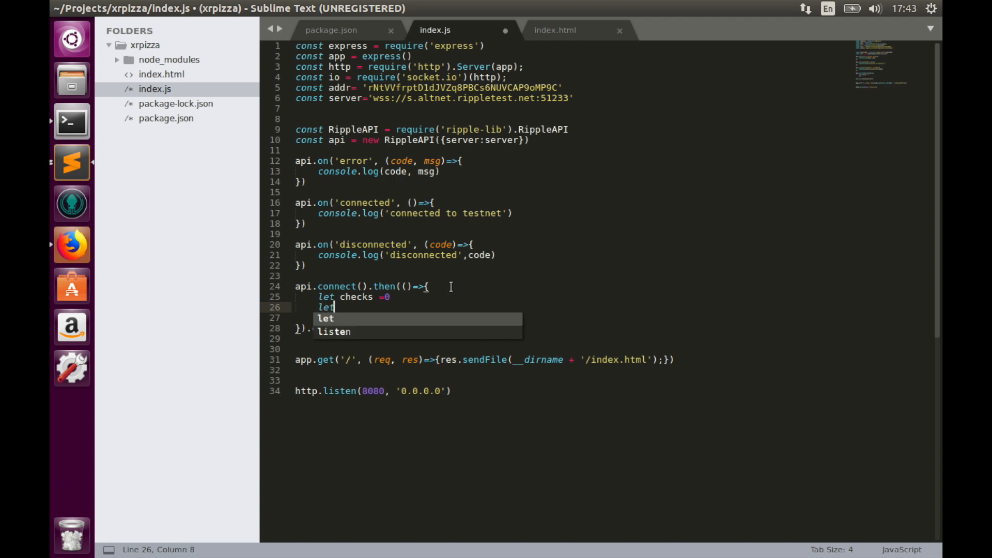
{"action": "type", "text": "check"}
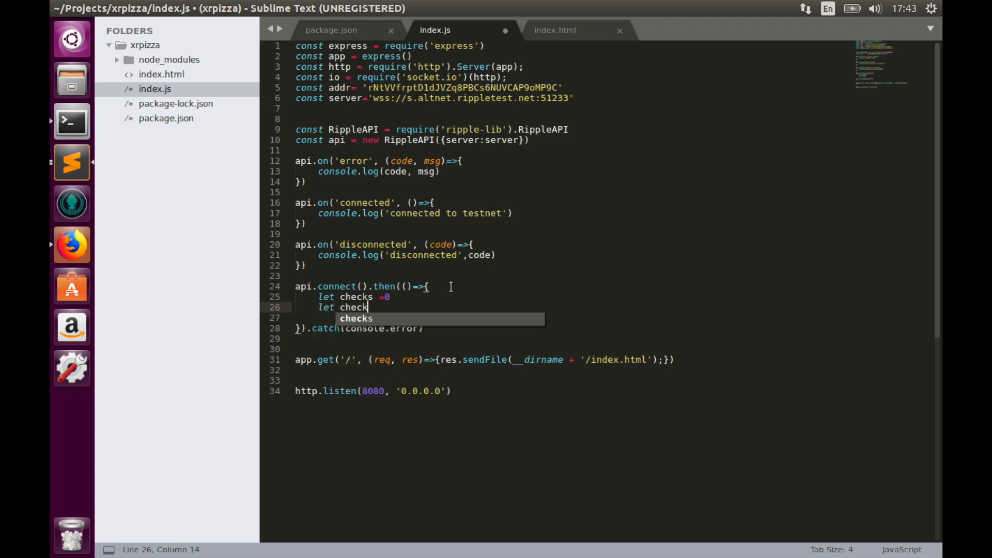
{"action": "type", "text": "tx ="}
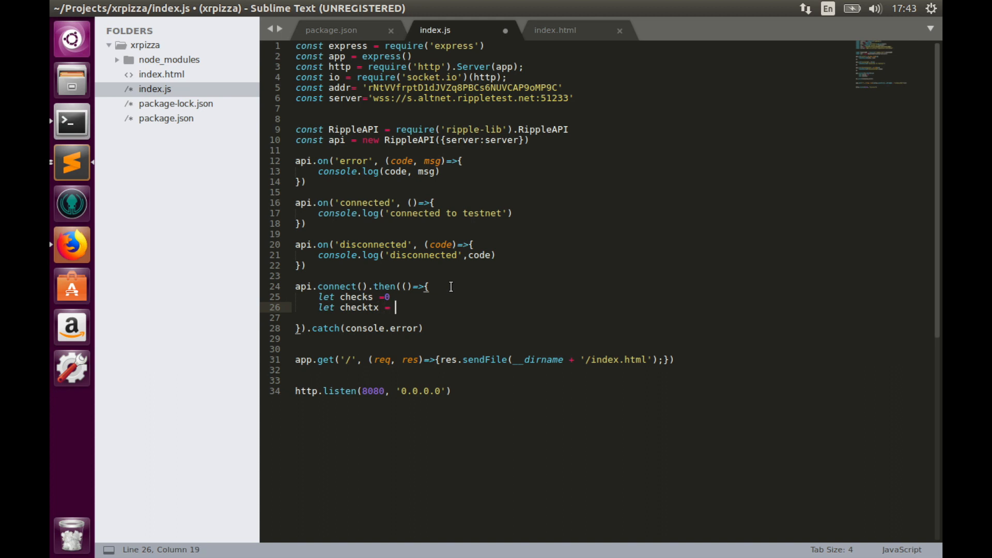
{"action": "type", "text": "setIn"}
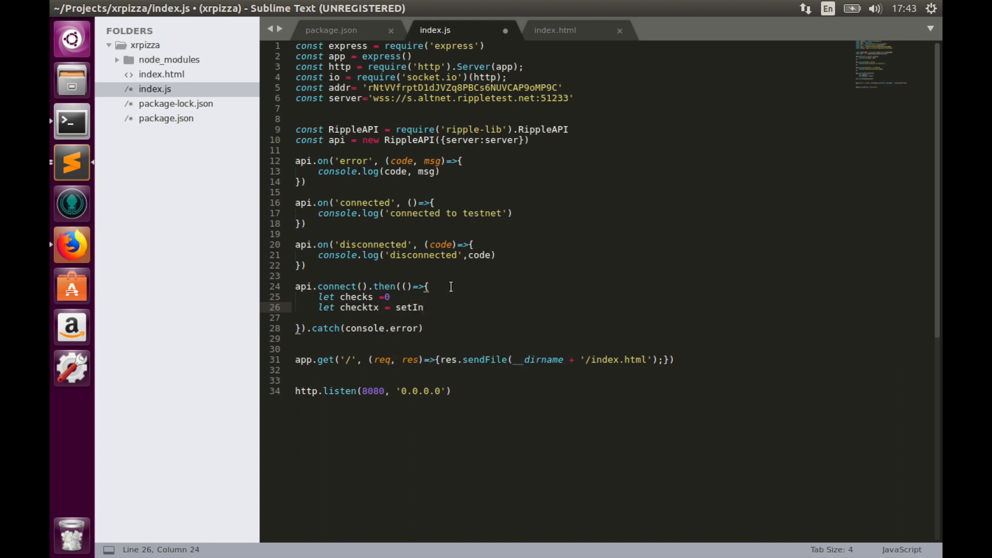
{"action": "type", "text": "terval"}
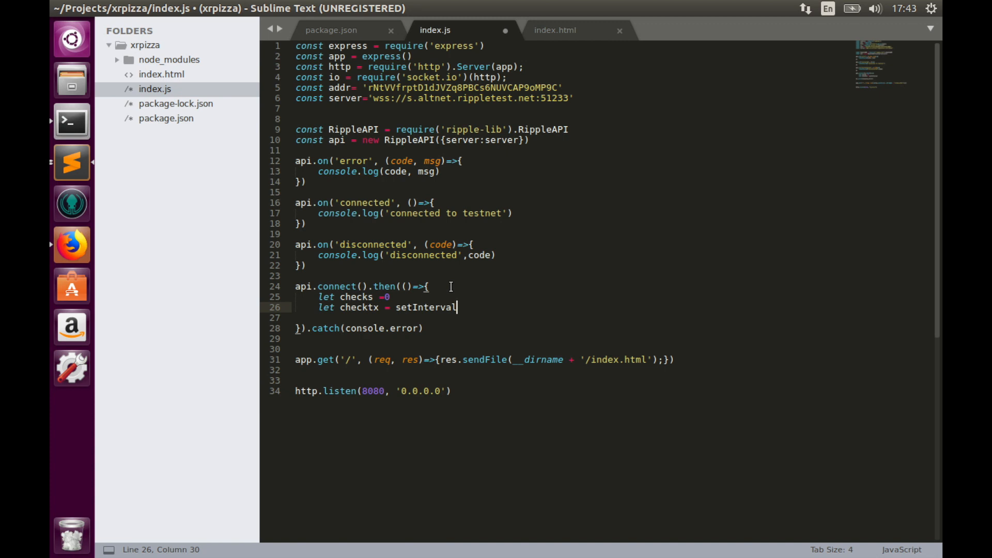
{"action": "type", "text": "("}
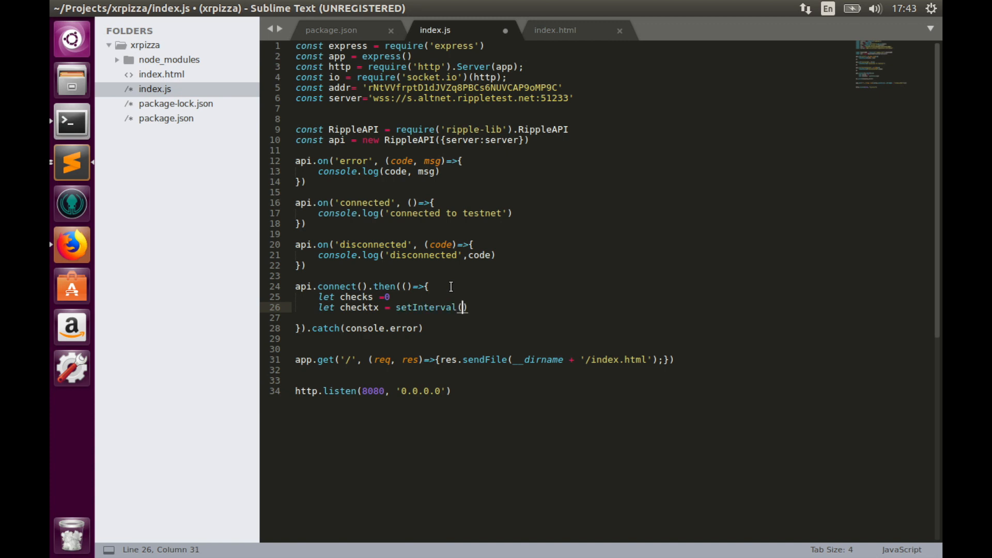
{"action": "type", "text": "()"}
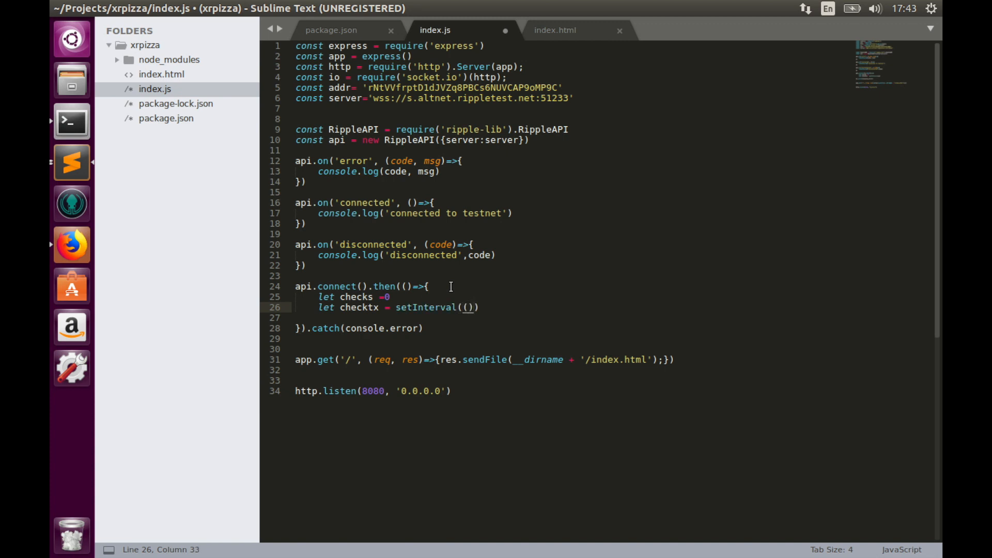
{"action": "type", "text": "=>{}"}
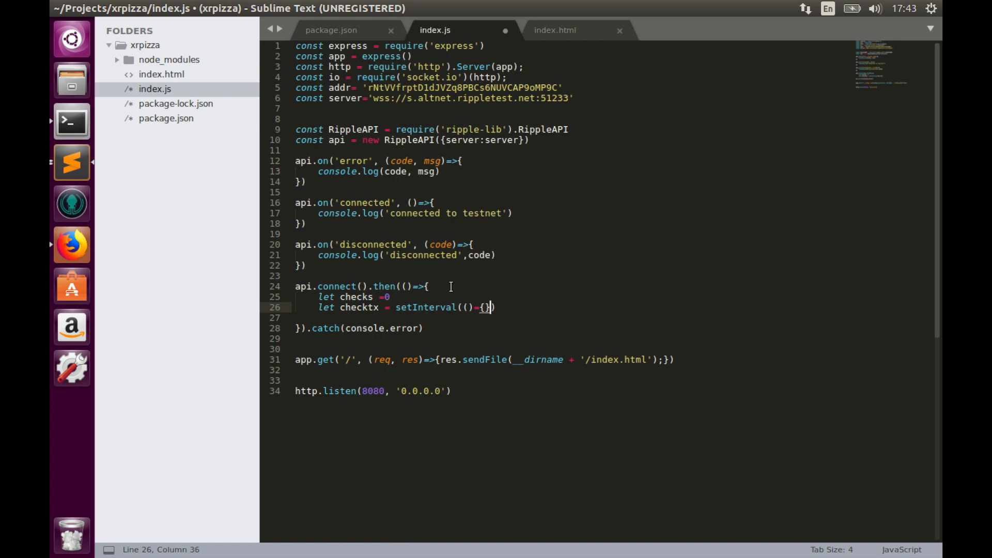
{"action": "type", "text": ",1000"}
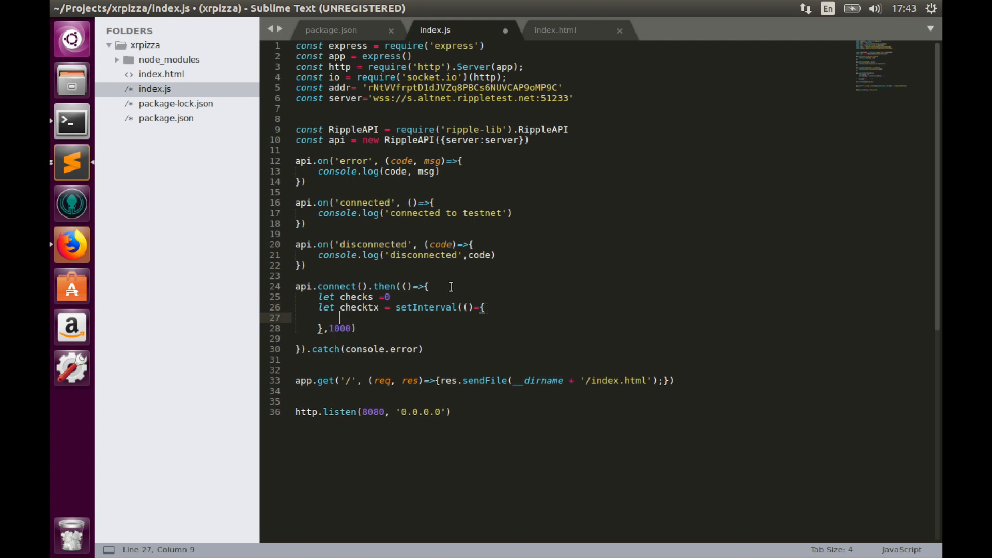
Add an if (checks < 900) branch that increments checks, with an empty else block
{"action": "type", "text": "if(check"}
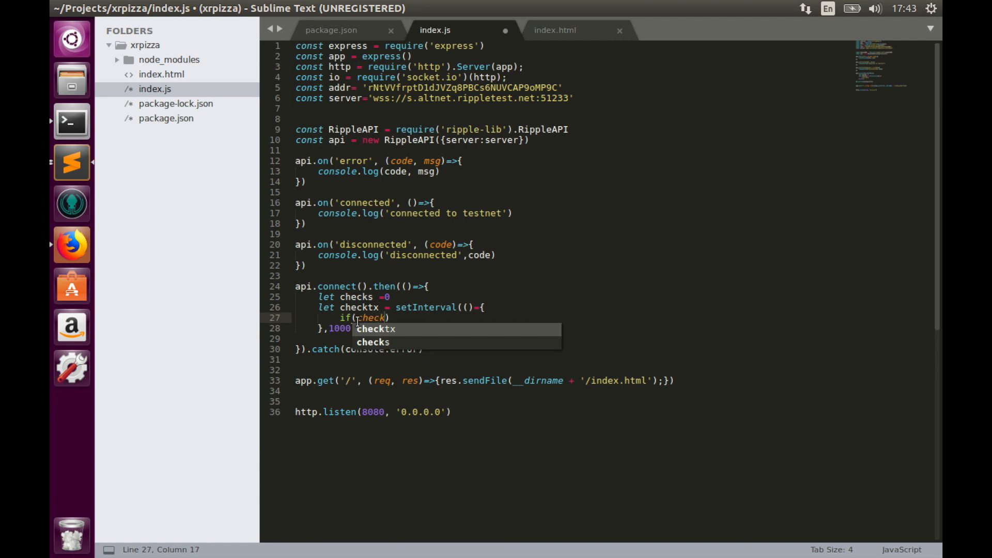
{"action": "type", "text": "checks <"}
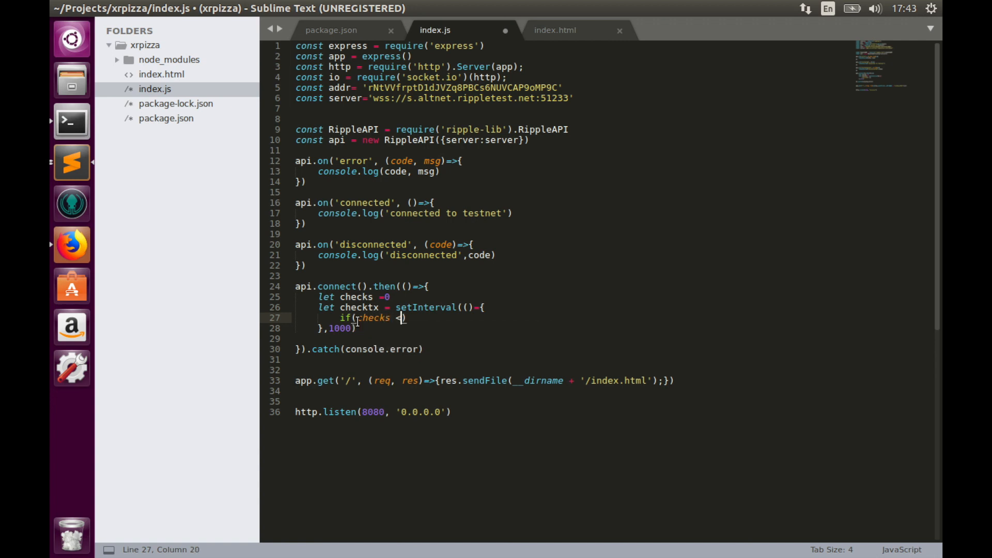
{"action": "type", "text": "900"}
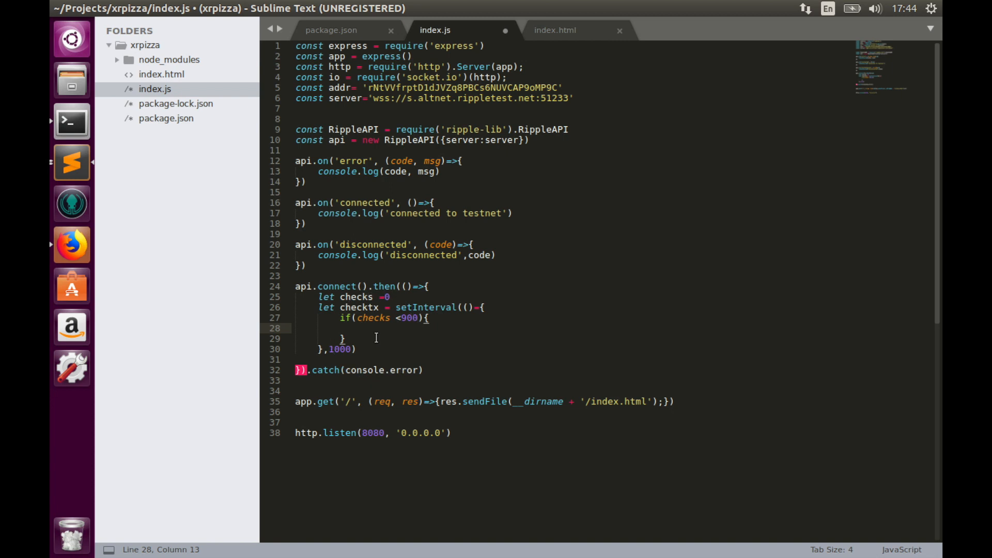
{"action": "type", "text": "else"}
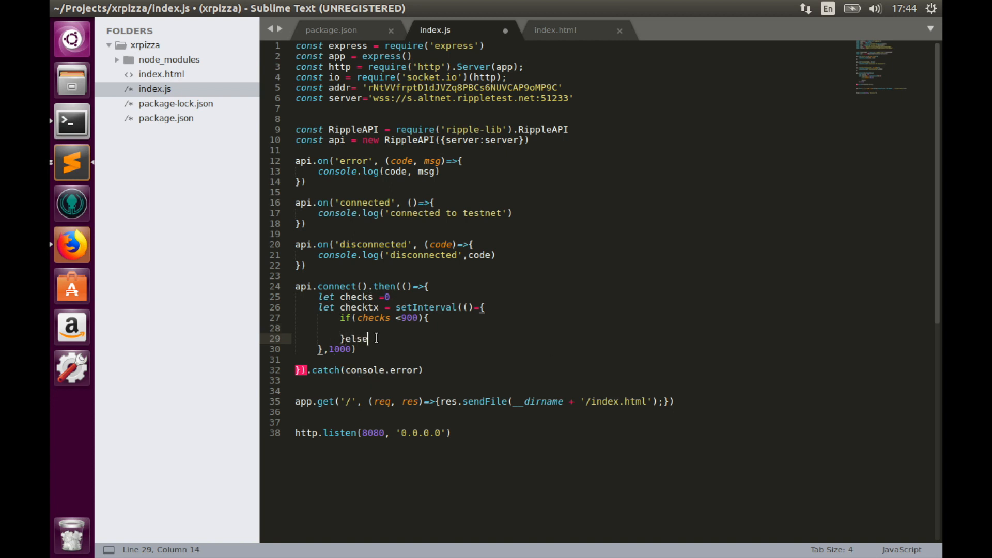
{"action": "type", "text": "{"}
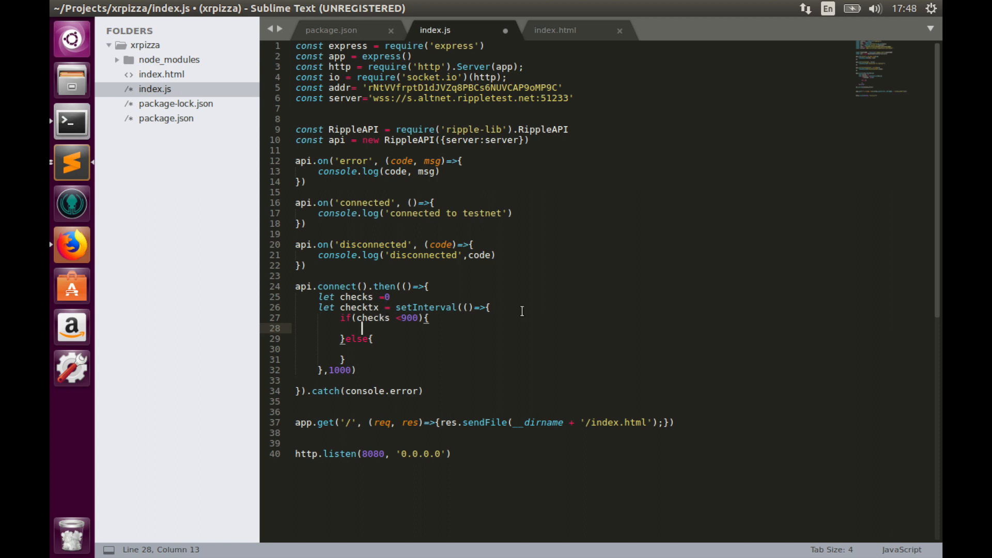
{"action": "type", "text": "checks"}
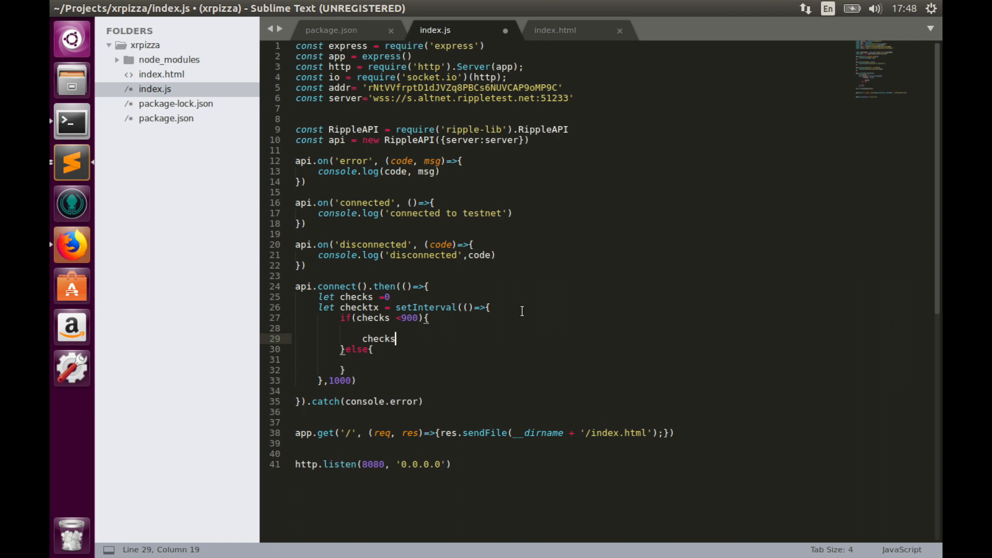
{"action": "type", "text": "++"}
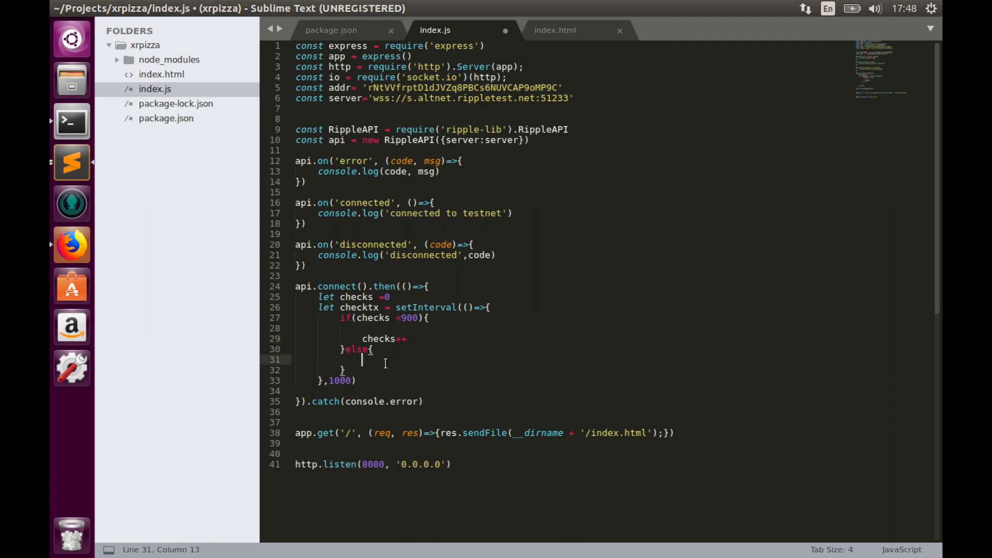
In the else block, clearInterval(checktx) and console.log('Payment is cancelled')
{"action": "type", "text": "clearIn"}
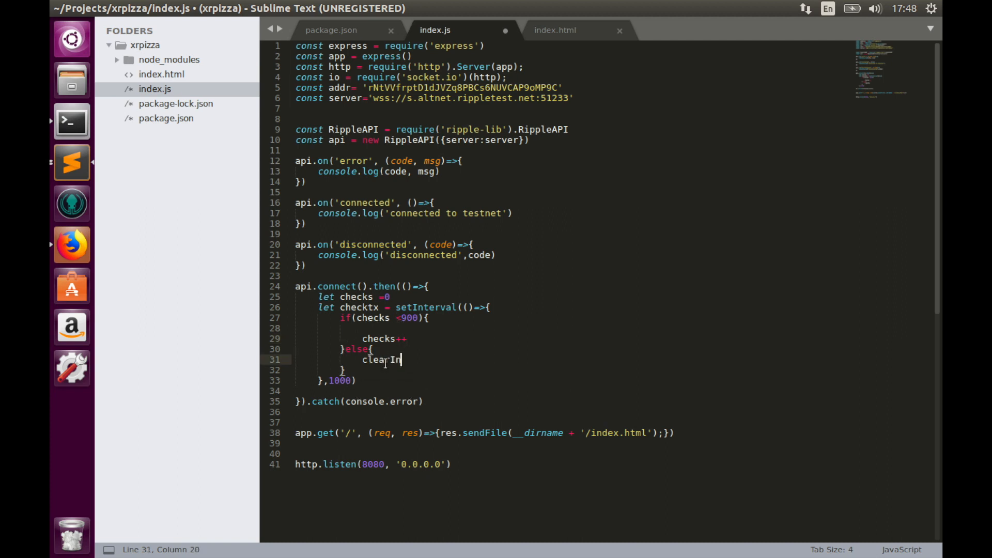
{"action": "type", "text": "terval()"}
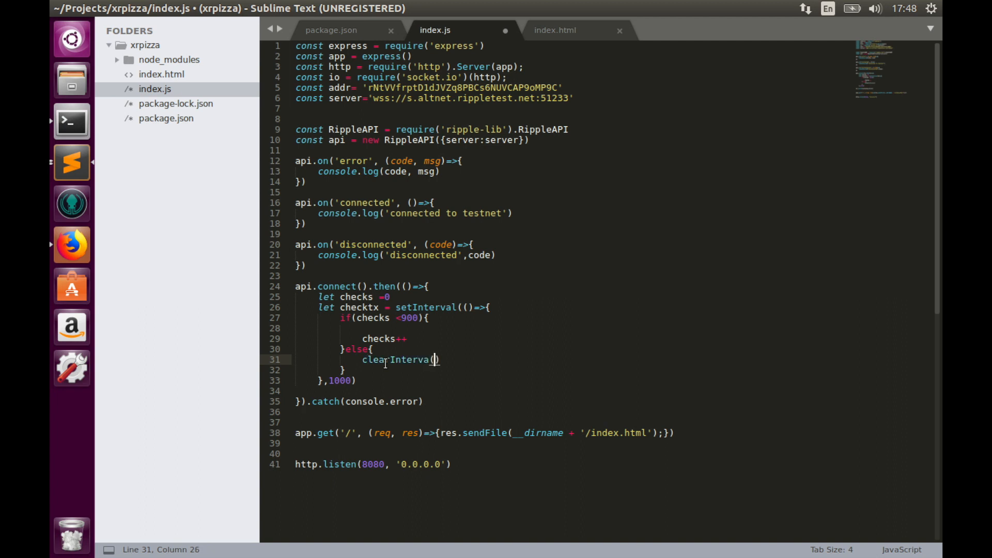
{"action": "type", "text": "checktx"}
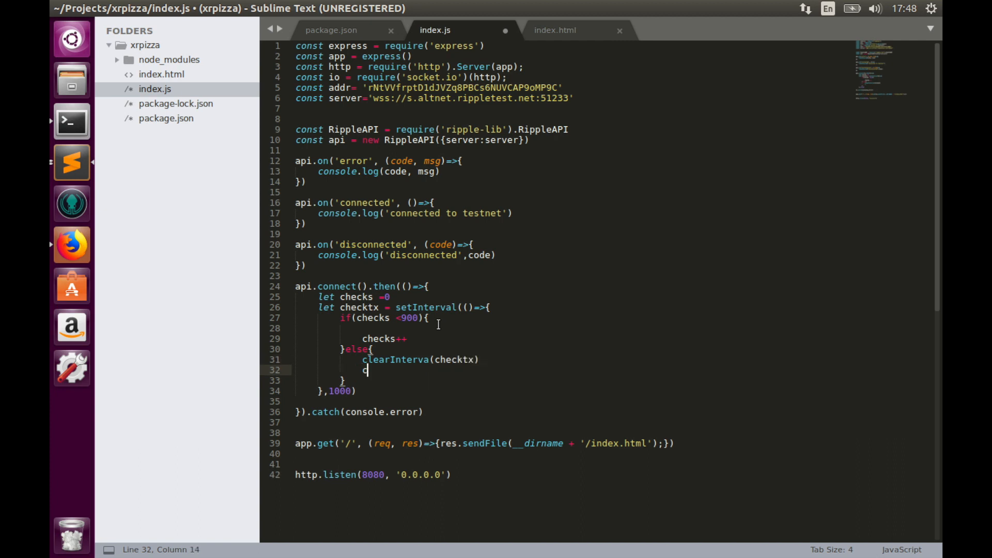
{"action": "type", "text": "onsole."}
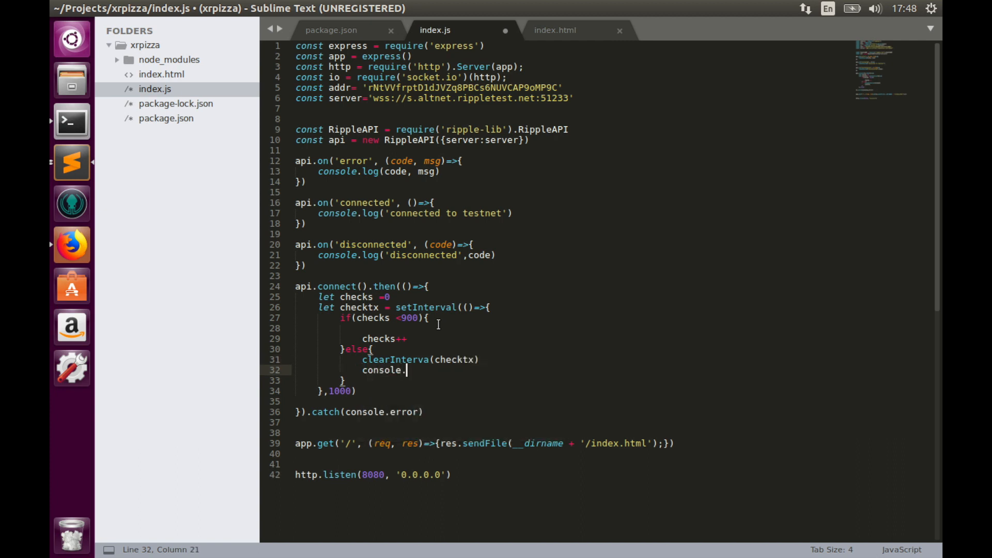
{"action": "type", "text": "log('')"}
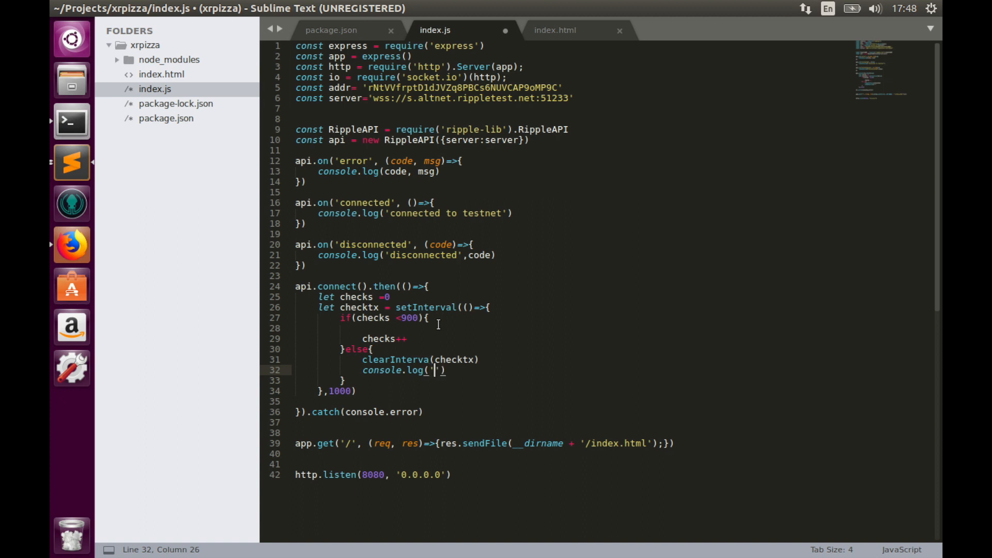
{"action": "type", "text": "Payment is cance"}
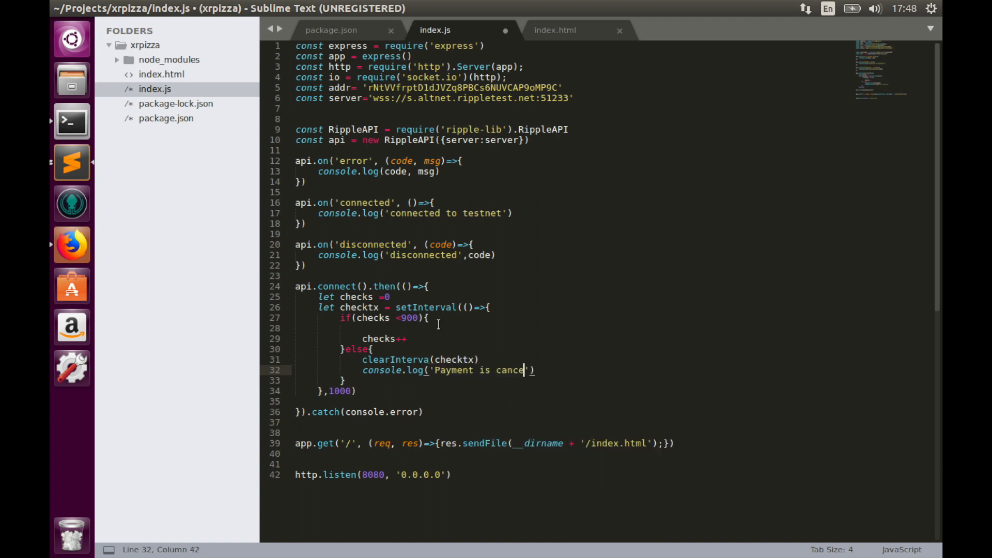
{"action": "type", "text": "lled"}
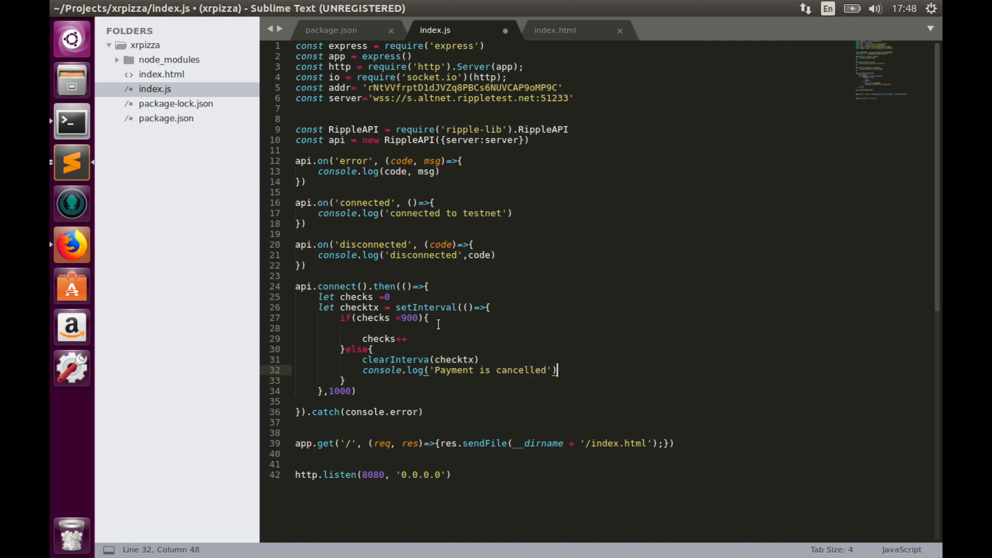
Emit {msg:'Payment is cancelled'} to connected clients with io.emit
{"action": "type", "text": "io"}
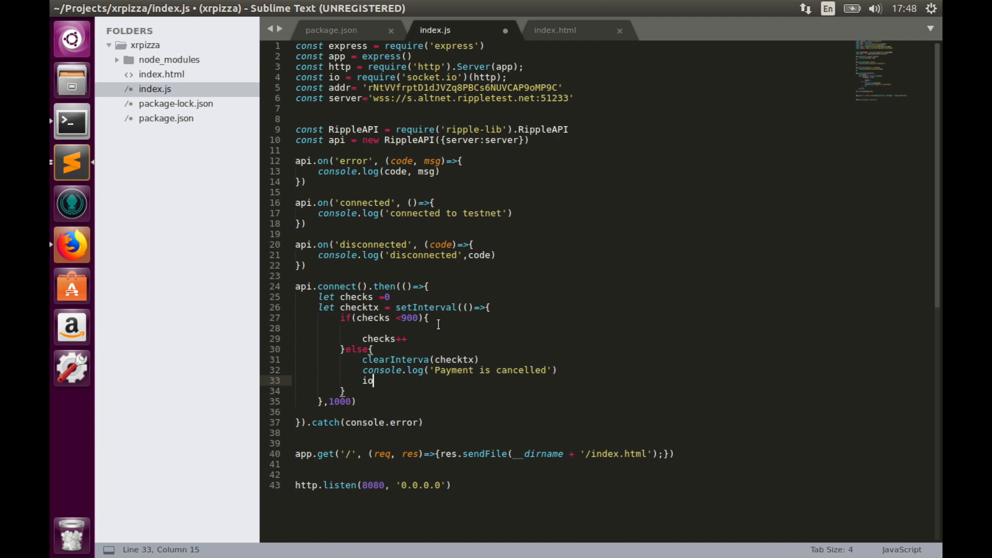
{"action": "type", "text": ".emit"}
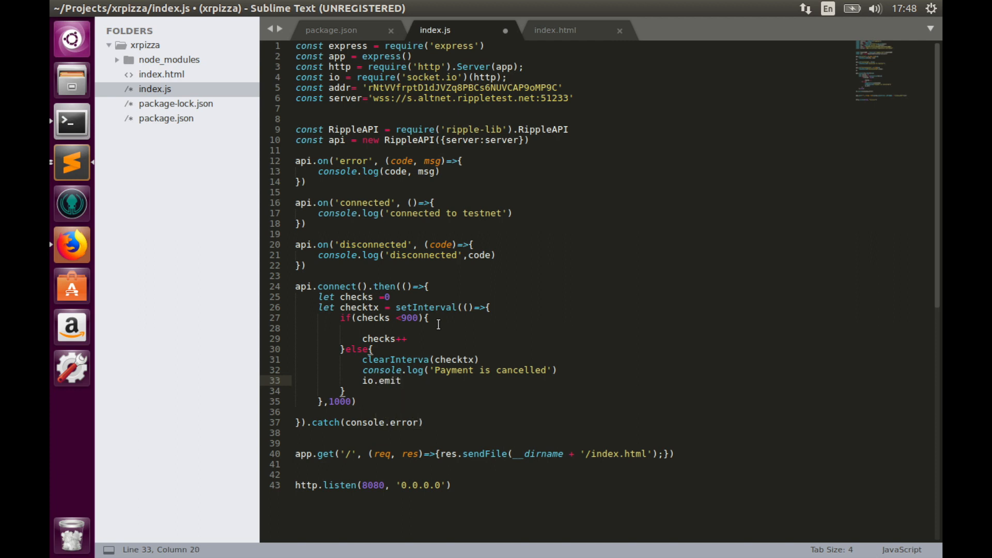
{"action": "type", "text": "()"}
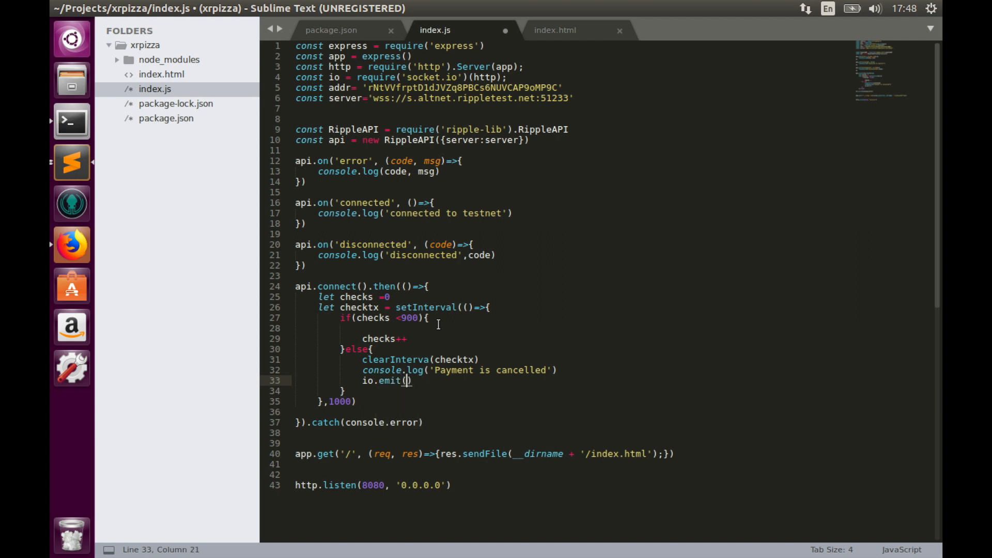
{"action": "type", "text": "{msg}"}
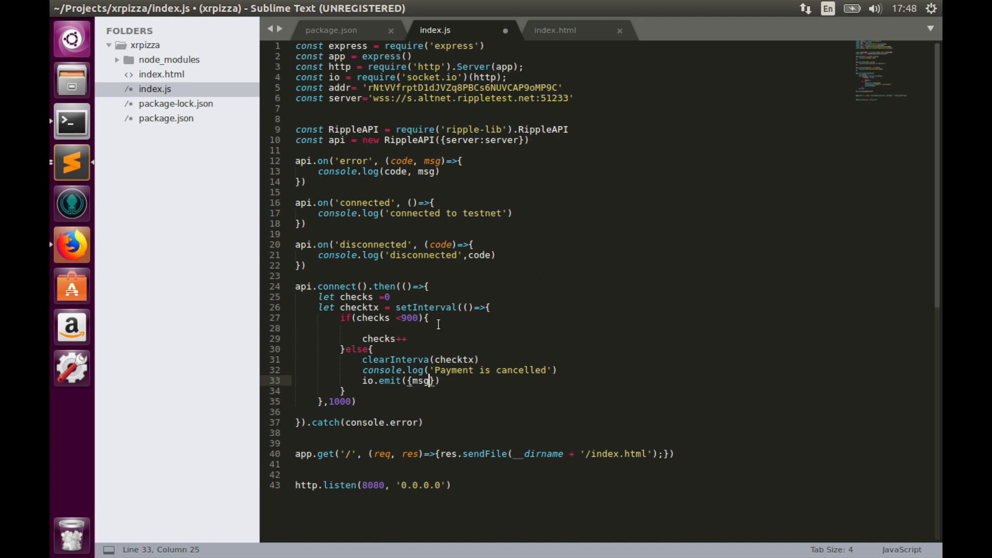
{"action": "type", "text": ":"}
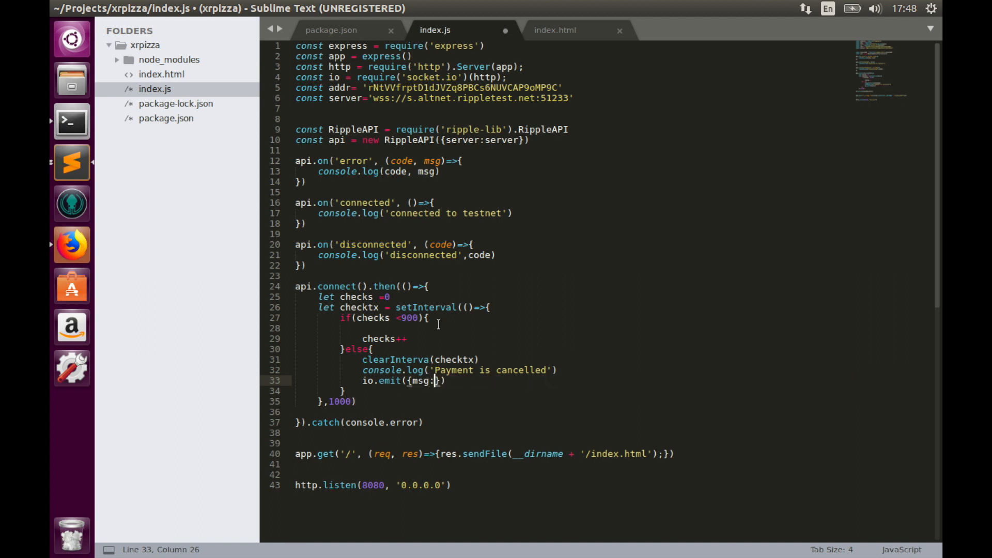
{"action": "type", "text": "''"}
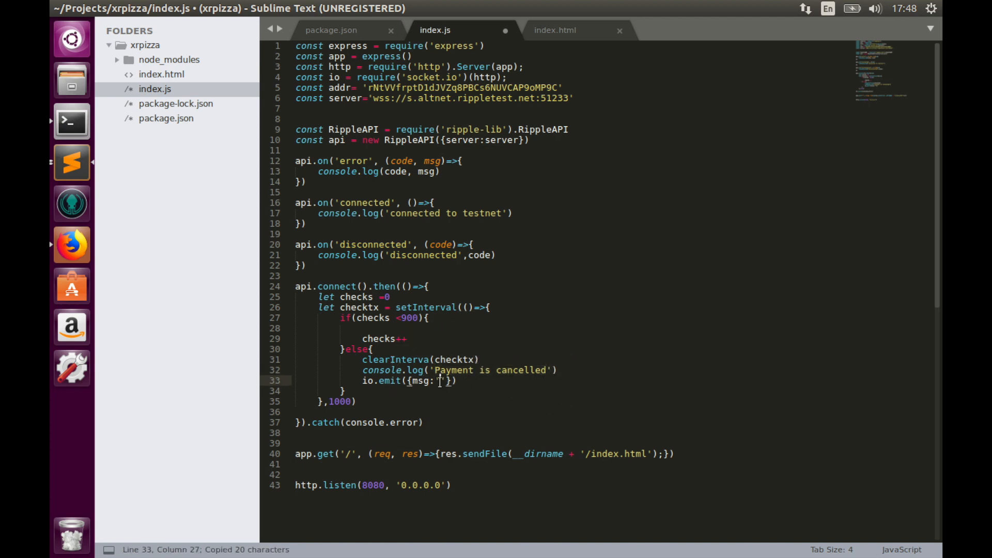
{"action": "type", "text": "Payment is cancelled"}
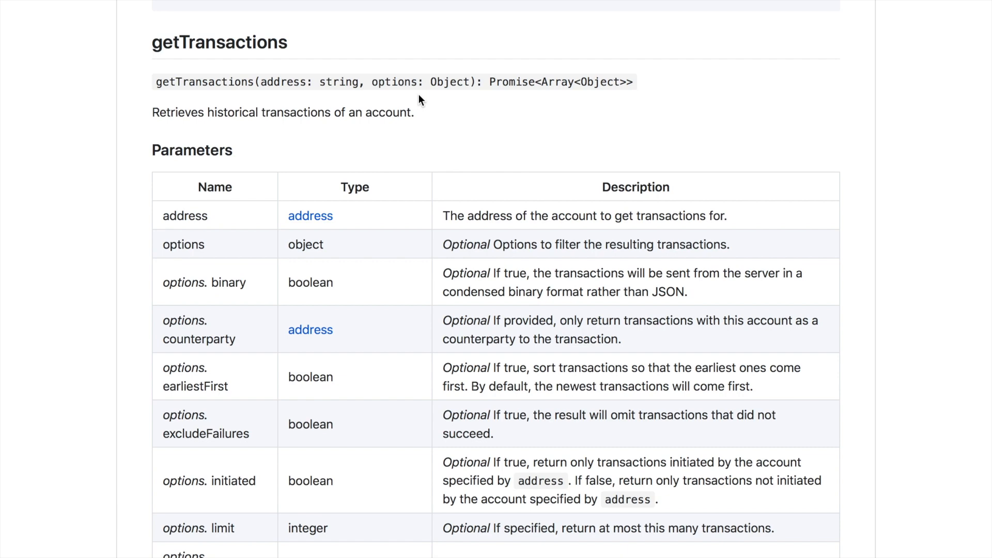
{"action": "mouse_move", "coordinate": [310, 95]}
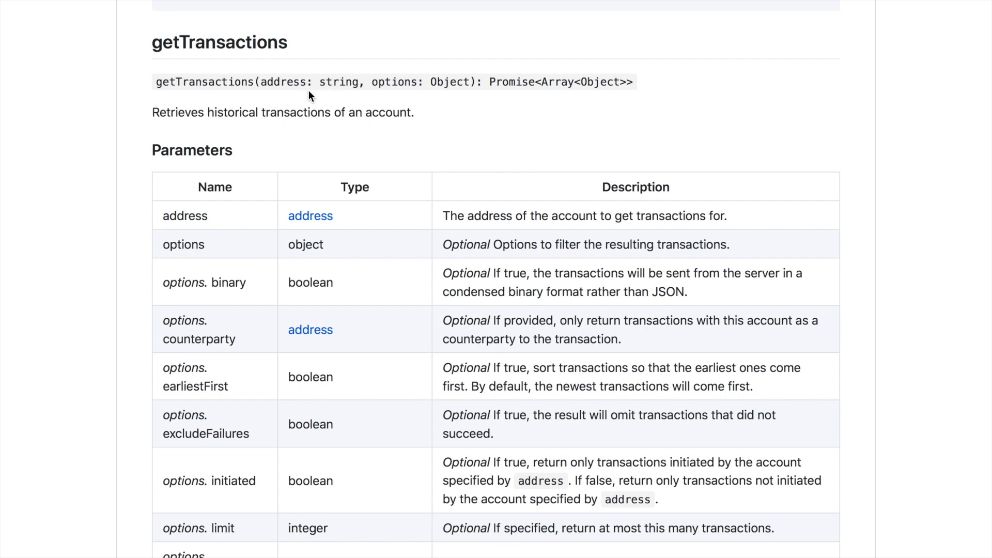
{"action": "mouse_move", "coordinate": [412, 150]}
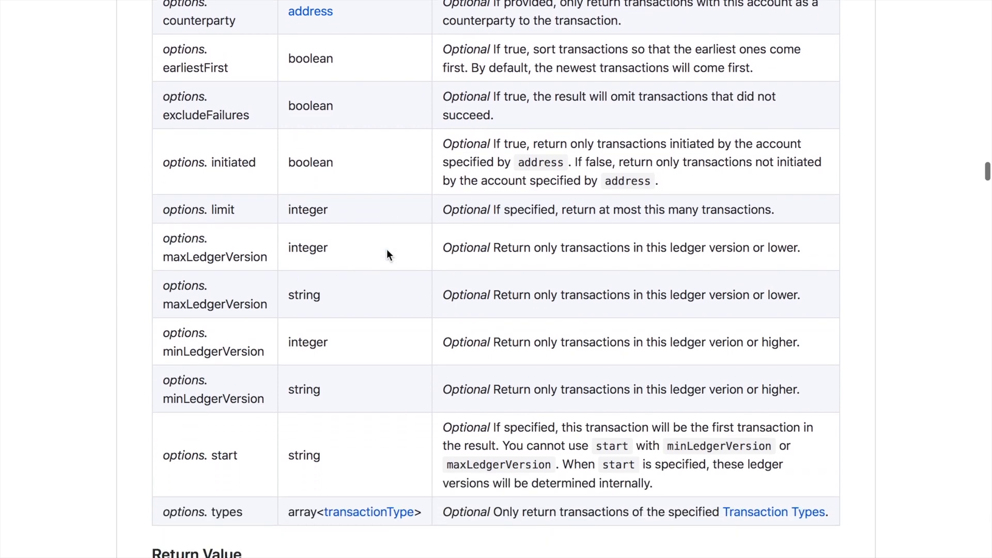
{"action": "scroll", "scroll_direction": "down", "scroll_amount": 3}
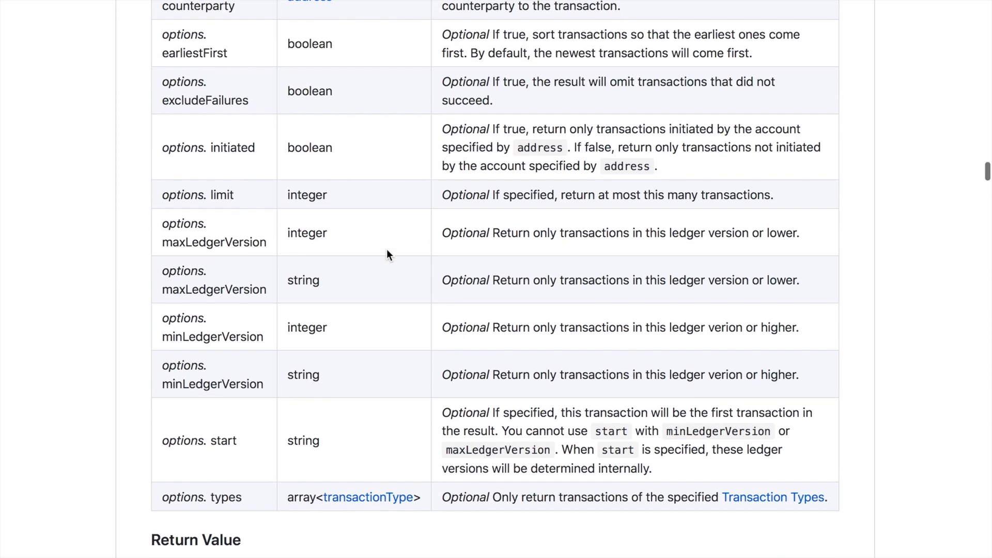
{"action": "scroll", "scroll_direction": "down", "scroll_amount": 3}
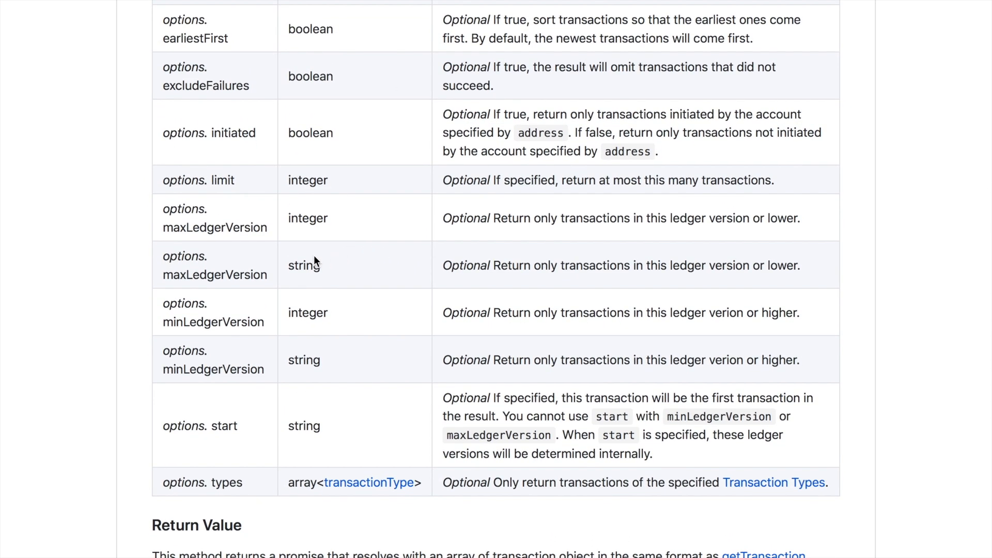
{"action": "mouse_move", "coordinate": [238, 342]}
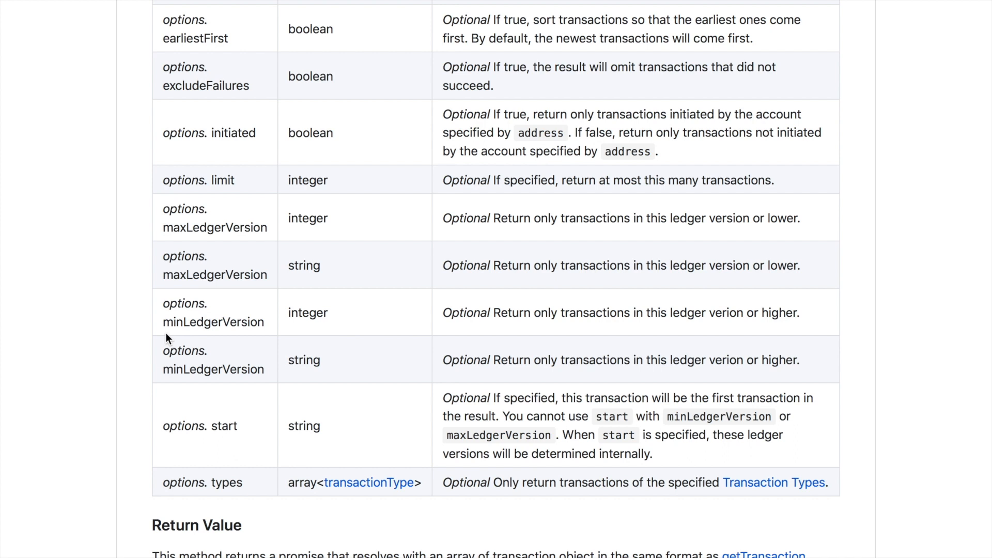
{"action": "mouse_move", "coordinate": [386, 320]}
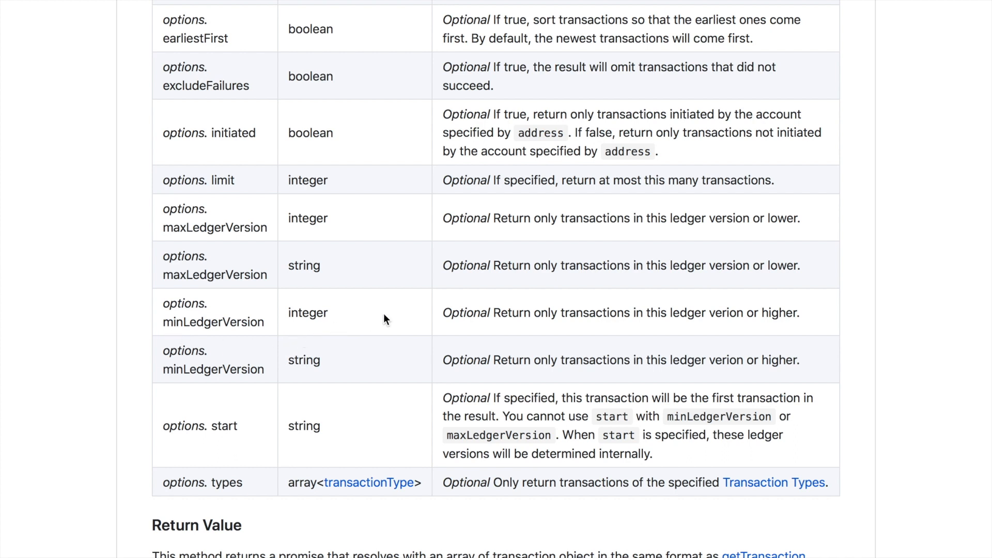
{"action": "mouse_move", "coordinate": [381, 317]}
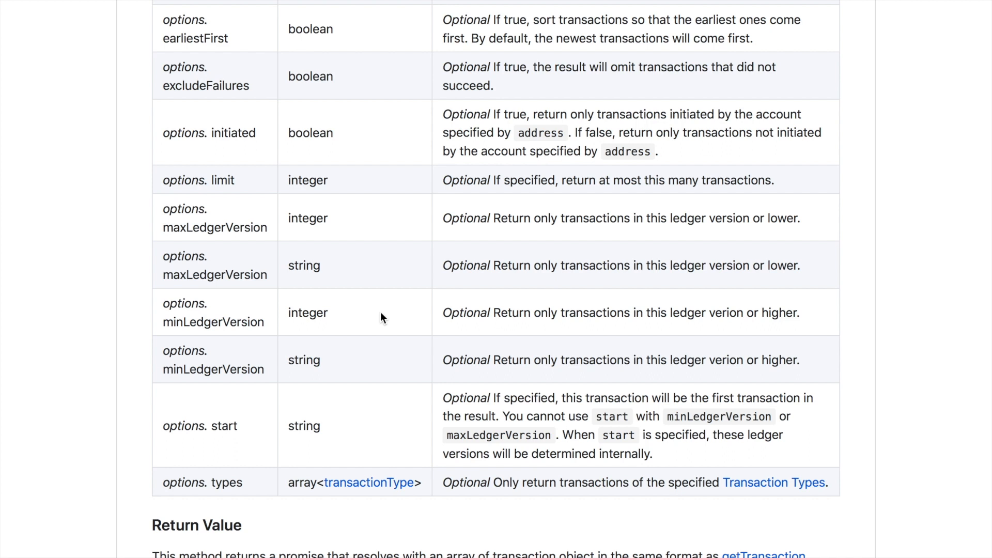
{"action": "mouse_move", "coordinate": [265, 273]}
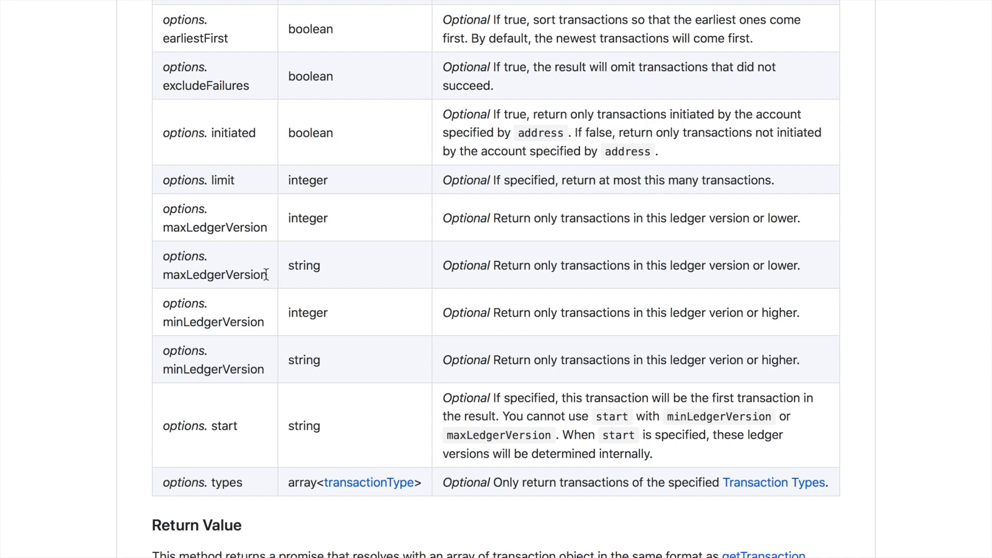
{"action": "mouse_move", "coordinate": [242, 321]}
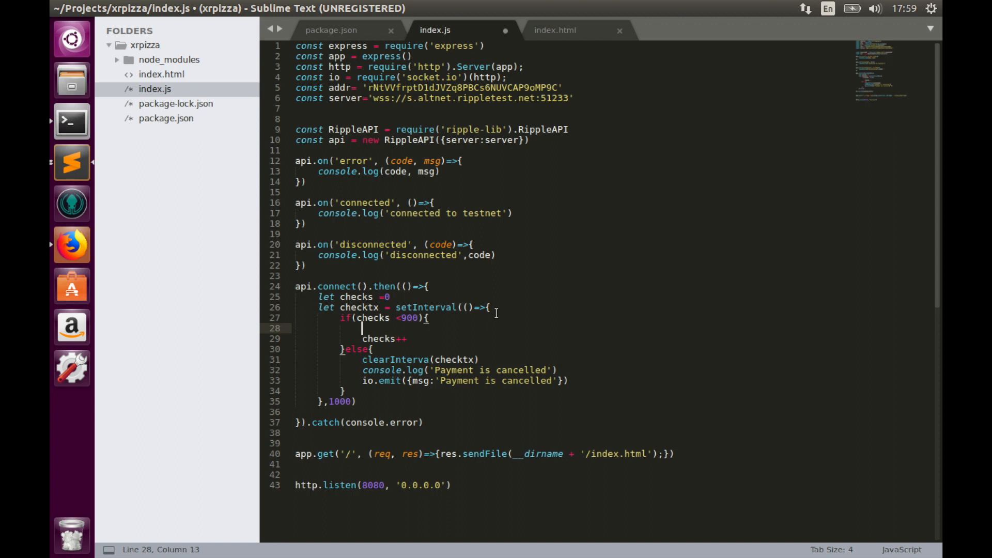
Add api.getLedgerVersion().then((ledger)=>{ console.log(ledger) }) before checks++ and save index.js
{"action": "type", "text": "api"}
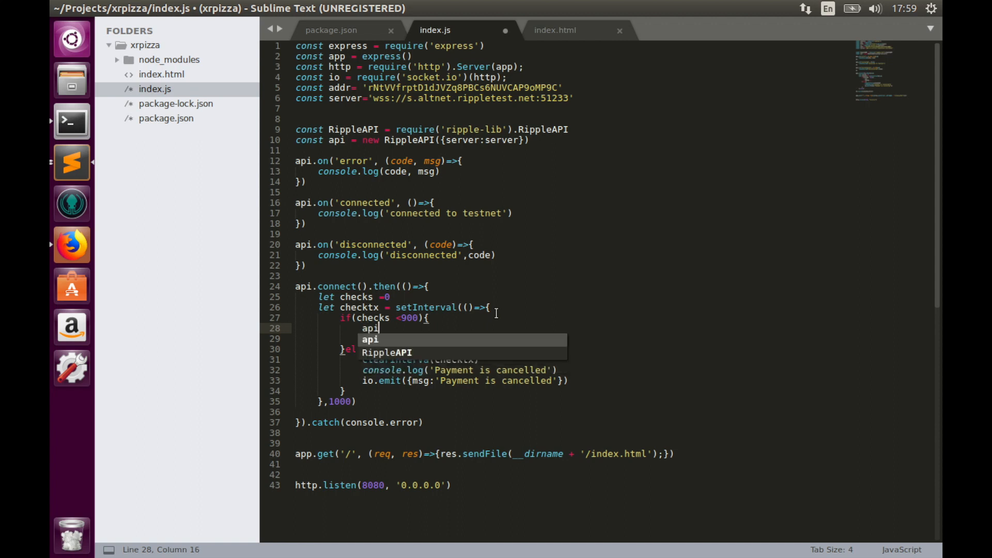
{"action": "type", "text": ".getLe"}
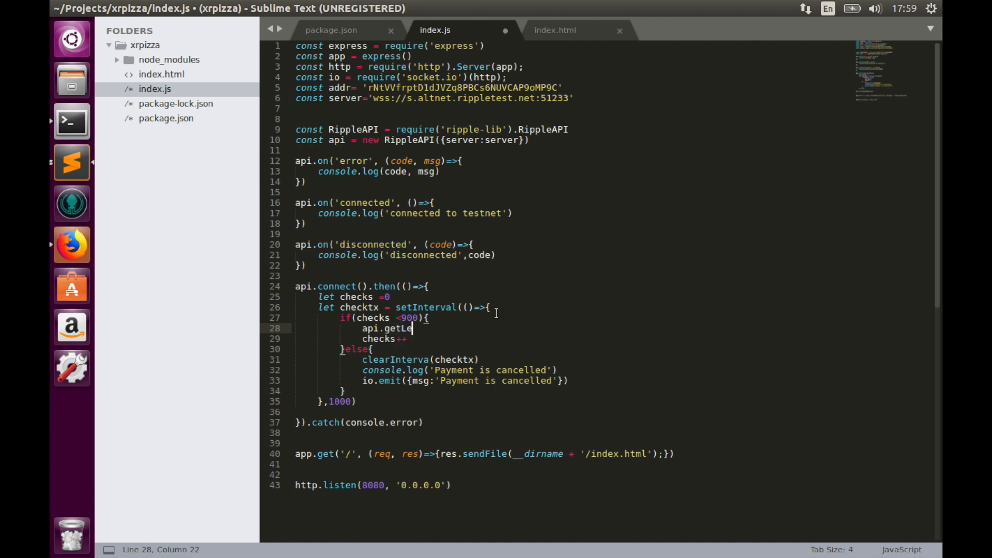
{"action": "type", "text": "dgerVe"}
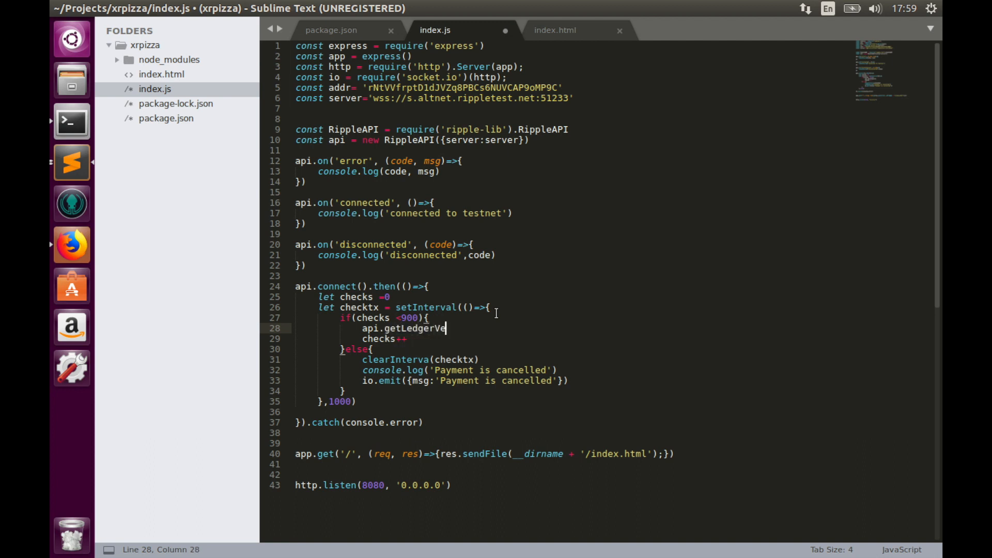
{"action": "type", "text": "rsion()"}
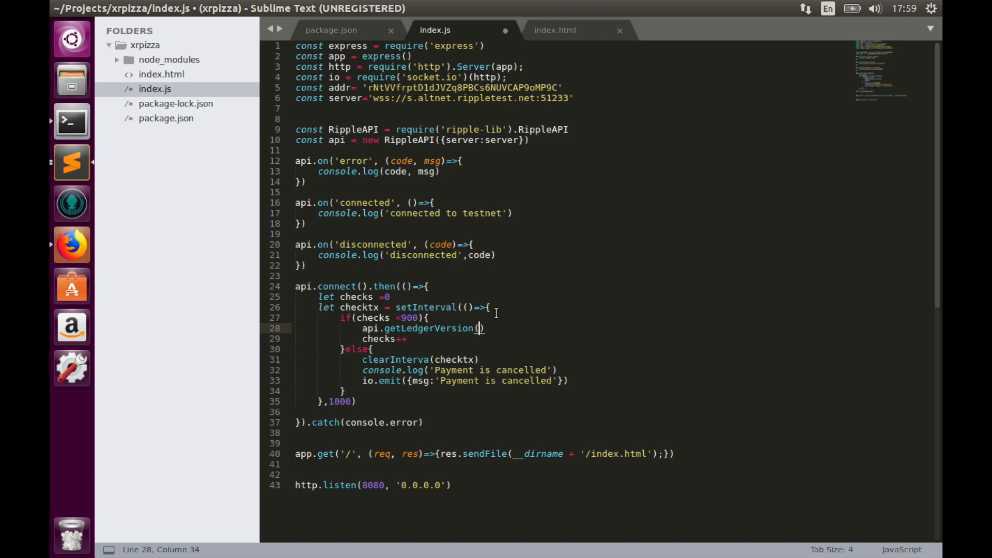
{"action": "type", "text": ".then"}
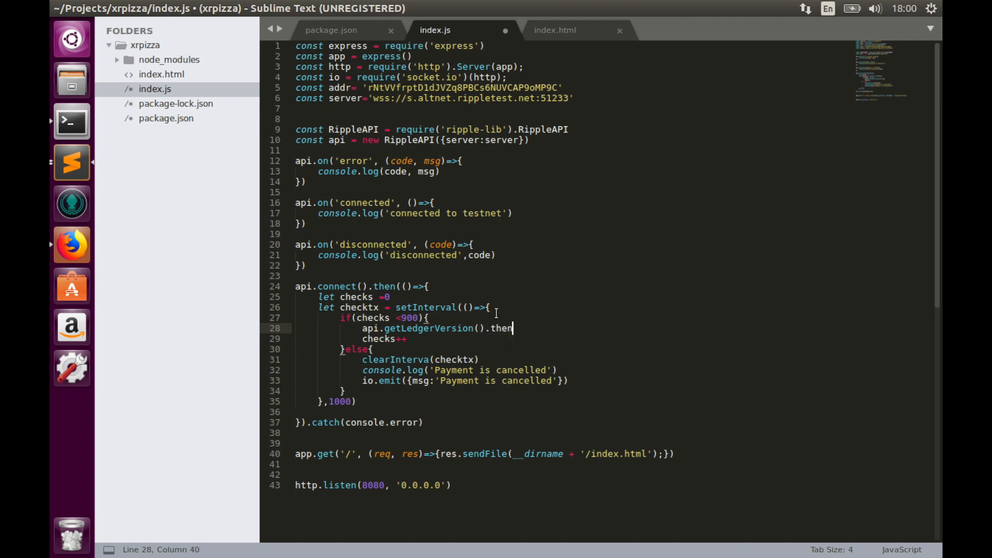
{"action": "type", "text": "())"}
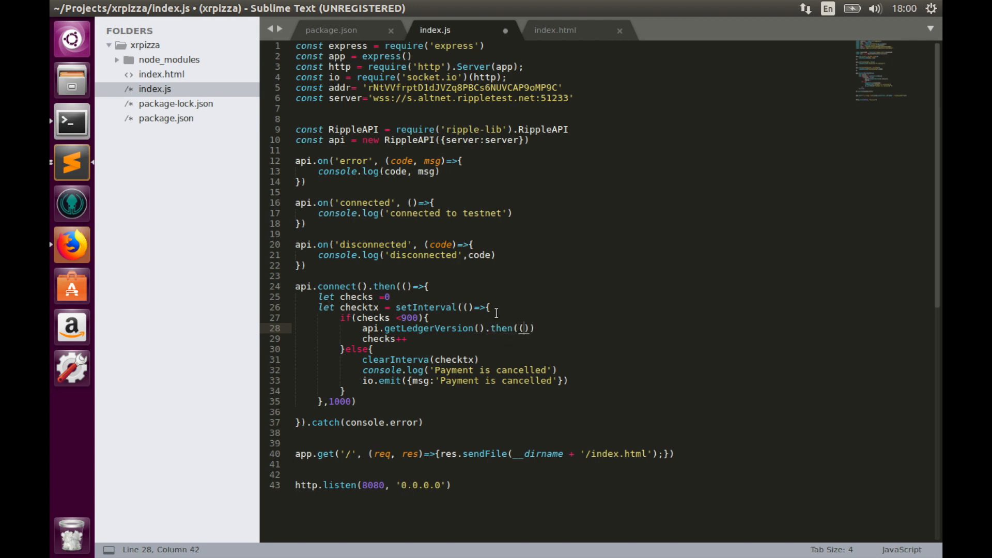
{"action": "type", "text": "ledger"}
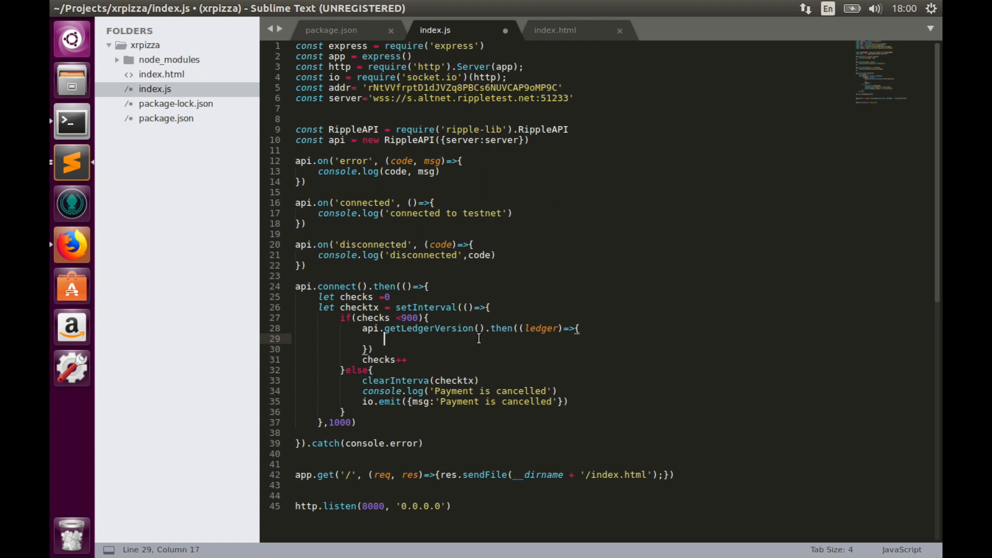
{"action": "type", "text": "console.log"}
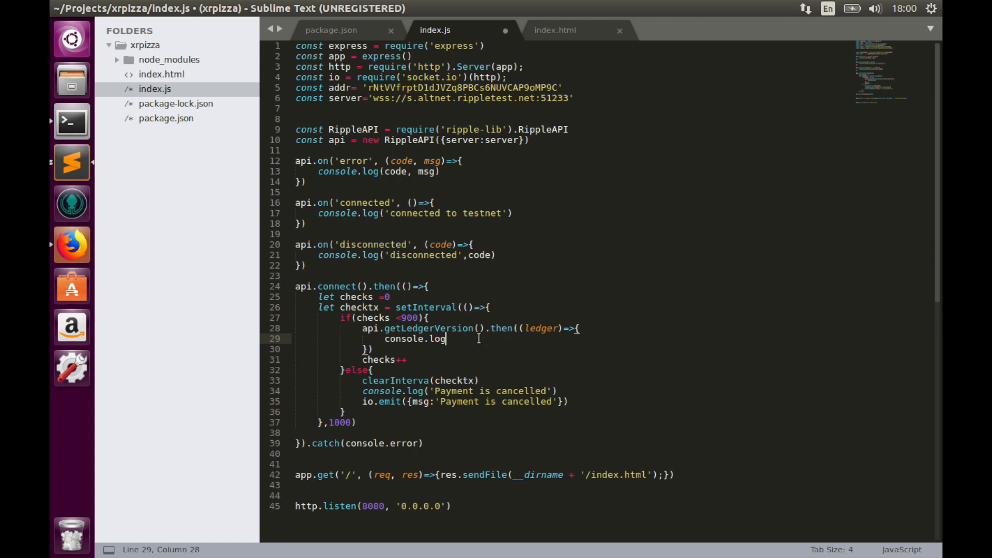
{"action": "type", "text": "(ledger"}
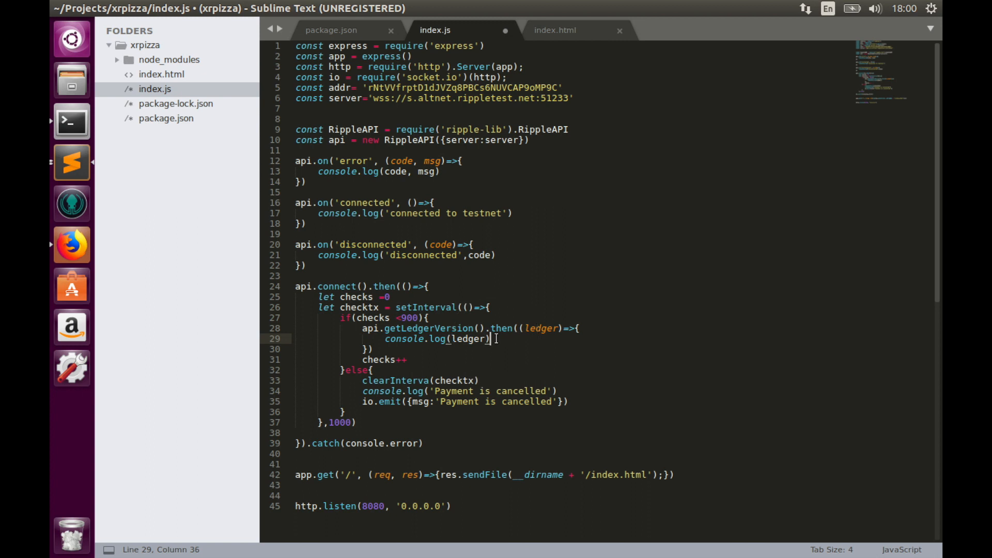
{"action": "key", "text": "ctrl+s"}
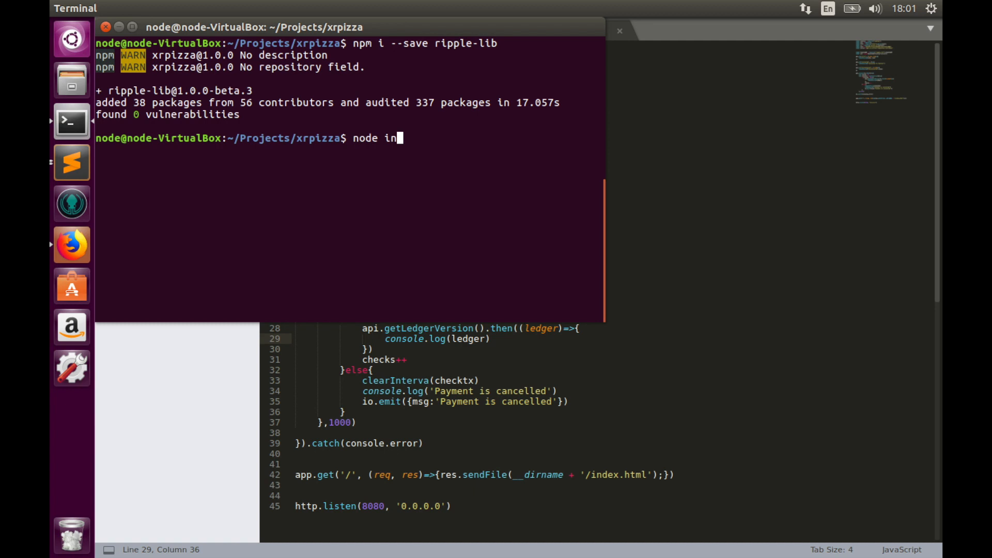
Run node index.js in the xrpizza project terminal
{"action": "type", "text": "dex.js"}
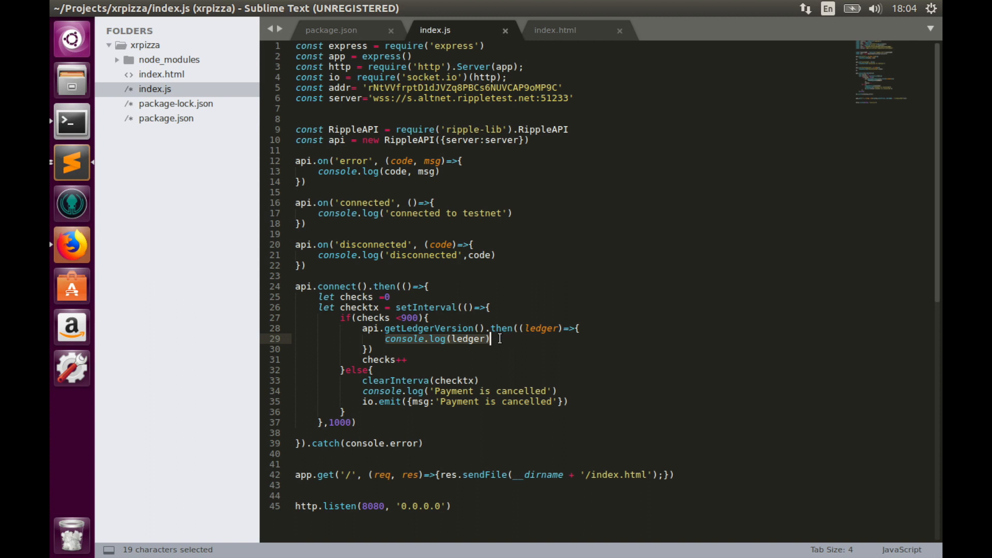
Call api.getTransactions(addr,{minLedgerVersion:ledger}) inside the getLedgerVersion callback
{"action": "type", "text": "api.ge"}
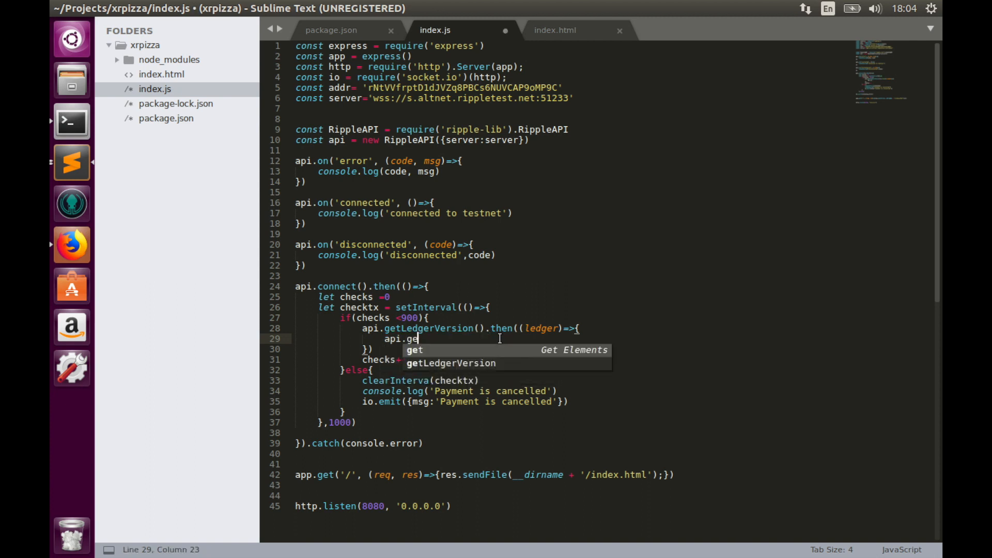
{"action": "type", "text": "tTransact"}
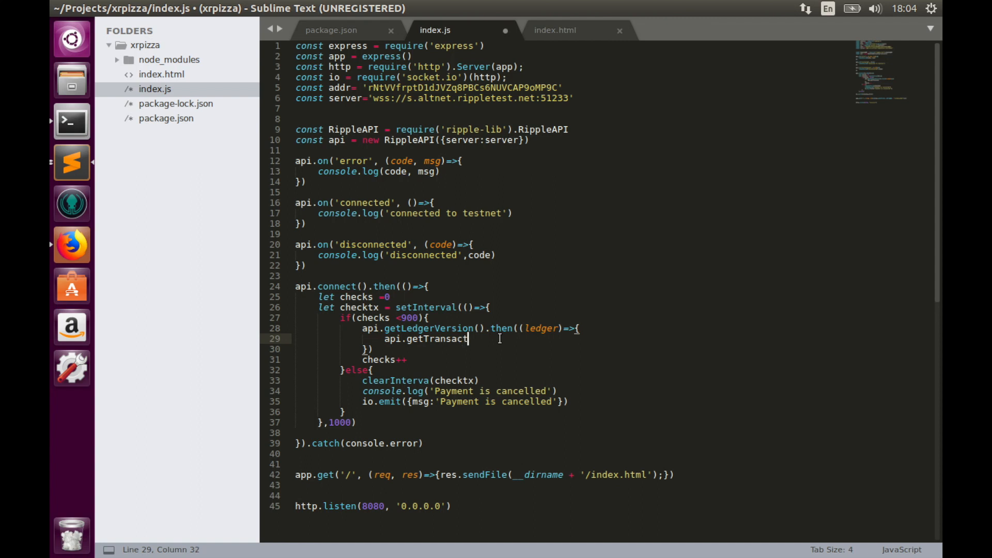
{"action": "type", "text": "ions("}
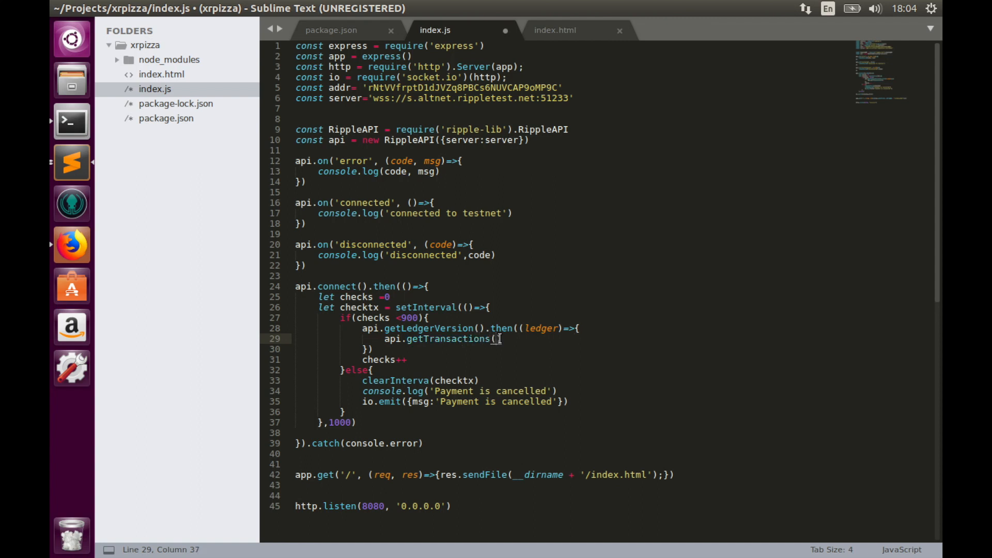
{"action": "type", "text": "a"}
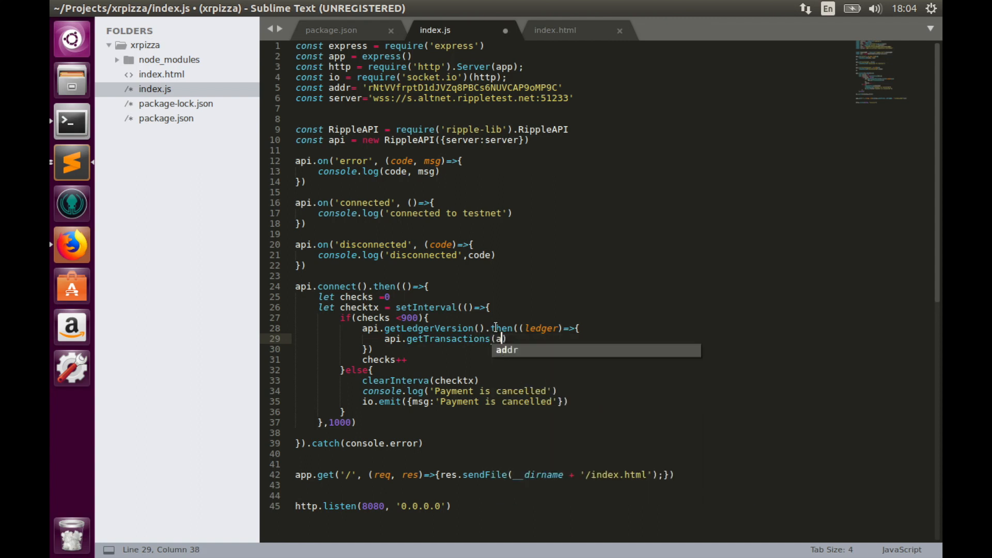
{"action": "type", "text": "ddr,"}
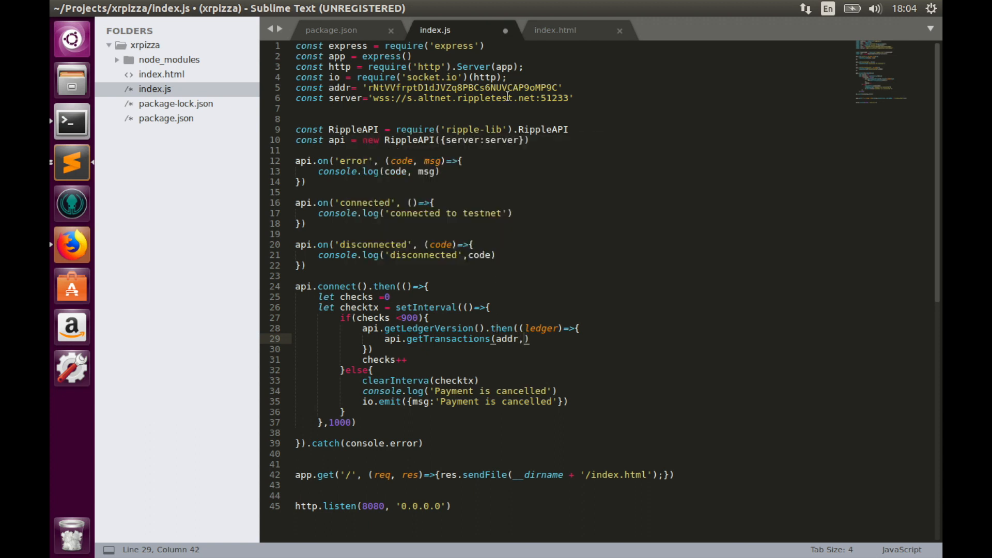
{"action": "type", "text": "{}"}
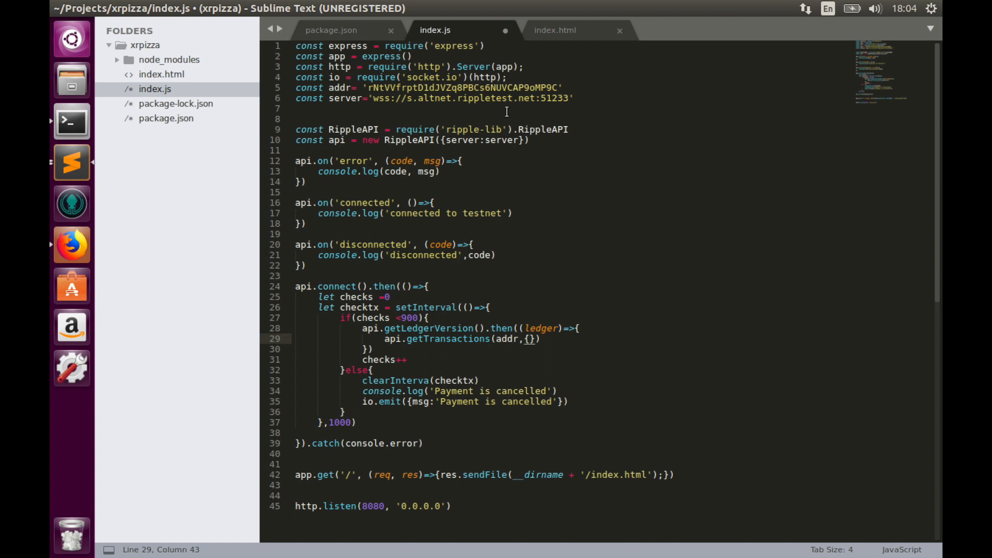
{"action": "type", "text": "minL"}
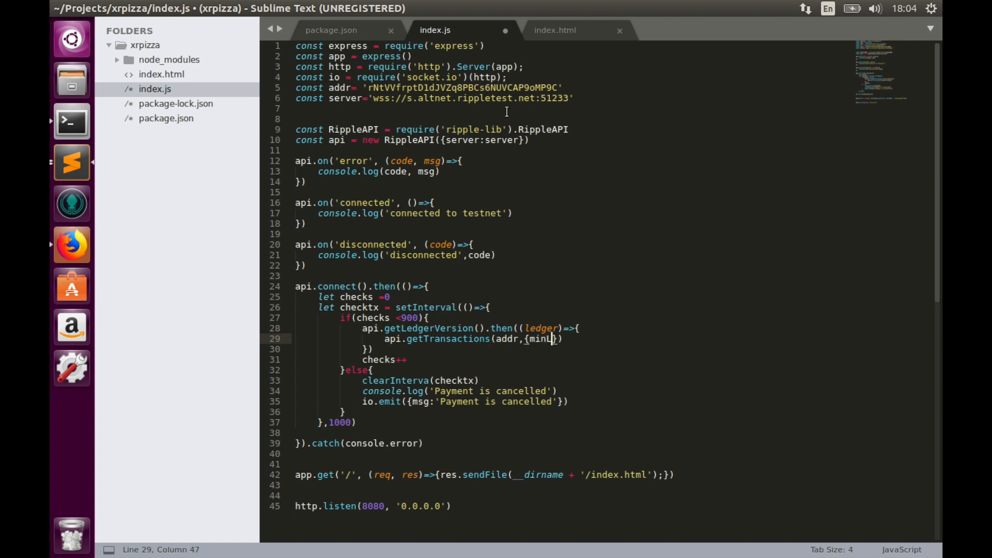
{"action": "type", "text": "edgerV"}
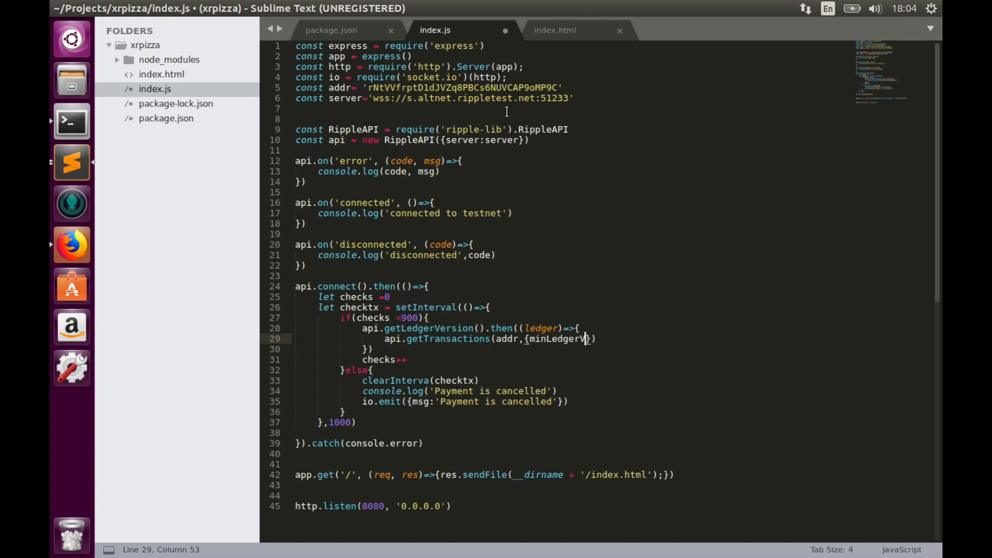
{"action": "type", "text": "ersion}"}
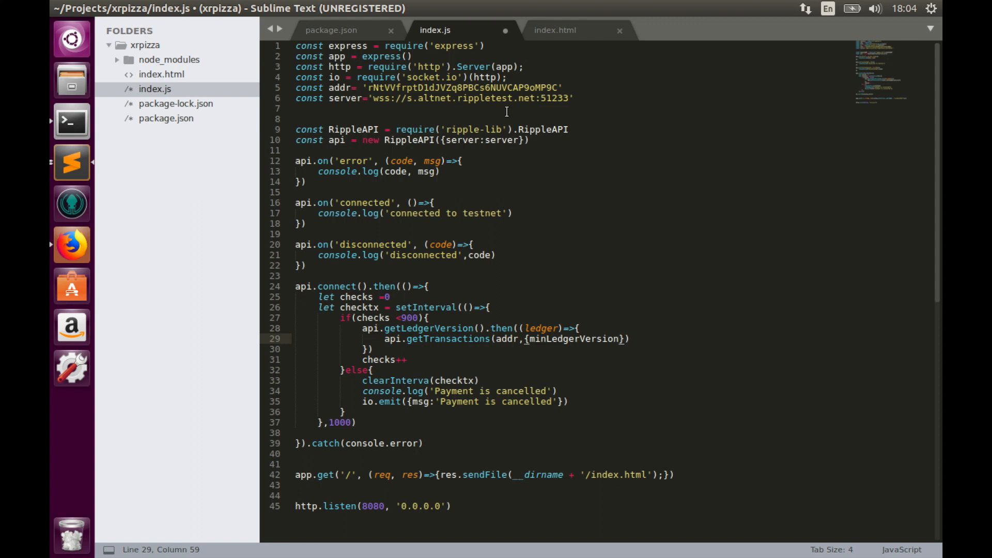
{"action": "type", "text": ":"}
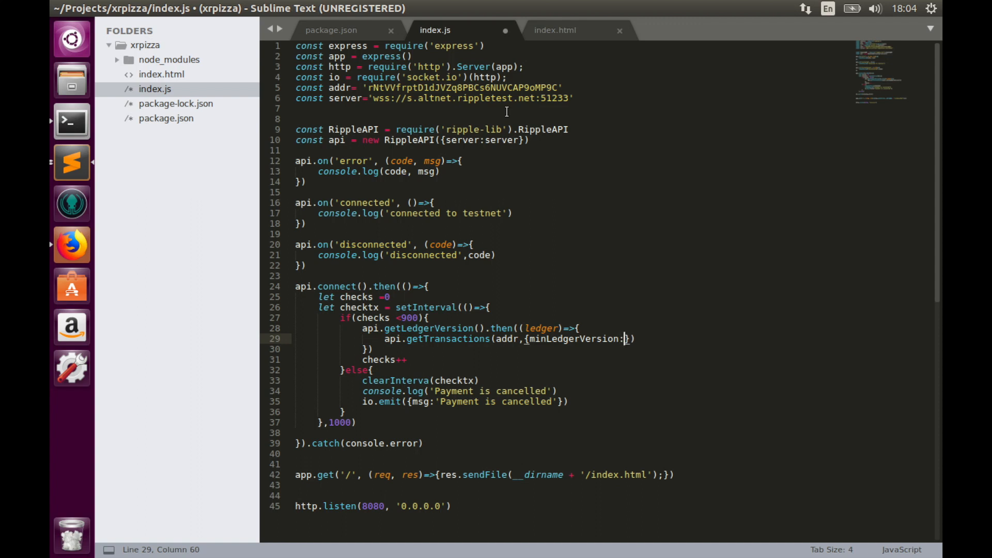
{"action": "type", "text": "ledger"}
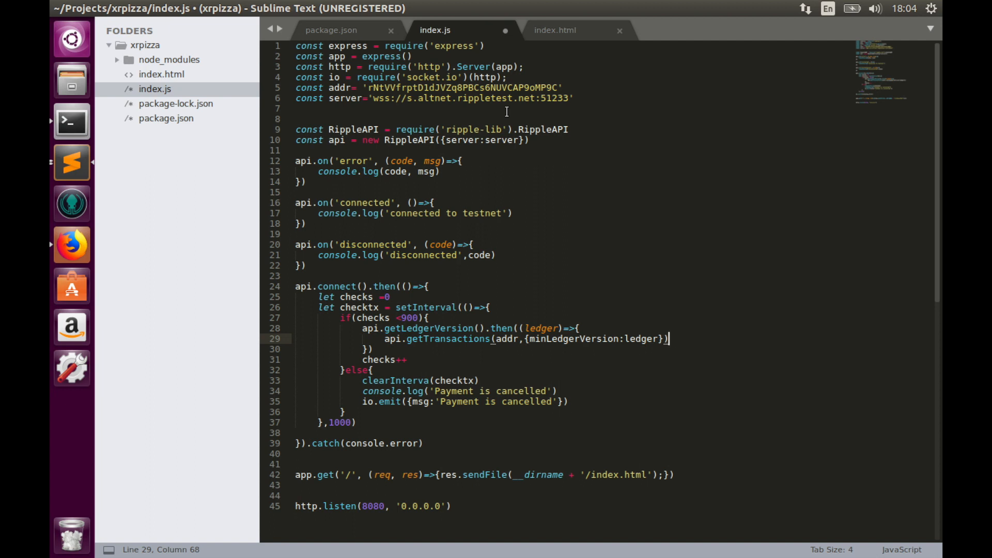
Chain .then((txs)=>{ console.log(txs) }) to log the fetched transactions
{"action": "type", "text": ".then()"}
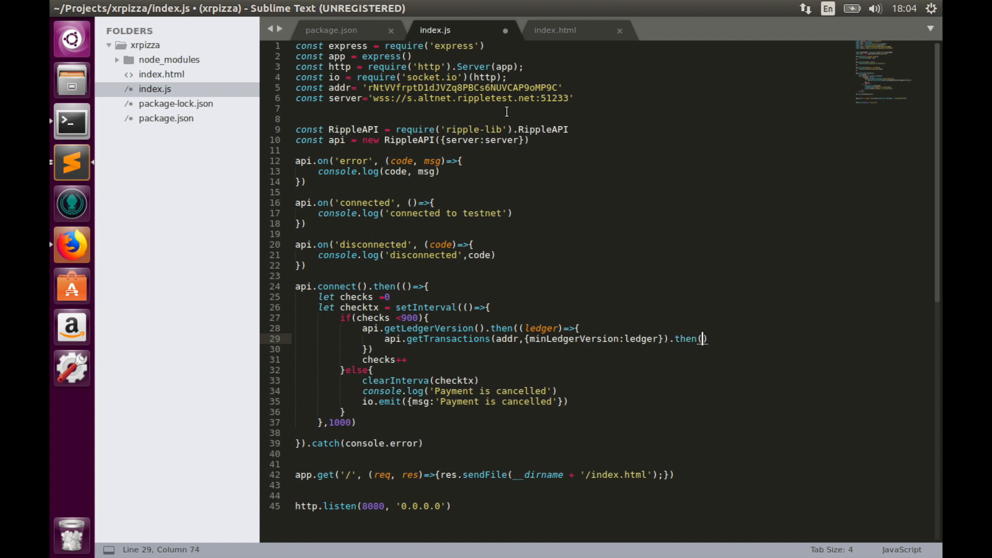
{"action": "type", "text": "("}
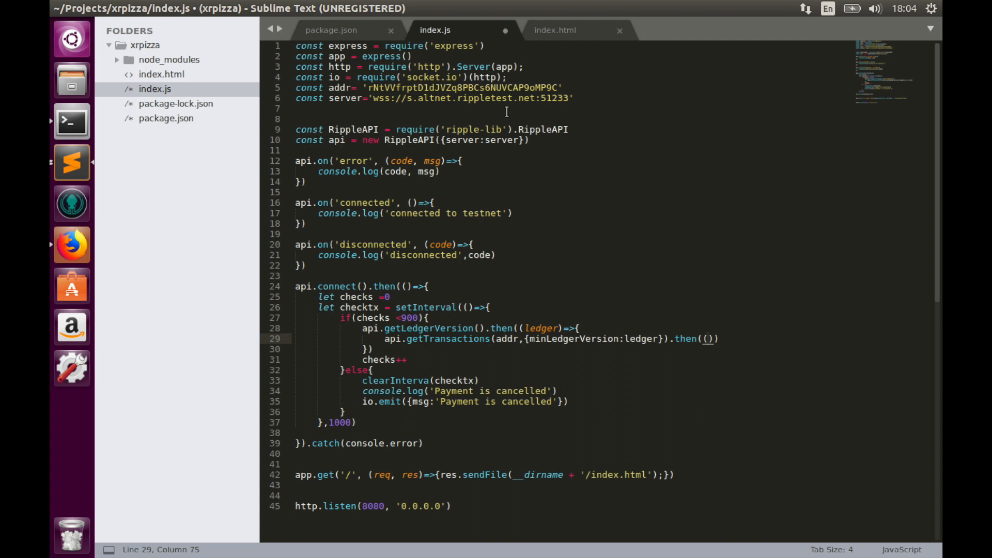
{"action": "type", "text": "tx"}
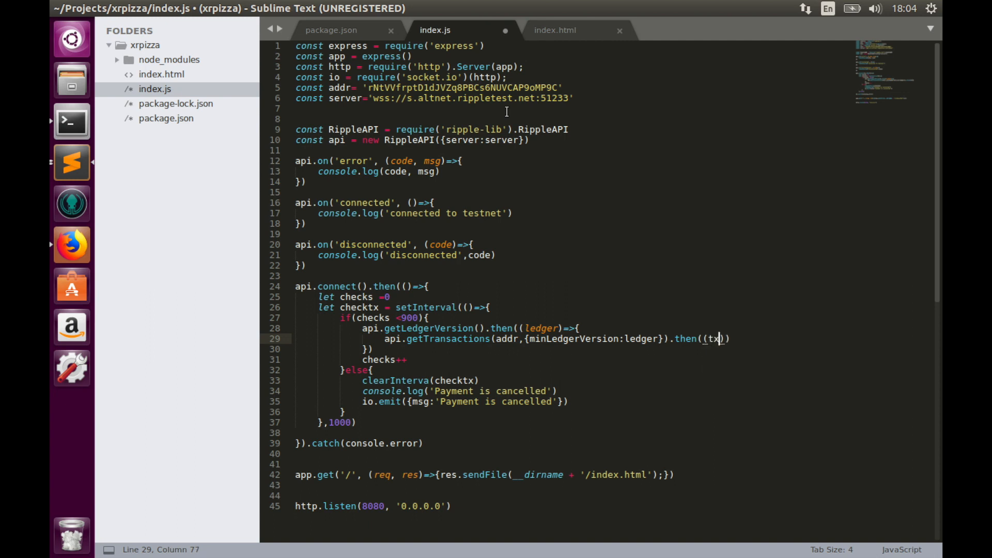
{"action": "type", "text": "s"}
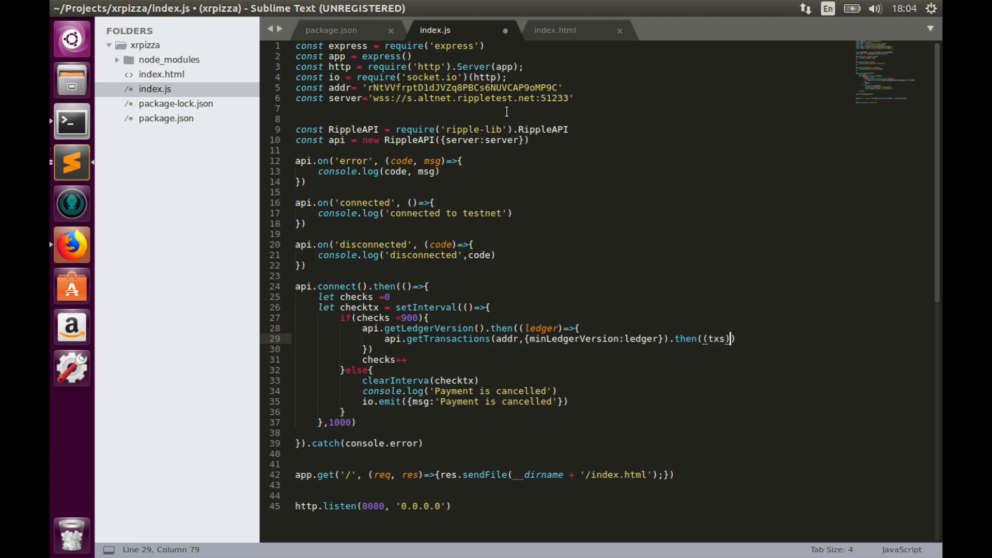
{"action": "type", "text": "=>{}"}
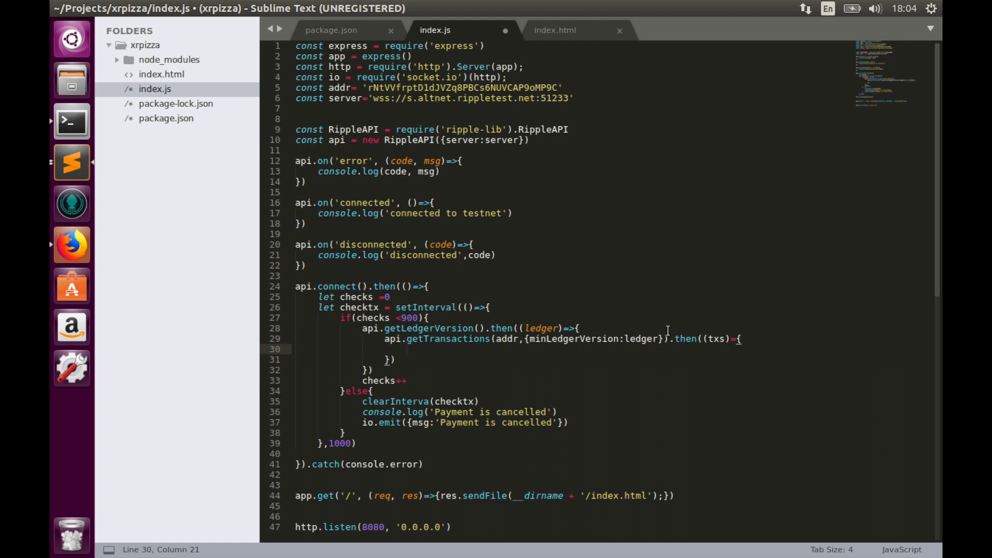
{"action": "type", "text": "console.log(txs"}
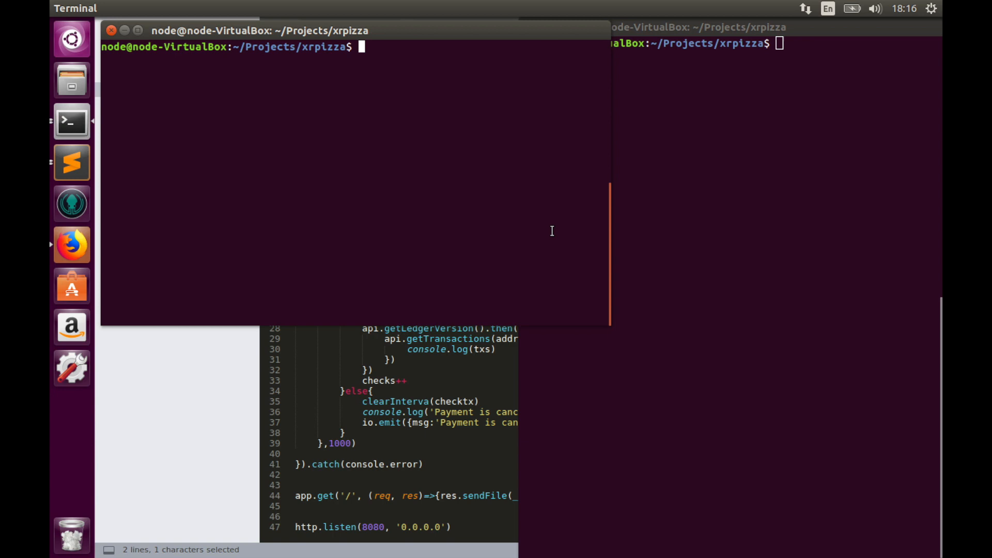
{"action": "mouse_move", "coordinate": [494, 172]}
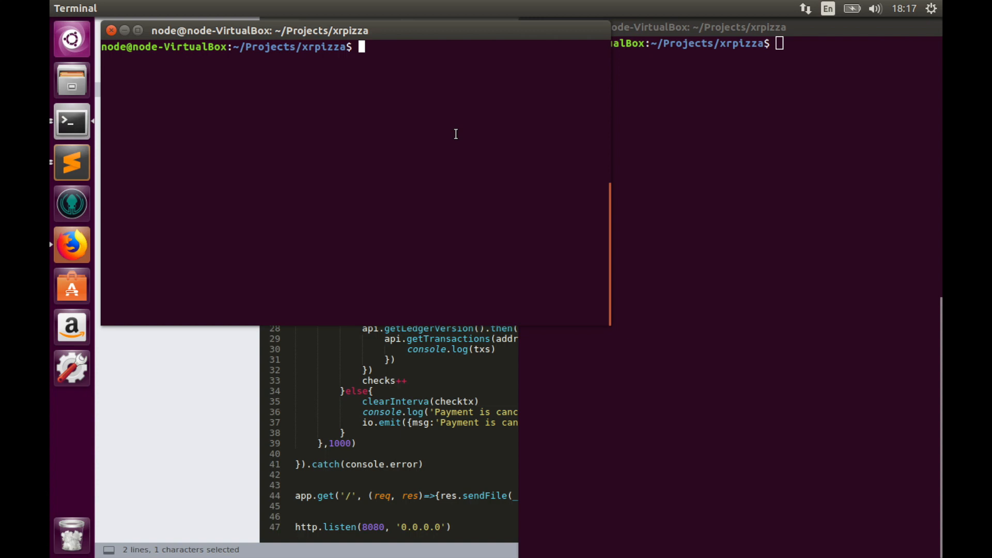
Run node index.js in one terminal and node testsend.js in the other to send the 20 XRP payment
{"action": "type", "text": "node index.js"}
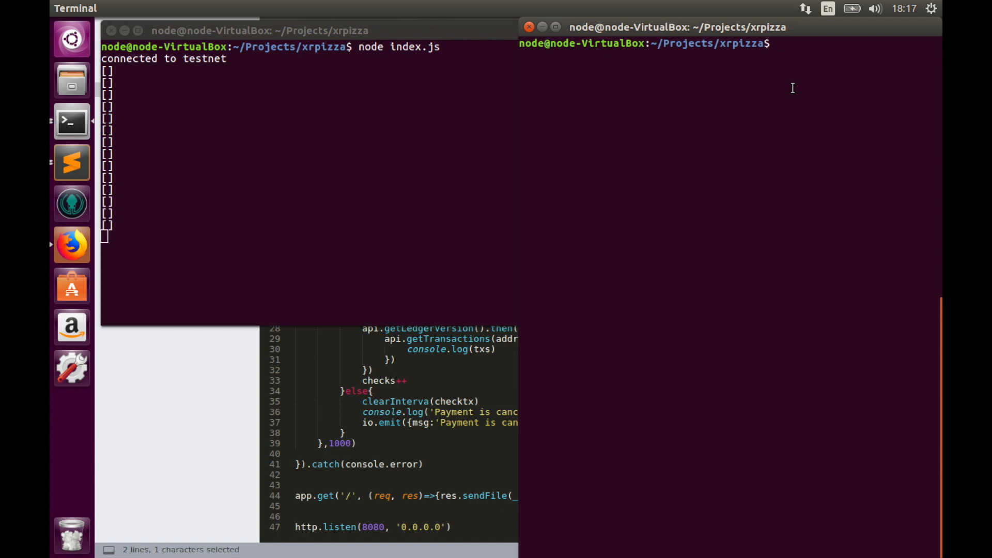
{"action": "type", "text": "node te"}
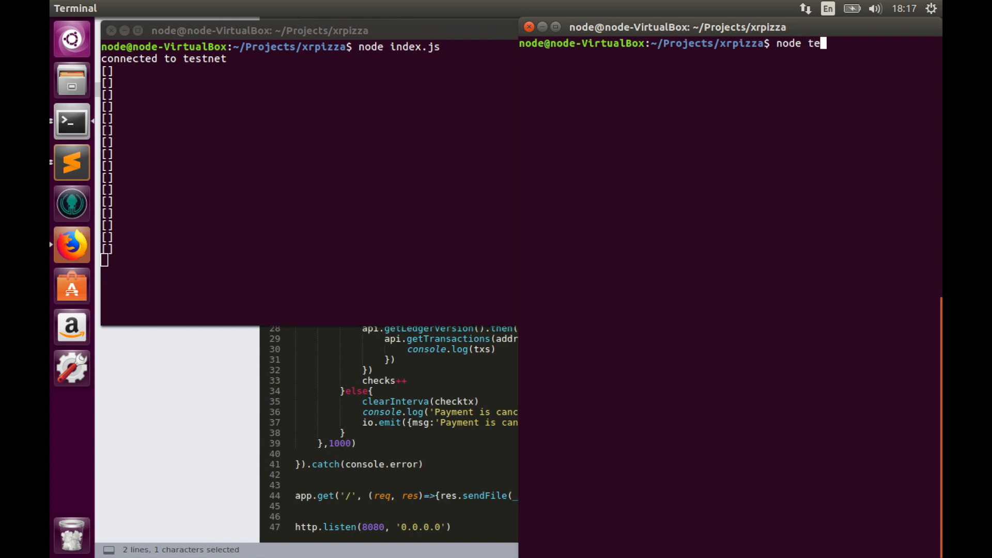
{"action": "type", "text": "stsend.js"}
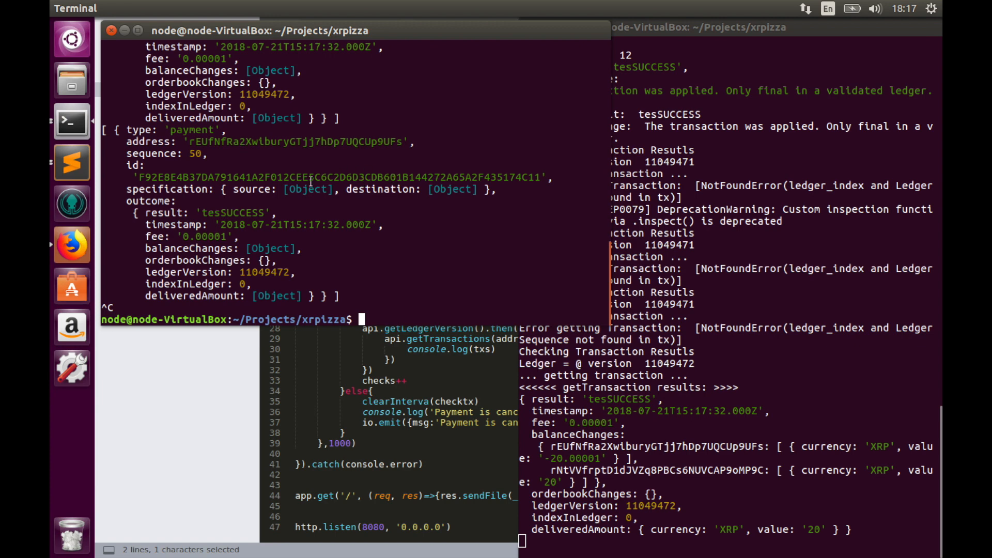
{"action": "mouse_move", "coordinate": [433, 201]}
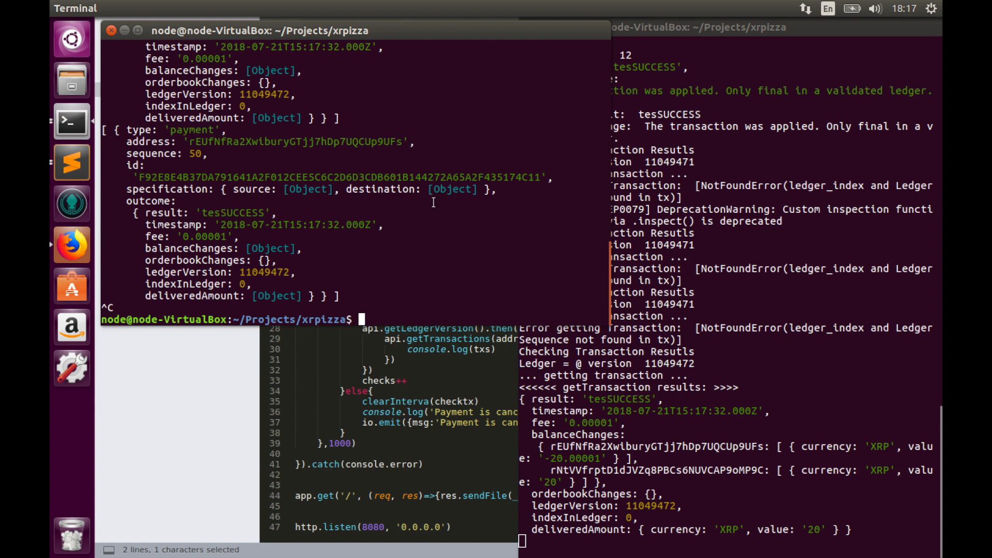
{"action": "mouse_move", "coordinate": [362, 193]}
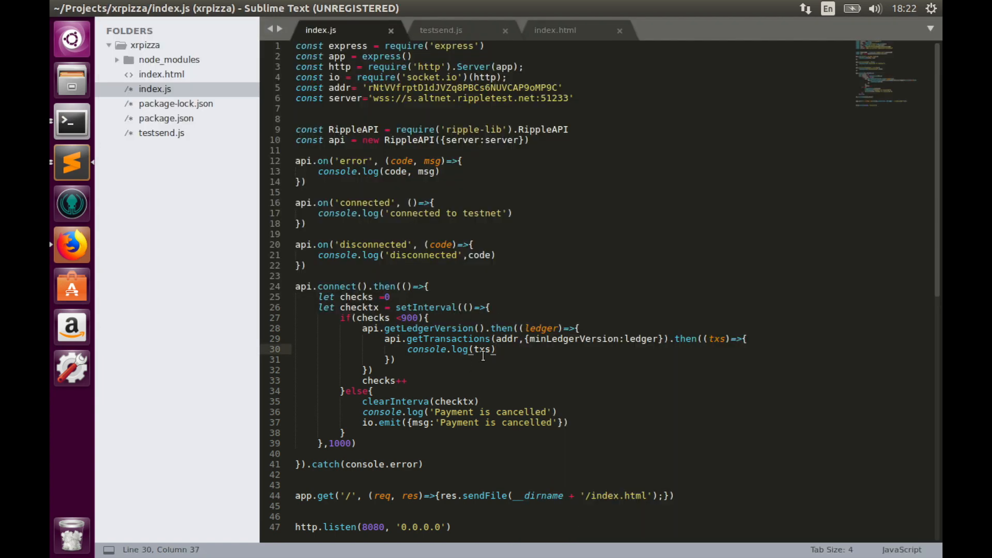
Replace the transaction log with a for(tx ...) loop over the fetched transactions
{"action": "double_click", "coordinate": [427, 348]}
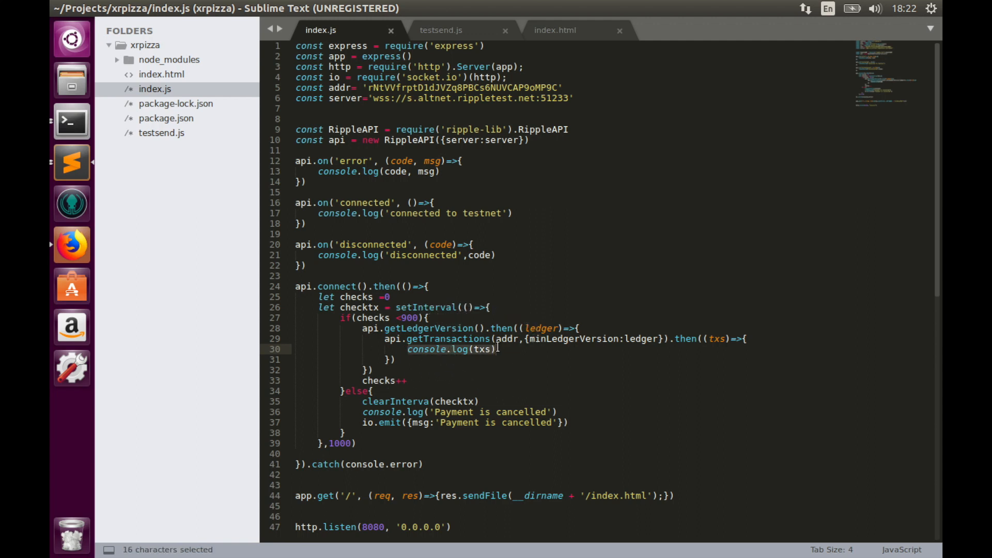
{"action": "type", "text": "if("}
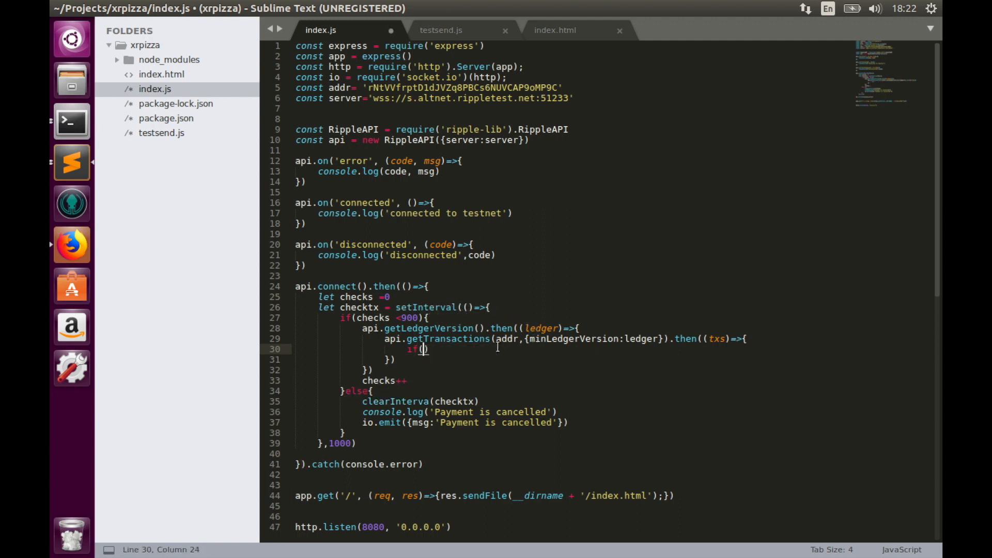
{"action": "type", "text": "for"}
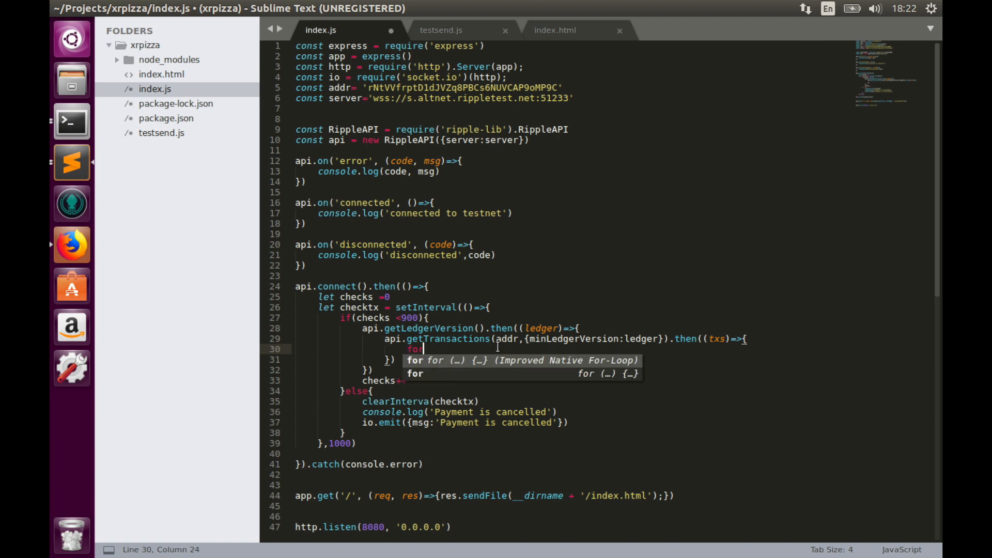
{"action": "type", "text": "(tx of txs"}
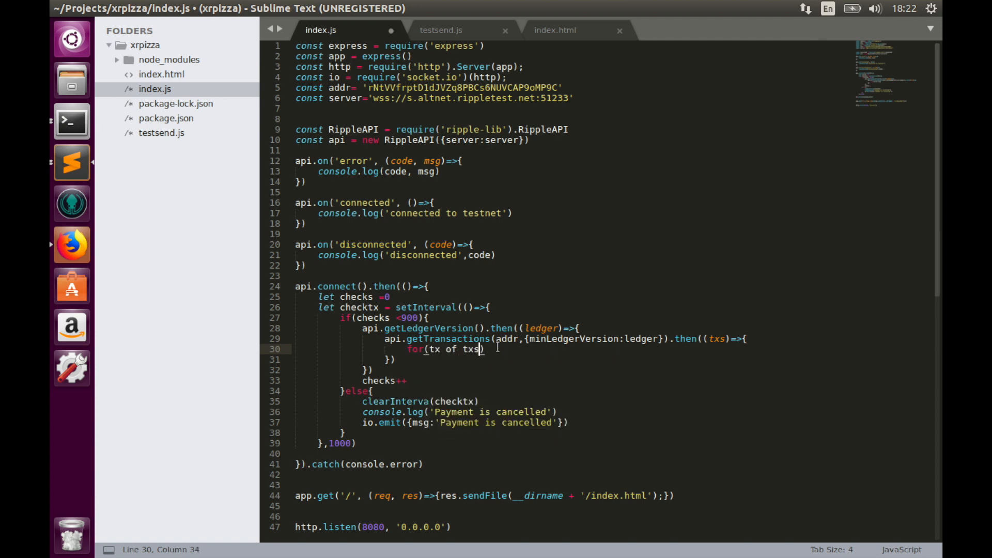
{"action": "type", "text": "{"}
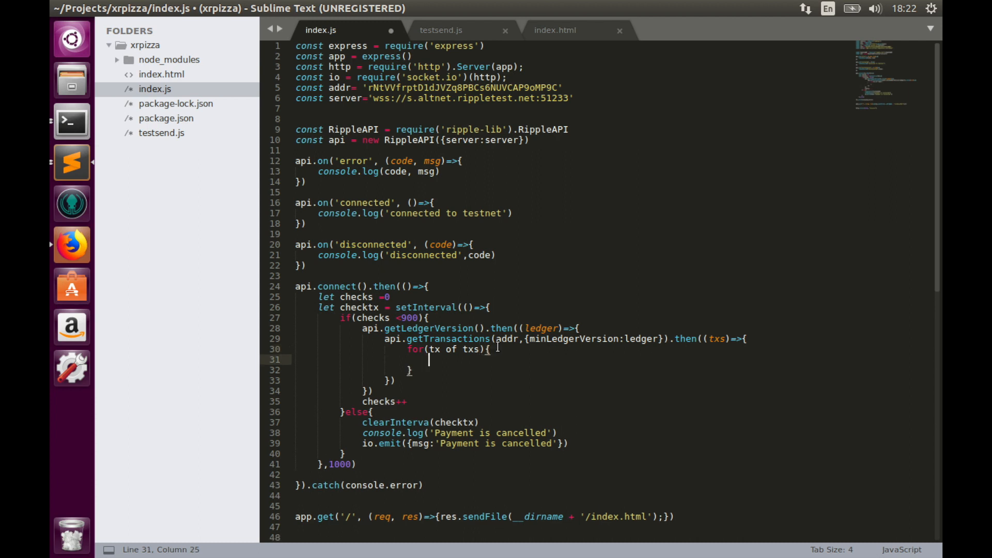
Add if(tx.specification.destination.tag ===41){ clearInterval(checktx) } inside the loop
{"action": "type", "text": "if()"}
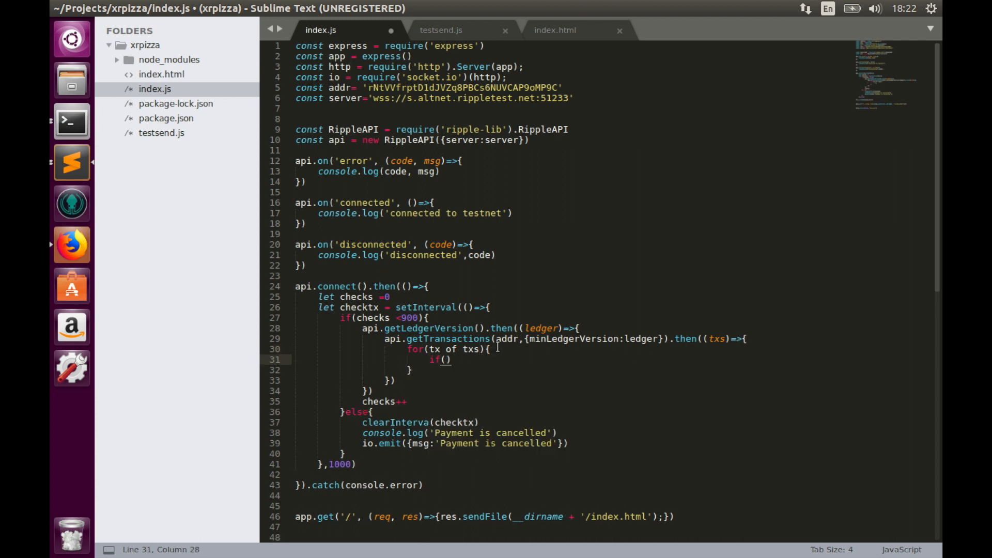
{"action": "type", "text": "tx."}
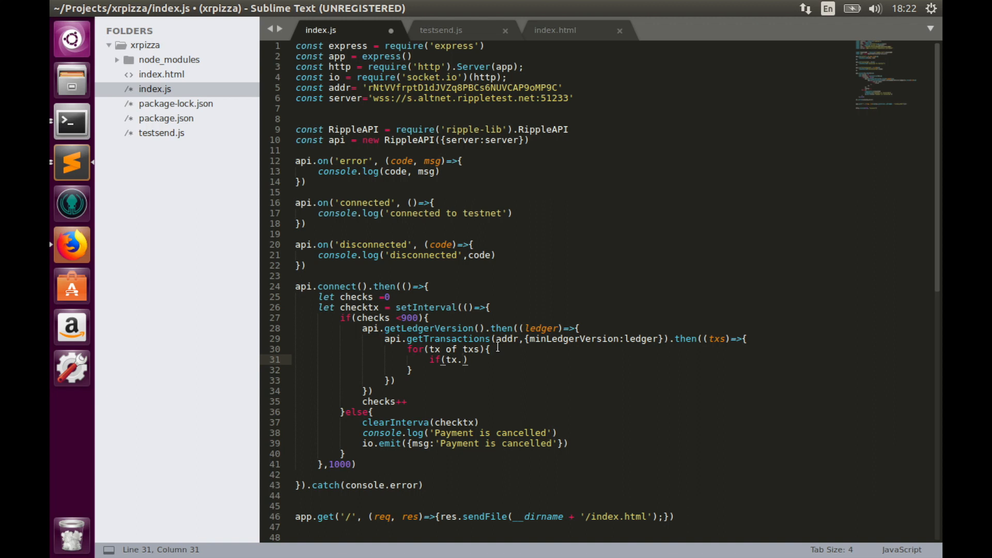
{"action": "type", "text": "specification.d"}
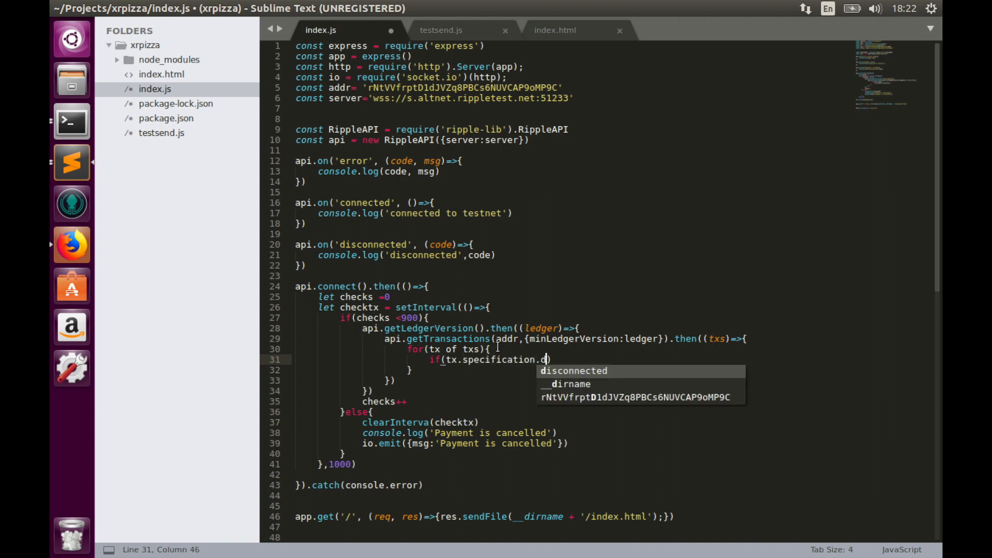
{"action": "type", "text": "esti"}
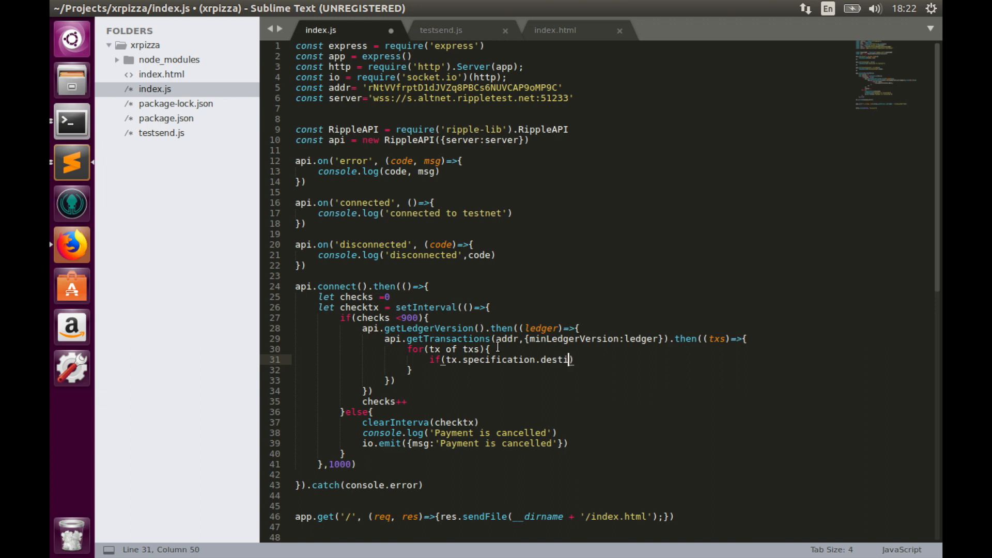
{"action": "type", "text": "nation"}
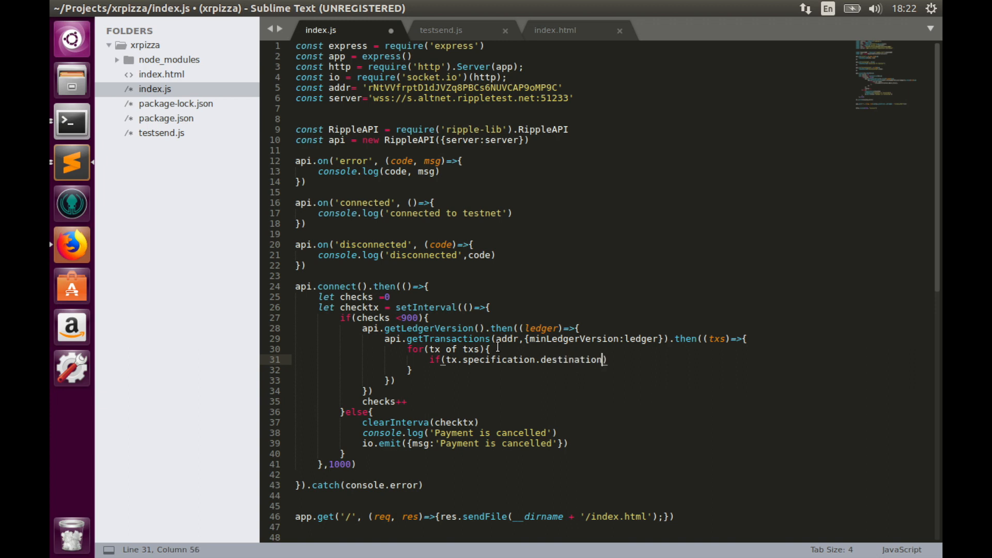
{"action": "type", "text": ".tag =="}
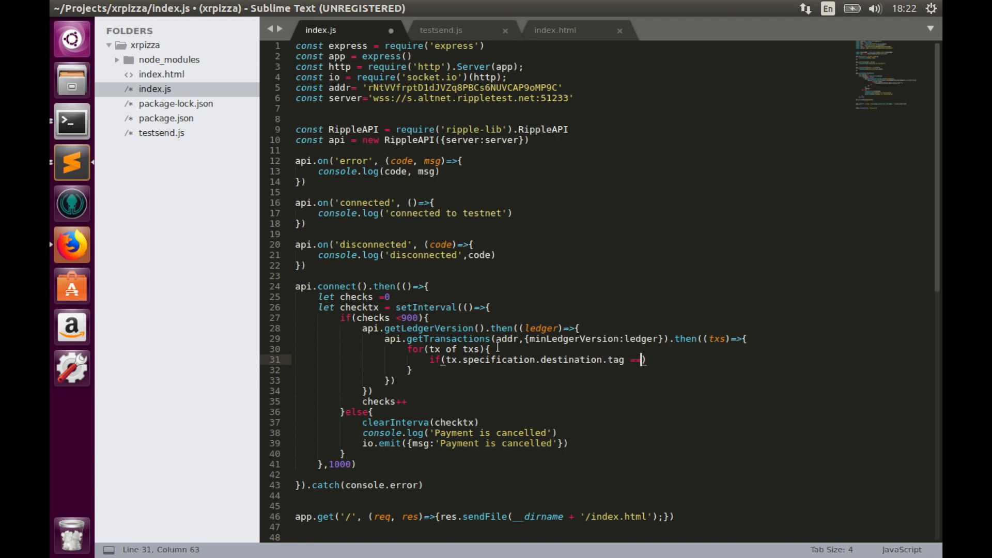
{"action": "type", "text": "=41"}
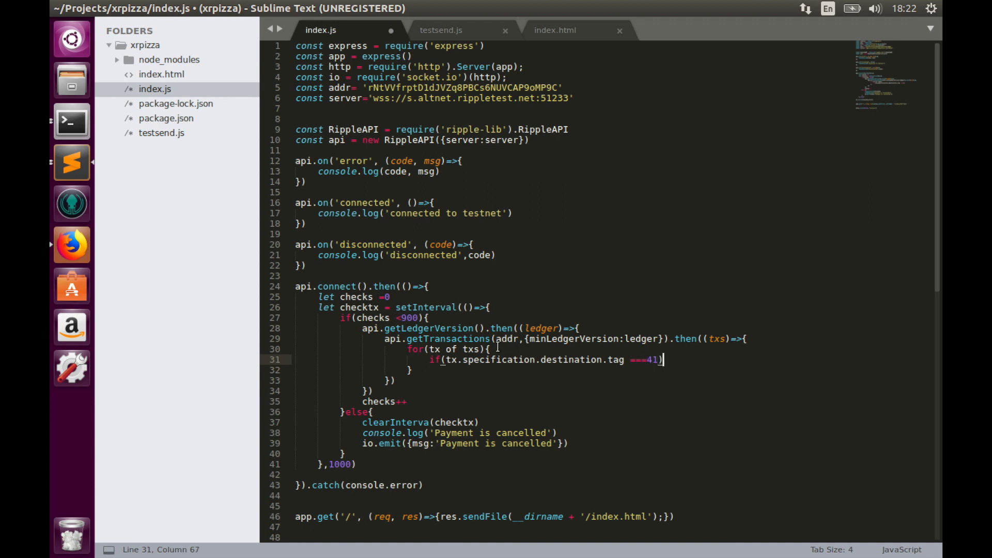
{"action": "type", "text": "{}"}
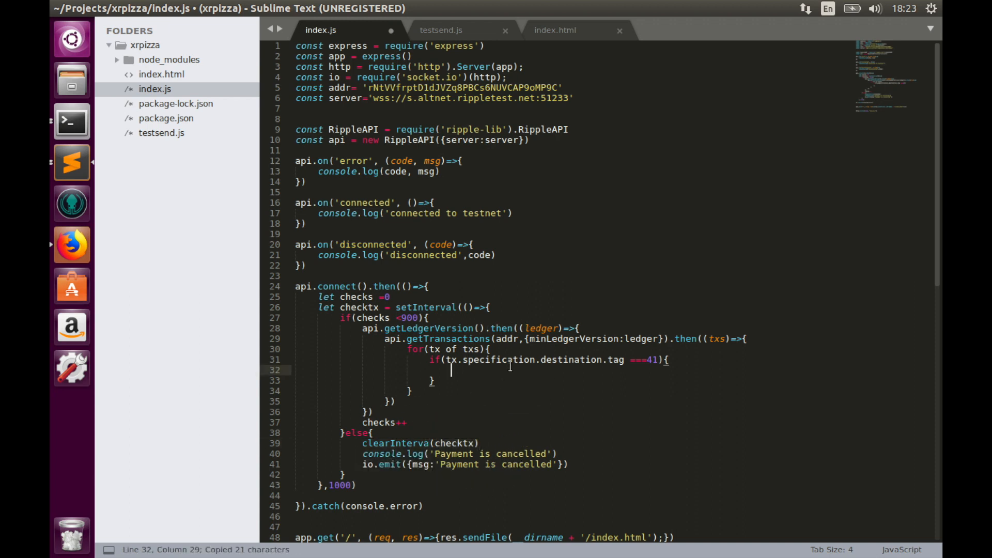
{"action": "type", "text": "clearInterva(checktx)"}
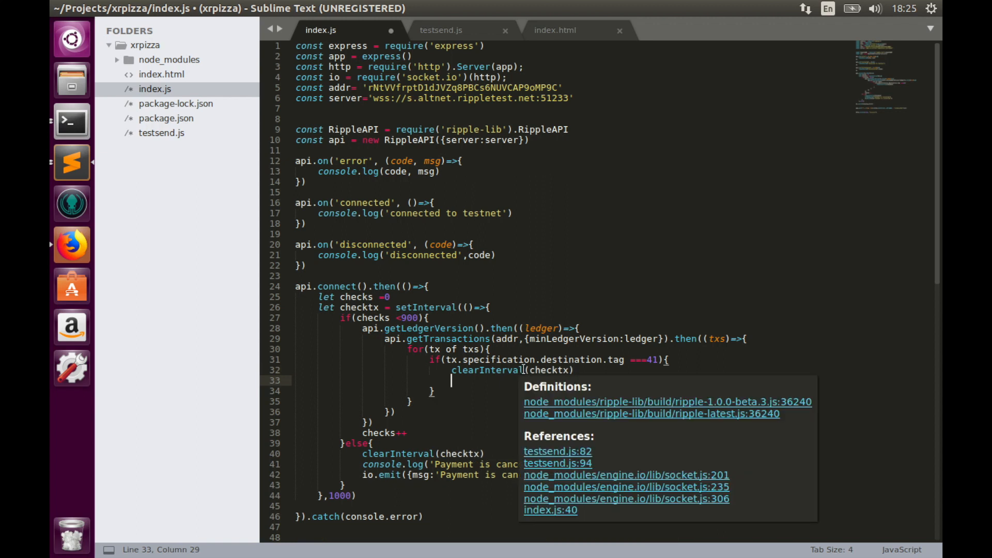
Emit io.emit('status',{... msg:'payment was received'}) in the tag 41 block
{"action": "type", "text": "io.emit('"}
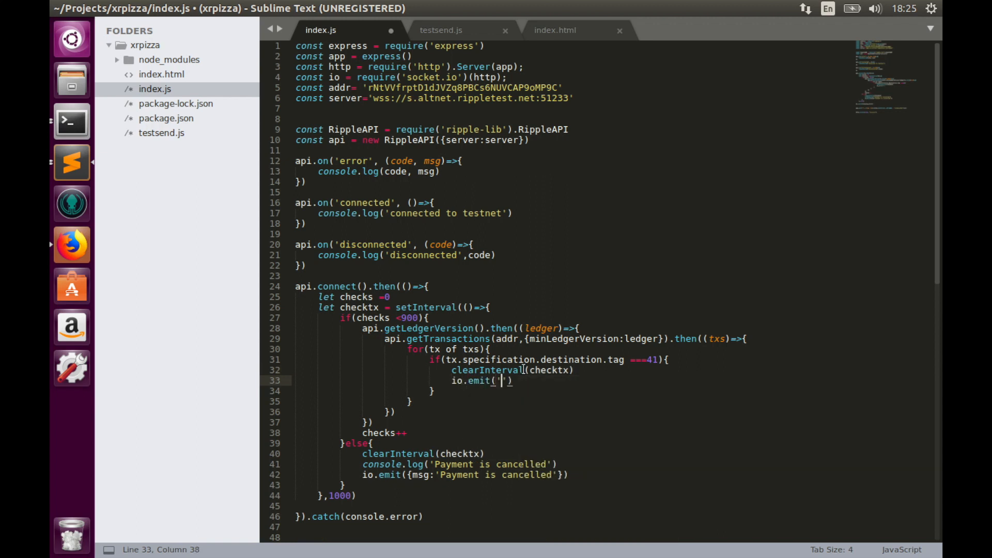
{"action": "type", "text": "status"}
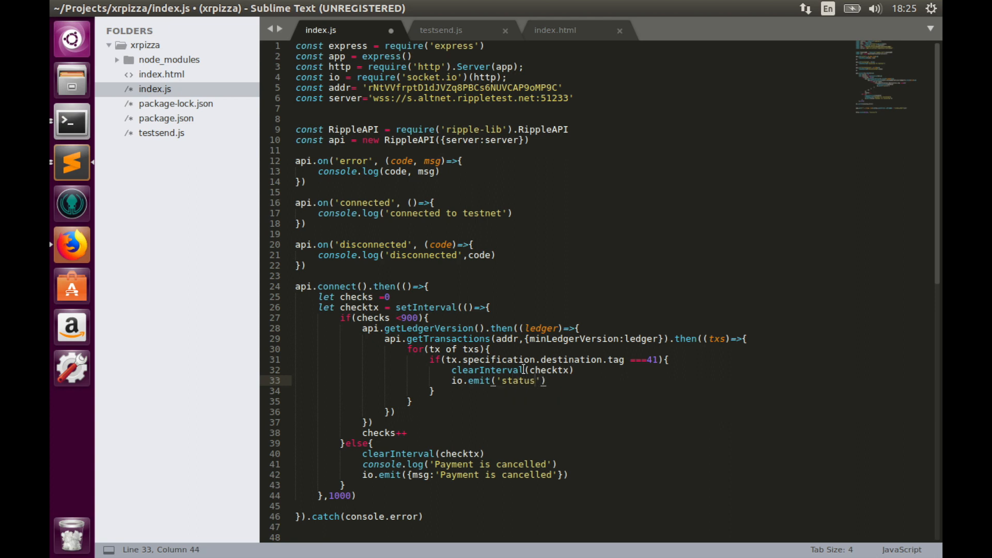
{"action": "type", "text": ","}
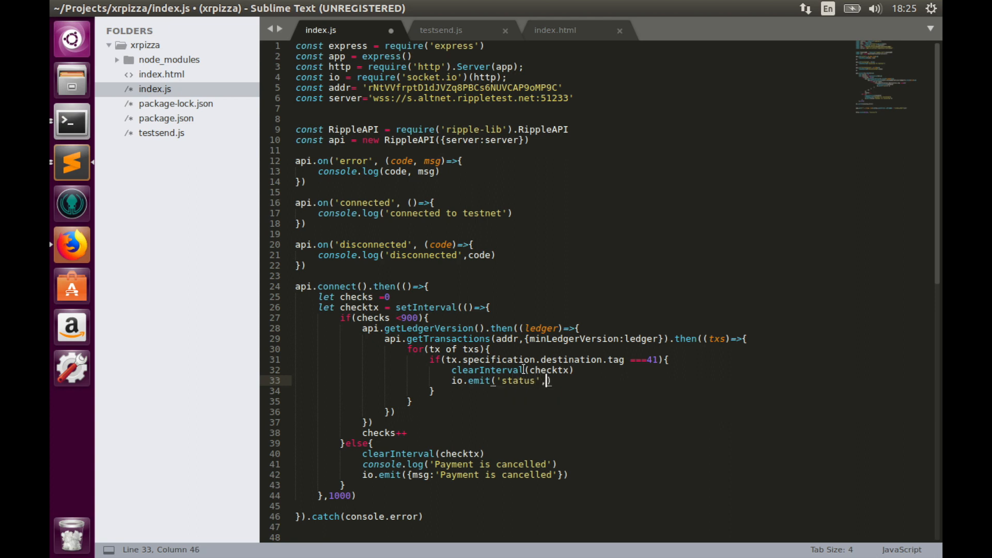
{"action": "type", "text": "{msg}"}
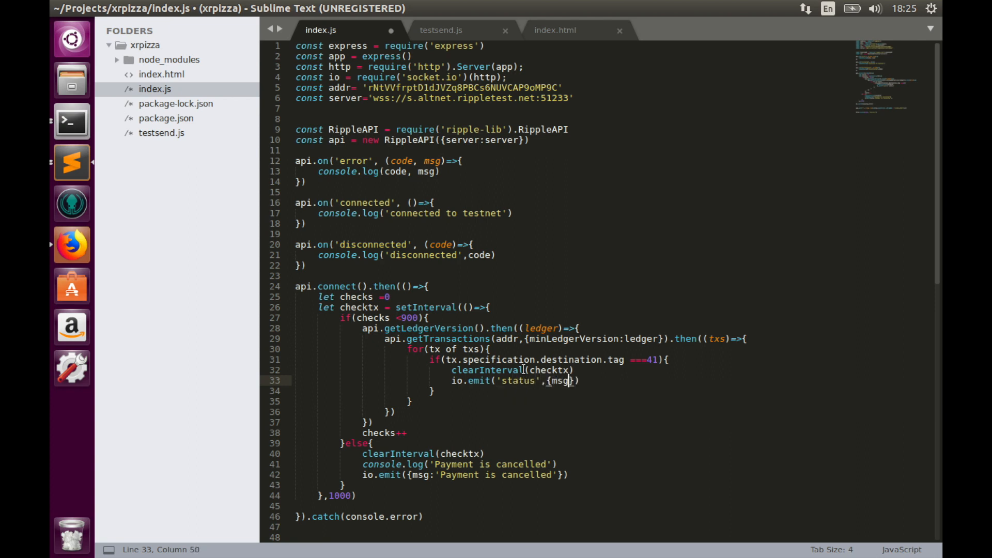
{"action": "type", "text": ":'"}
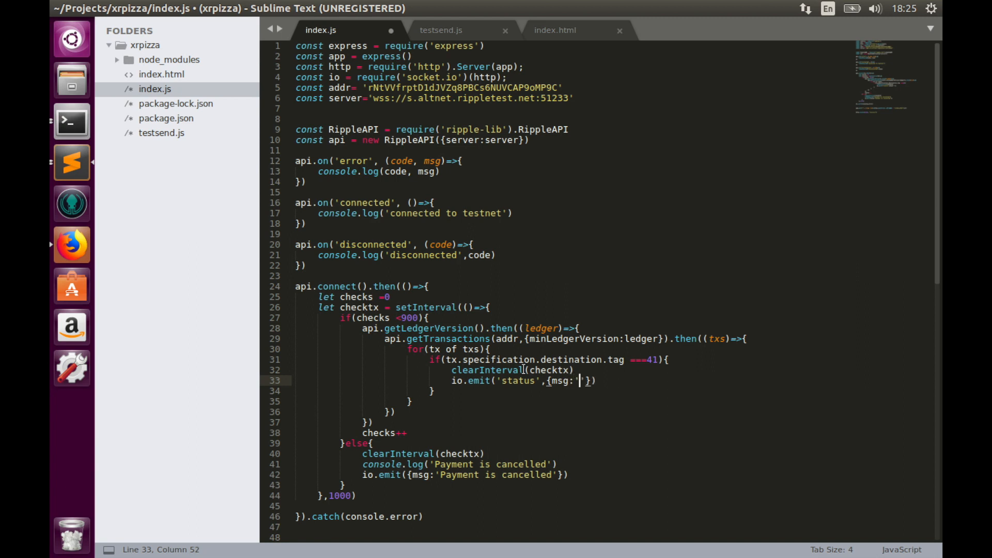
{"action": "type", "text": "payment was receive"}
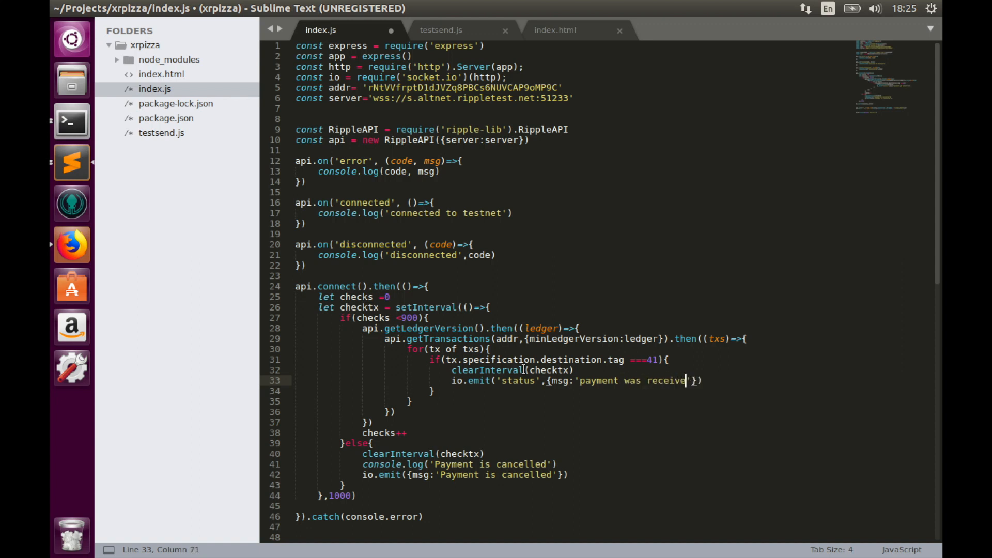
{"action": "type", "text": "d"}
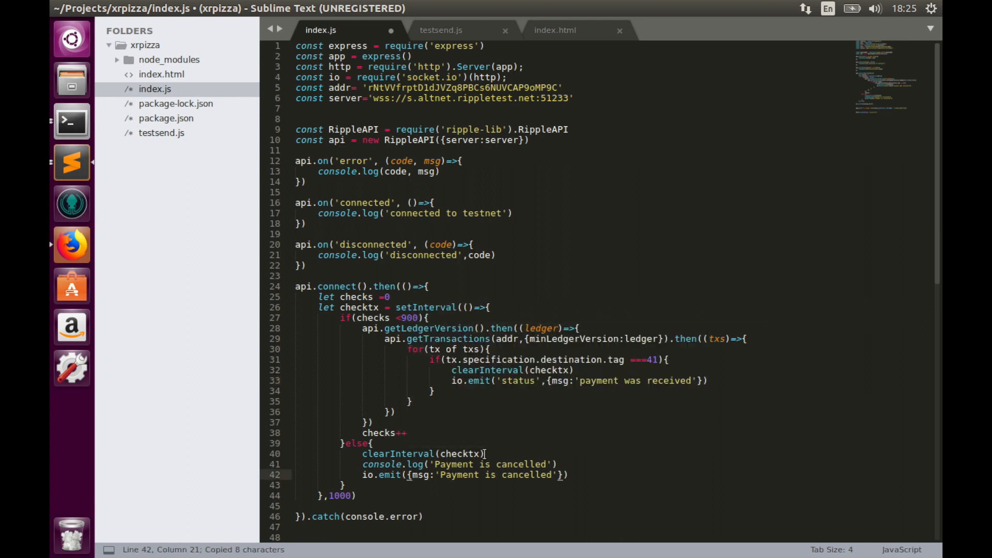
Prefix the cancel emit with 'status' and switch to index.html
{"action": "type", "text": "'status',"}
{"action": "type", "text": "amount:elem.specification.destination.amount.value,"}
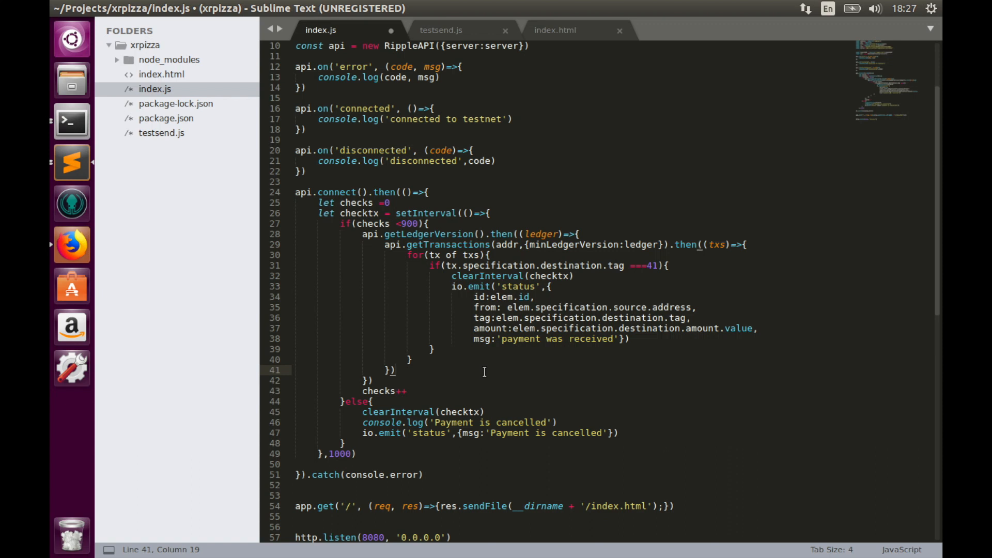
{"action": "left_click", "coordinate": [554, 30]}
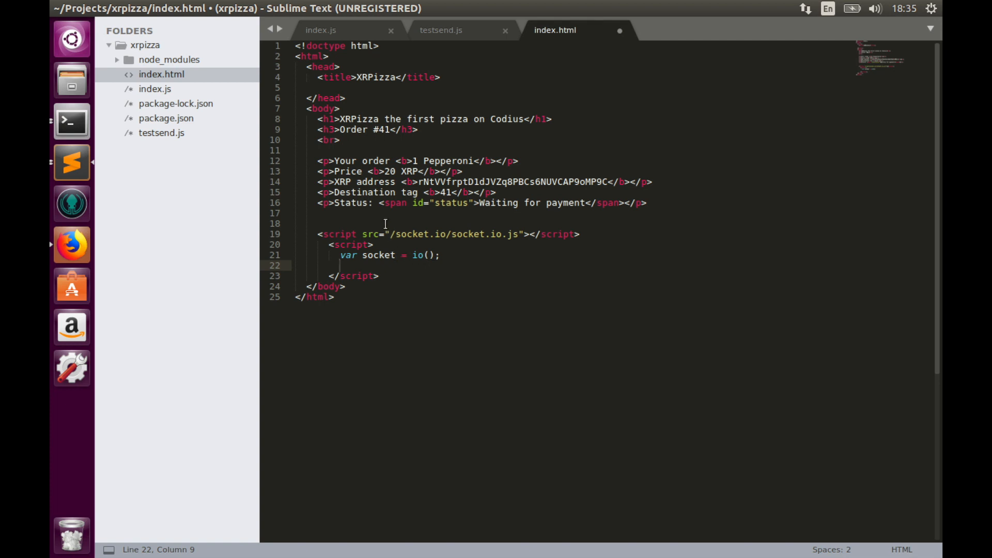
{"action": "mouse_move", "coordinate": [447, 213]}
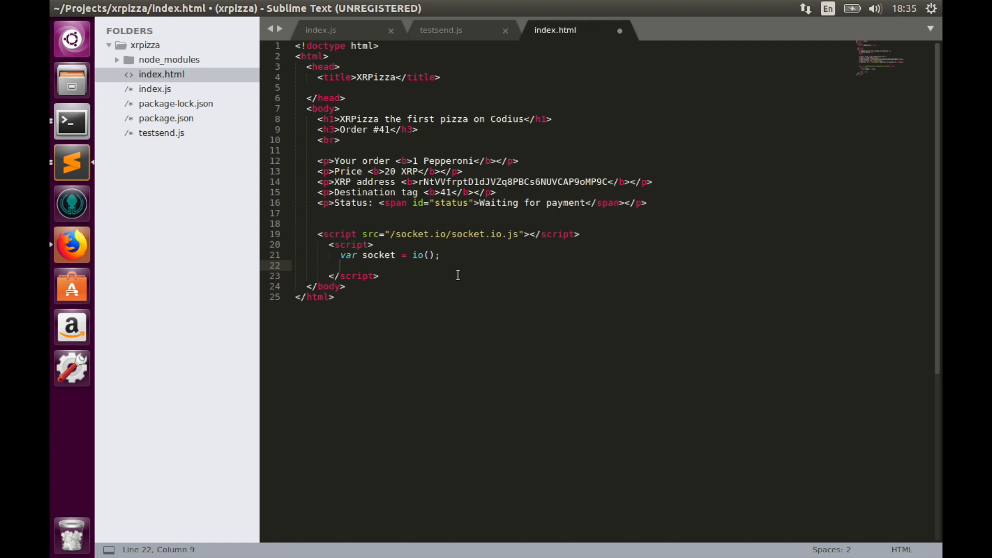
Add a socket.on('status',(m)=>{}) listener in index.html
{"action": "type", "text": "socket.o"}
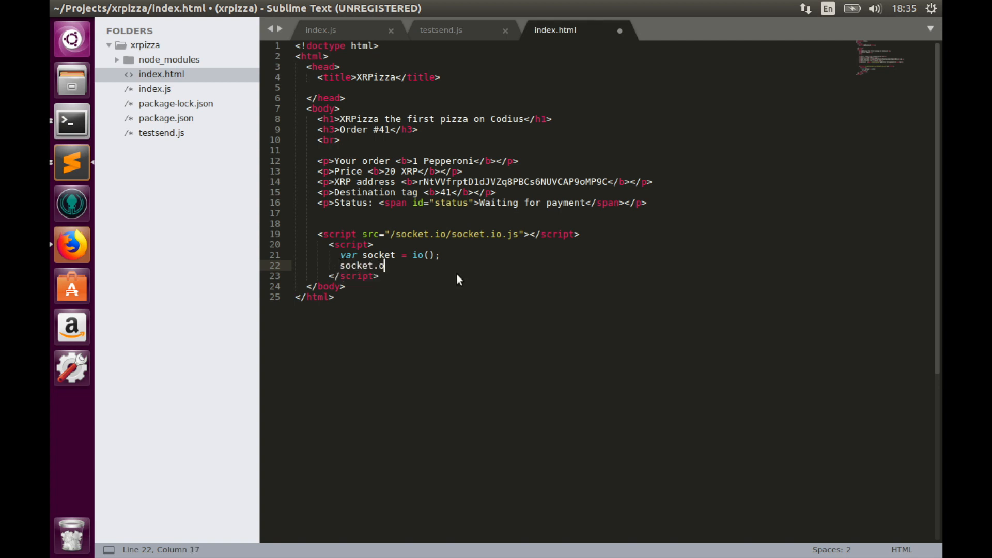
{"action": "type", "text": "n('')"}
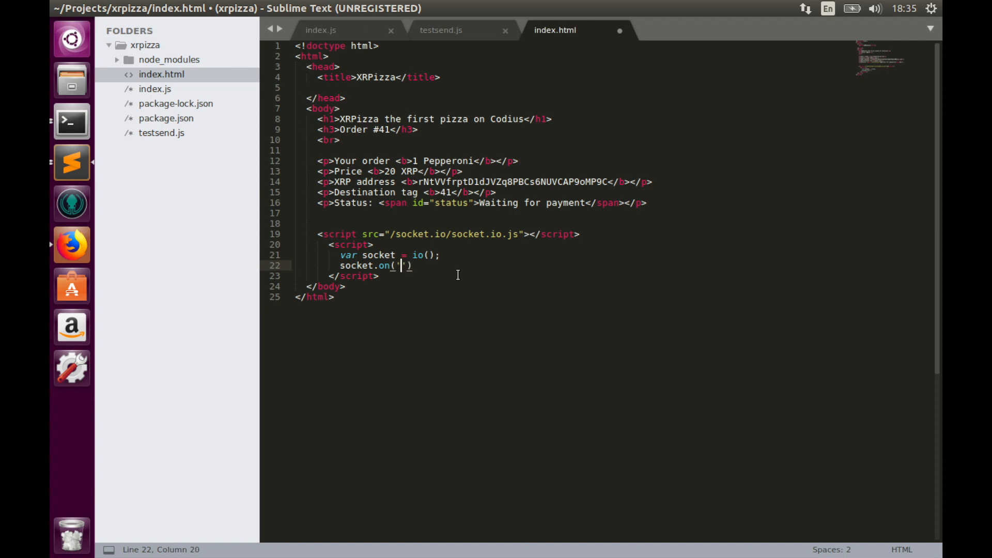
{"action": "type", "text": "status"}
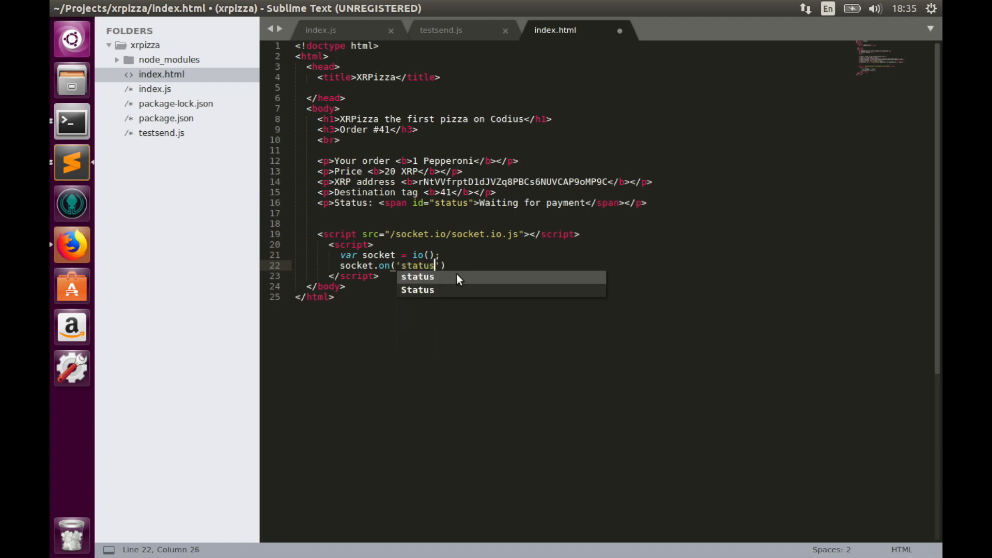
{"action": "type", "text": ","}
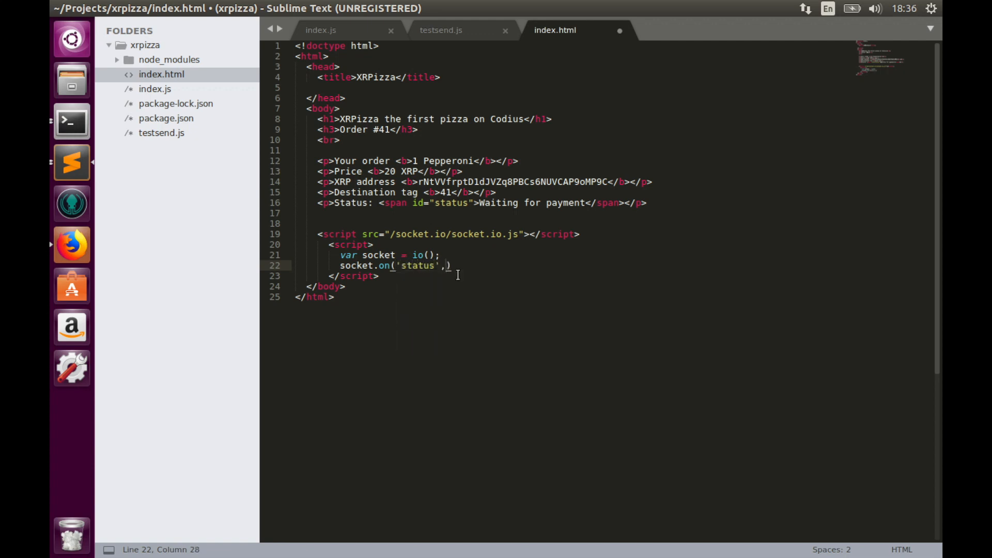
{"action": "type", "text": "()"}
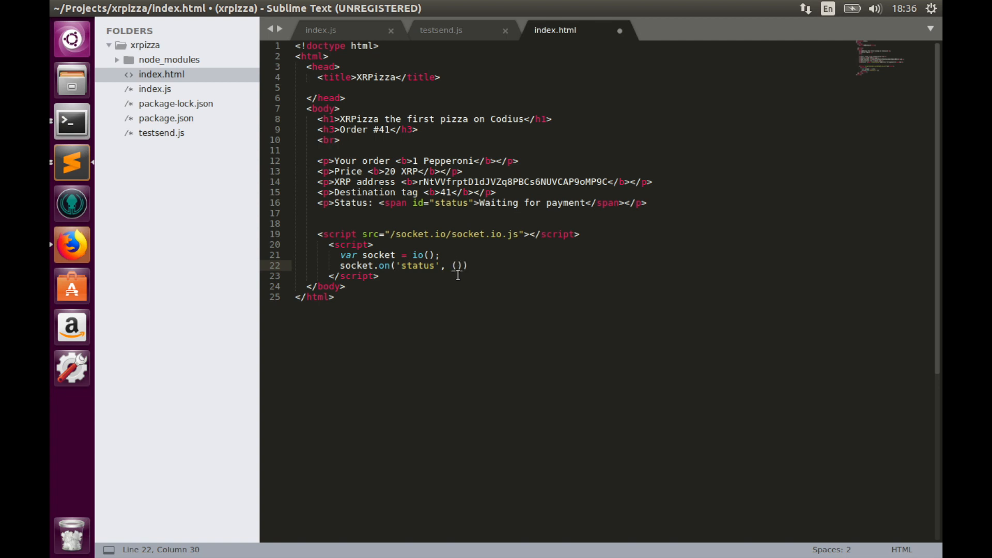
{"action": "type", "text": "m"}
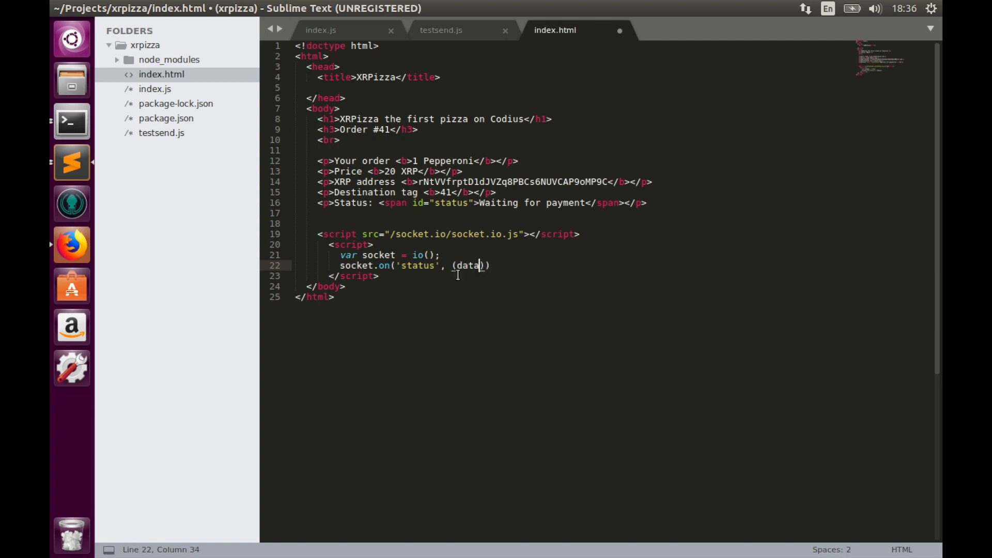
{"action": "type", "text": "=>{"}
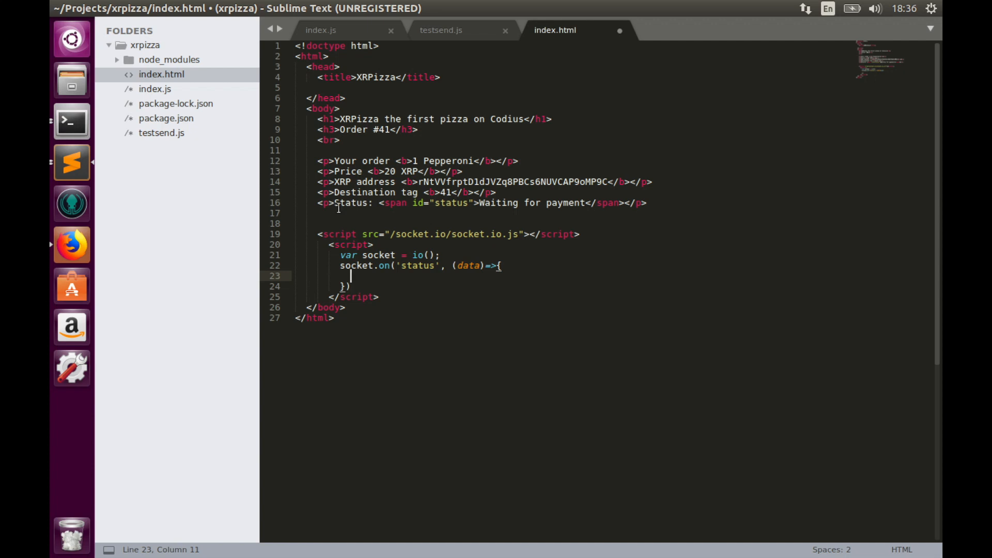
{"action": "mouse_move", "coordinate": [456, 219]}
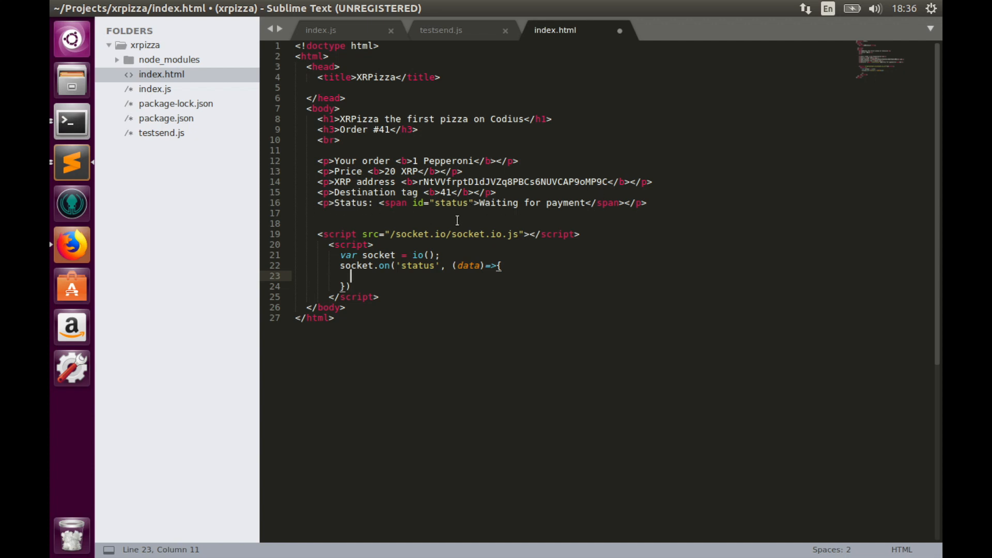
Set document.getElementById('status').innerHTML = data.msg inside the handler
{"action": "type", "text": "docu"}
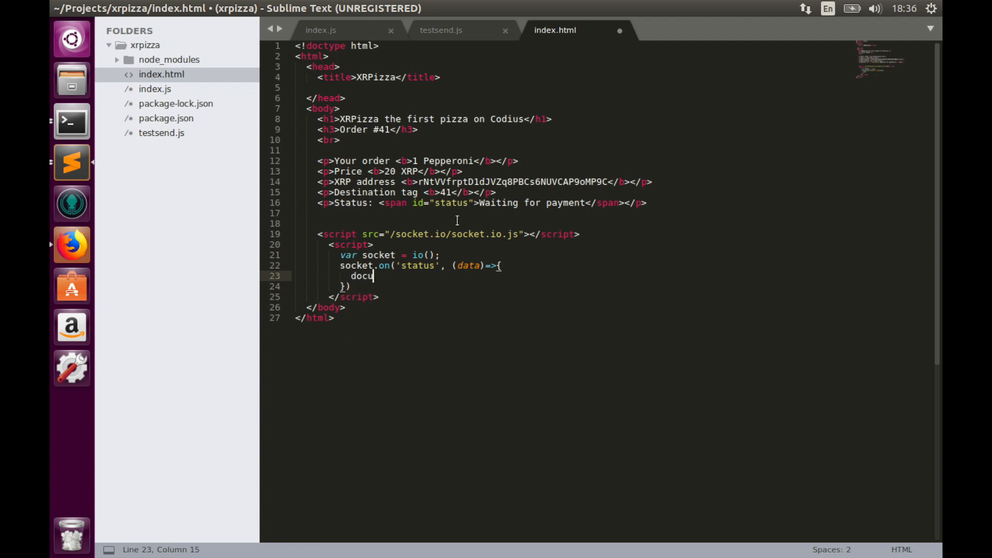
{"action": "type", "text": "ment.get"}
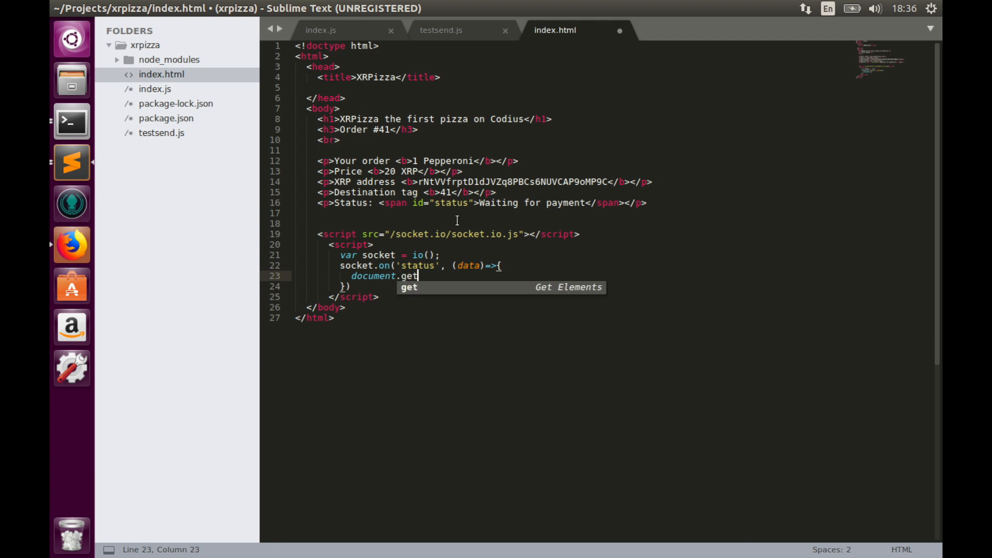
{"action": "type", "text": "Elem"}
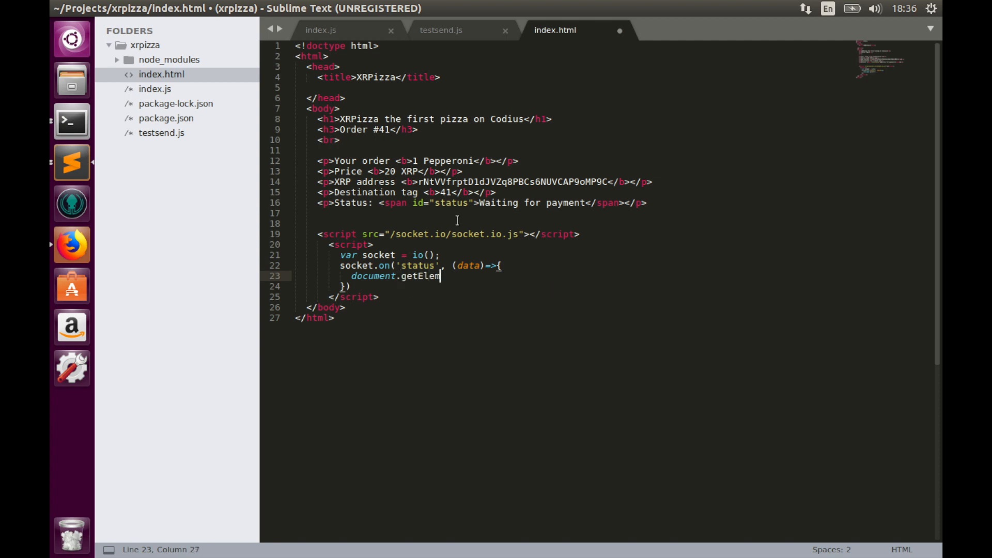
{"action": "type", "text": "ent"}
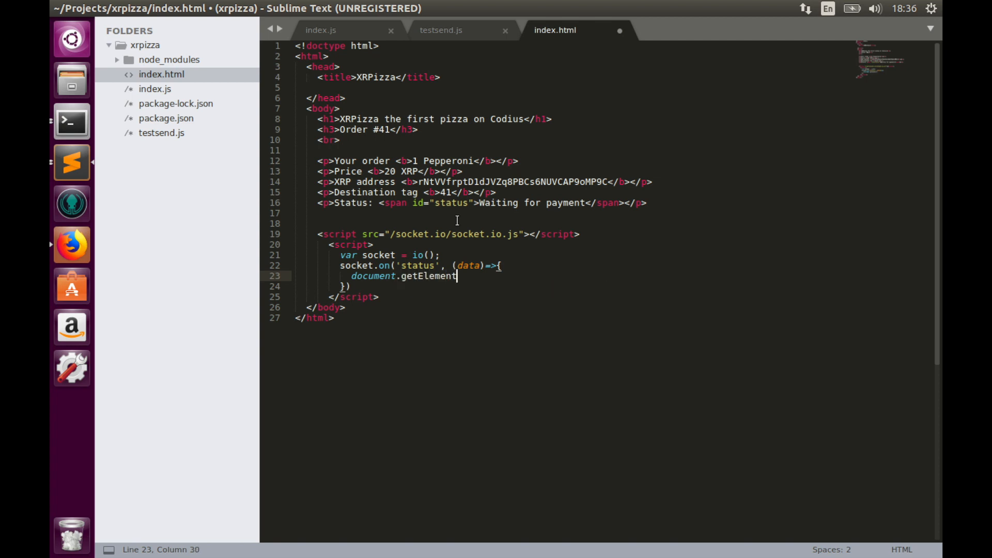
{"action": "type", "text": "ById"}
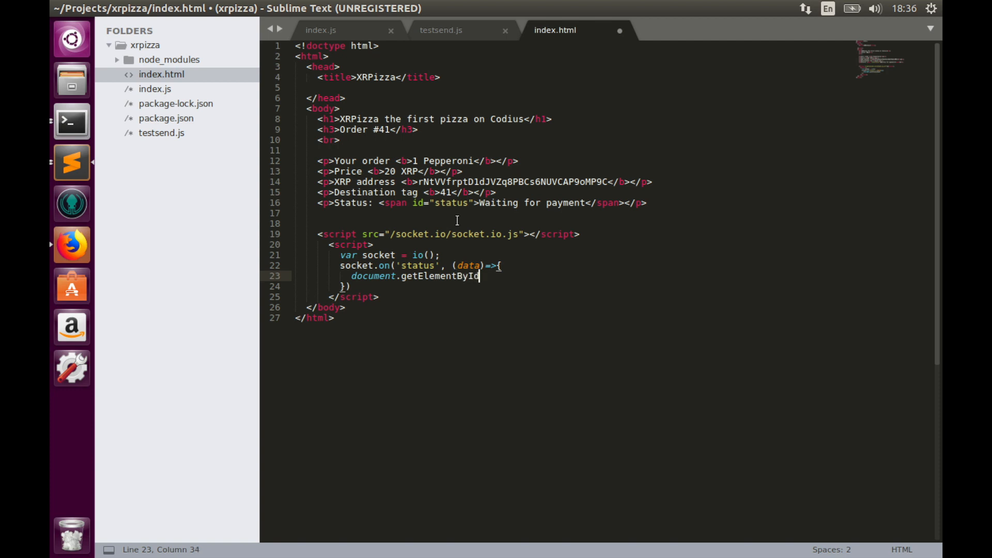
{"action": "type", "text": "('')"}
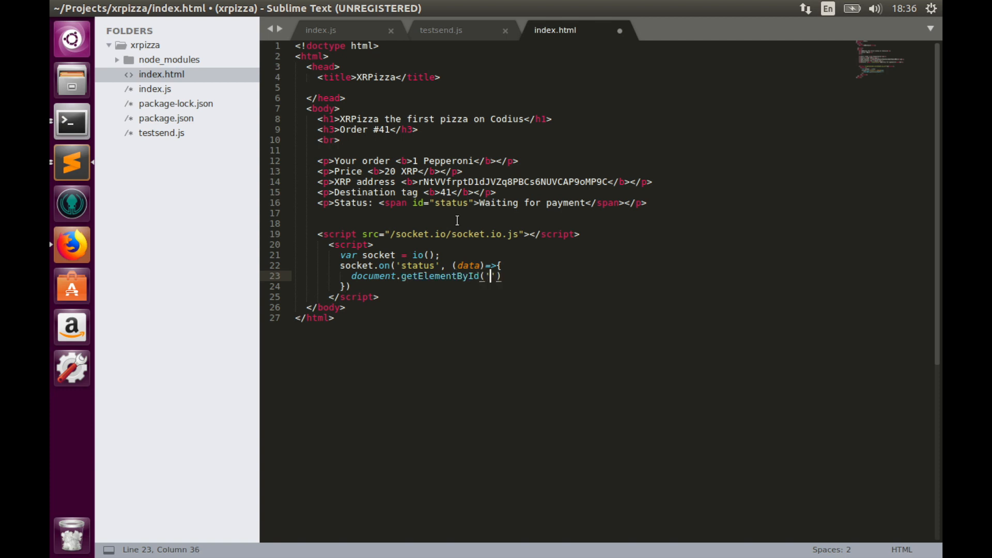
{"action": "type", "text": "status"}
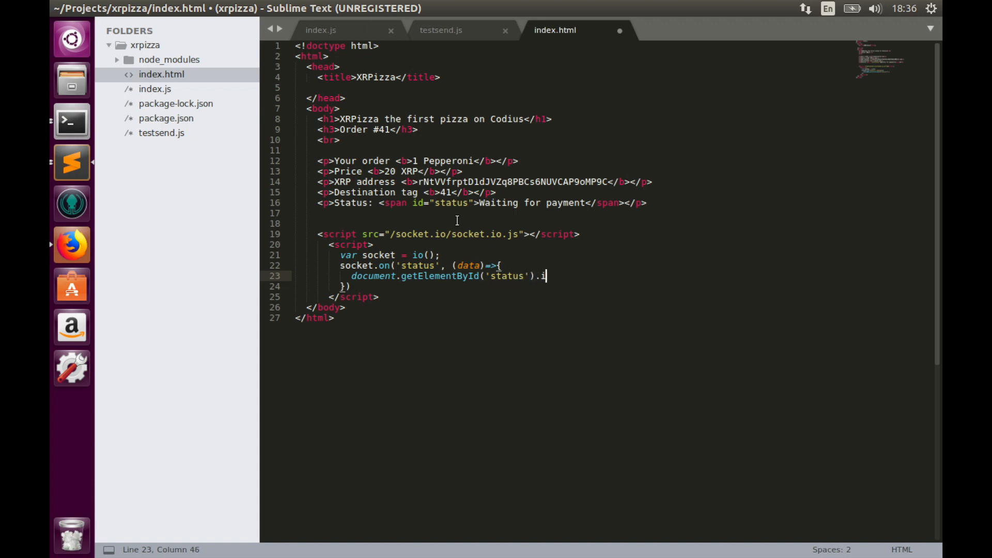
{"action": "type", "text": "nnerHT"}
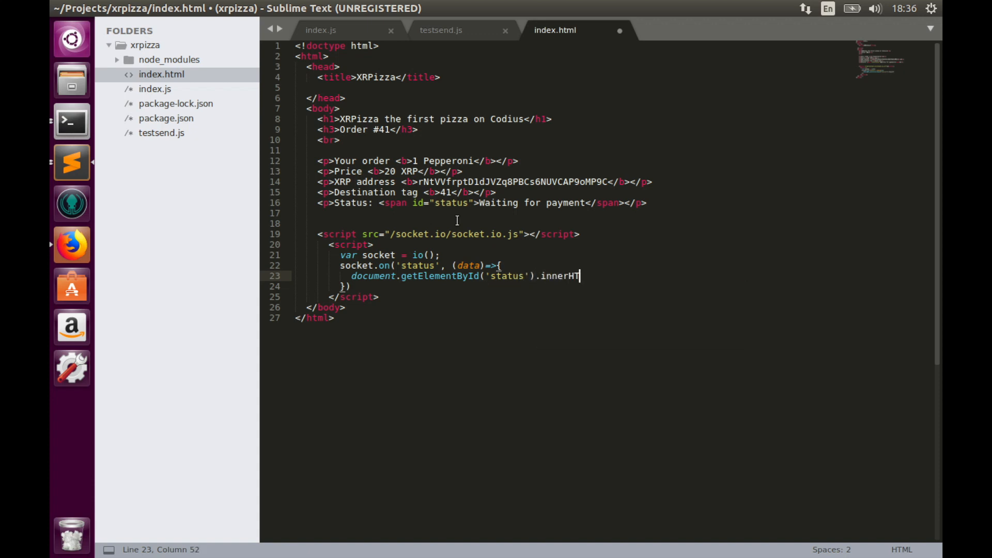
{"action": "type", "text": "ML"}
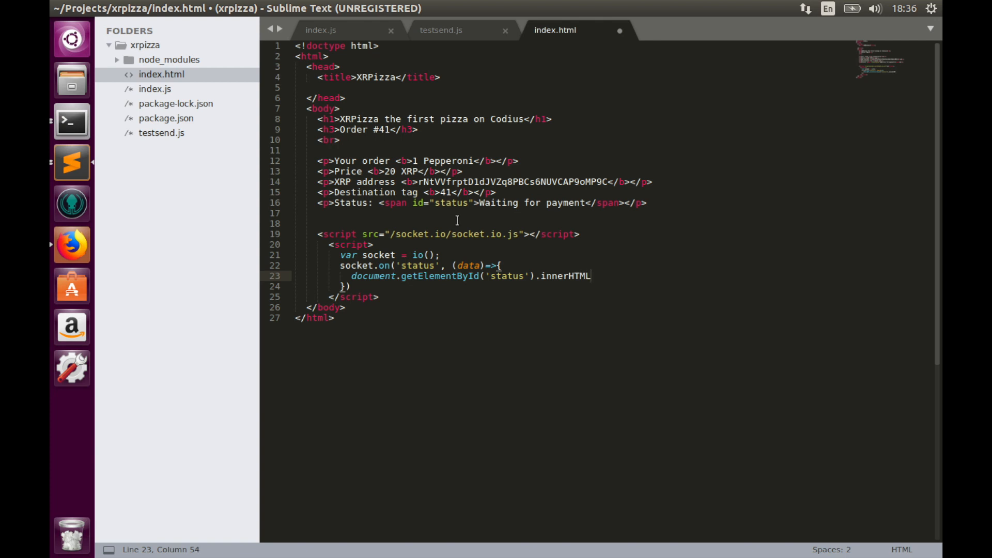
{"action": "type", "text": "="}
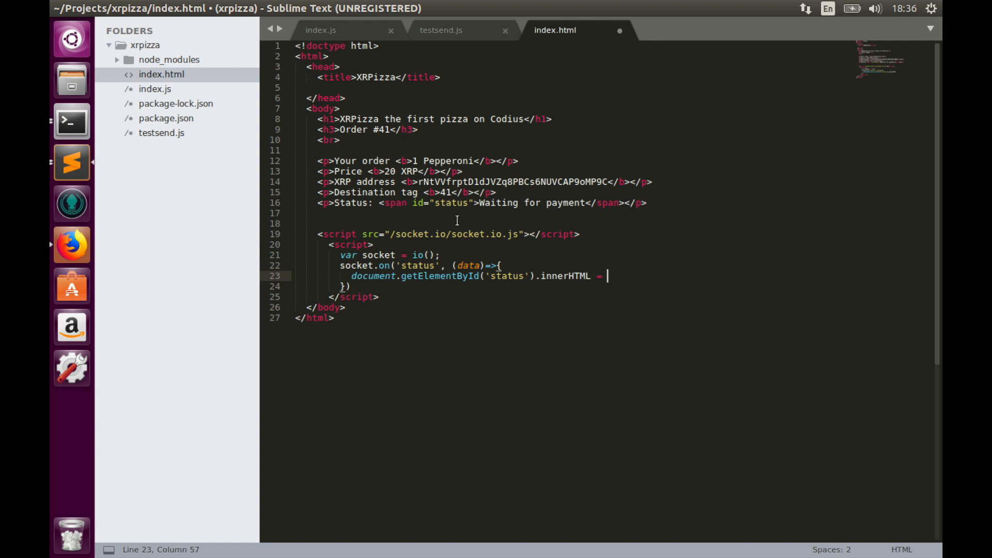
{"action": "type", "text": "data."}
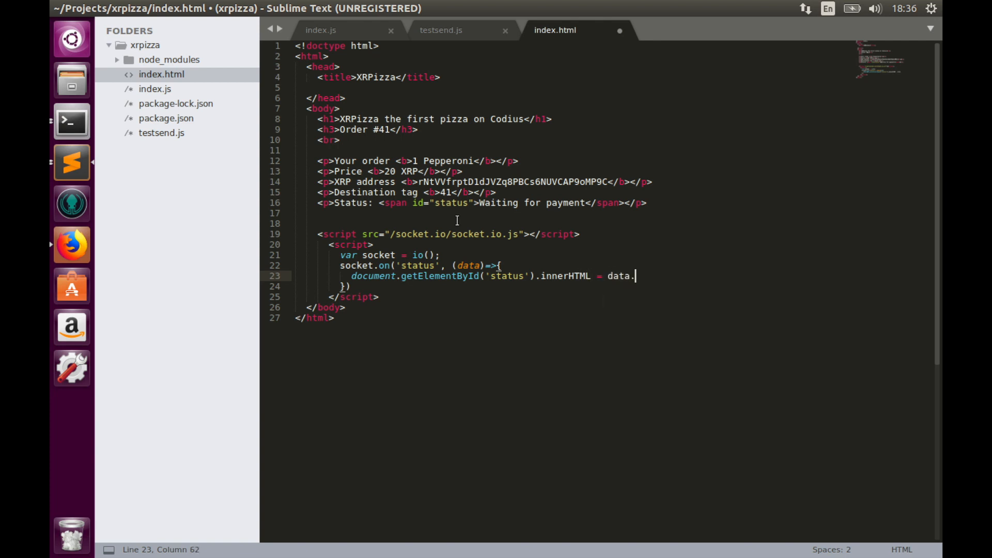
{"action": "type", "text": "msg"}
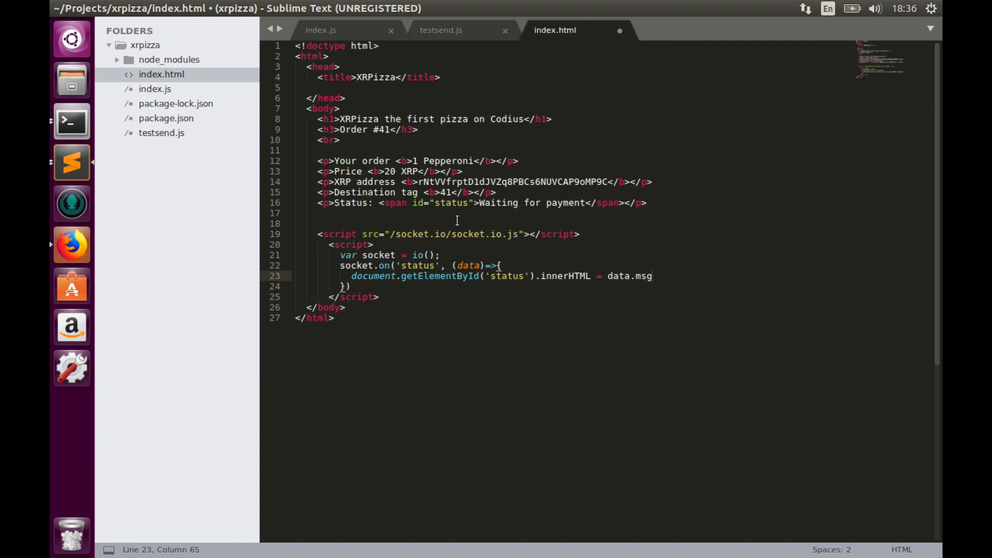
Log console.log('from',data.from) in the status handler
{"action": "type", "text": "conso"}
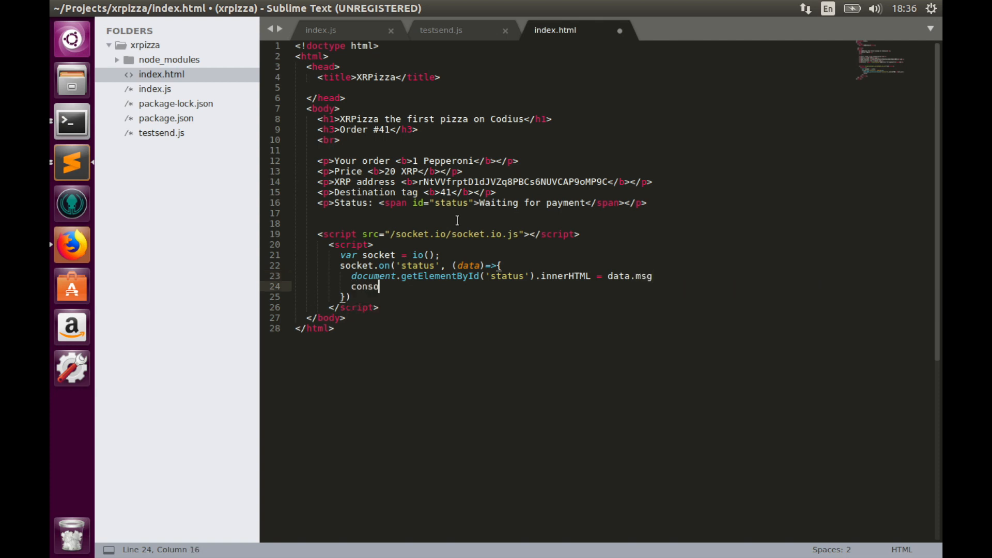
{"action": "type", "text": "le.lo"}
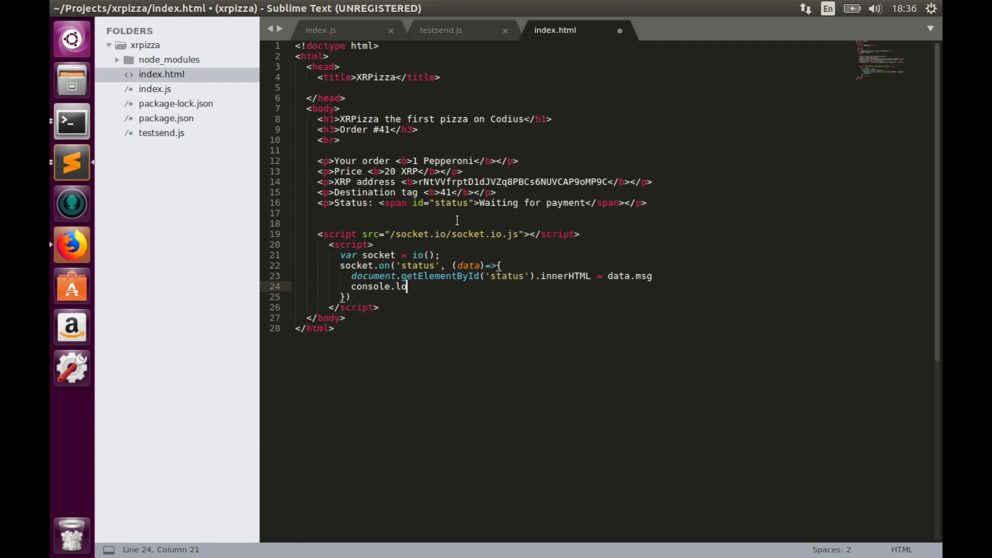
{"action": "type", "text": "g()"}
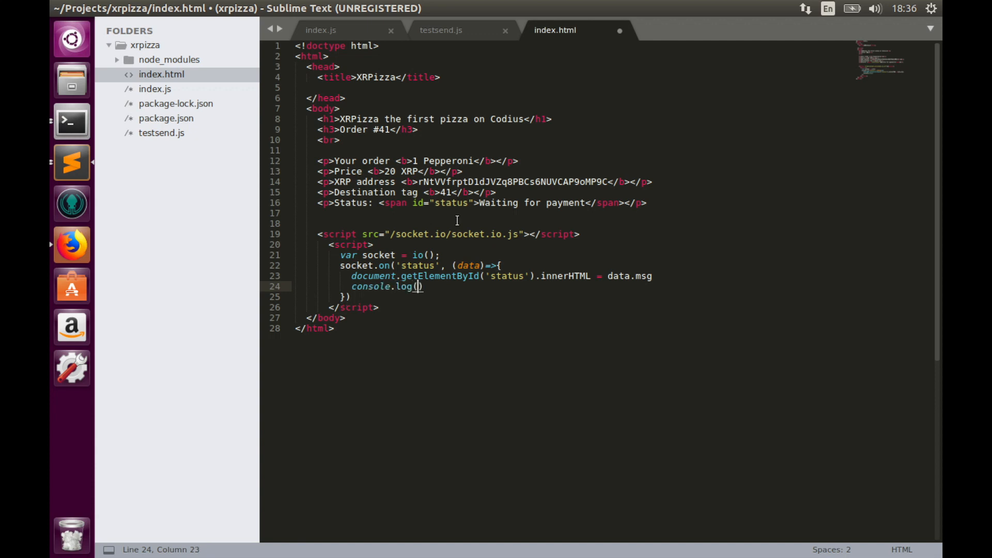
{"action": "type", "text": "'from'"}
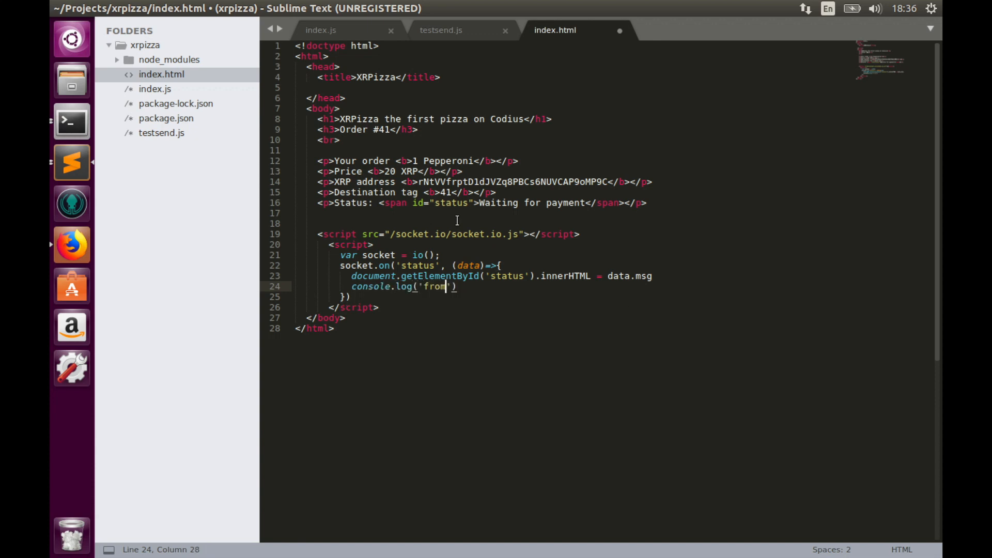
{"action": "type", "text": ","}
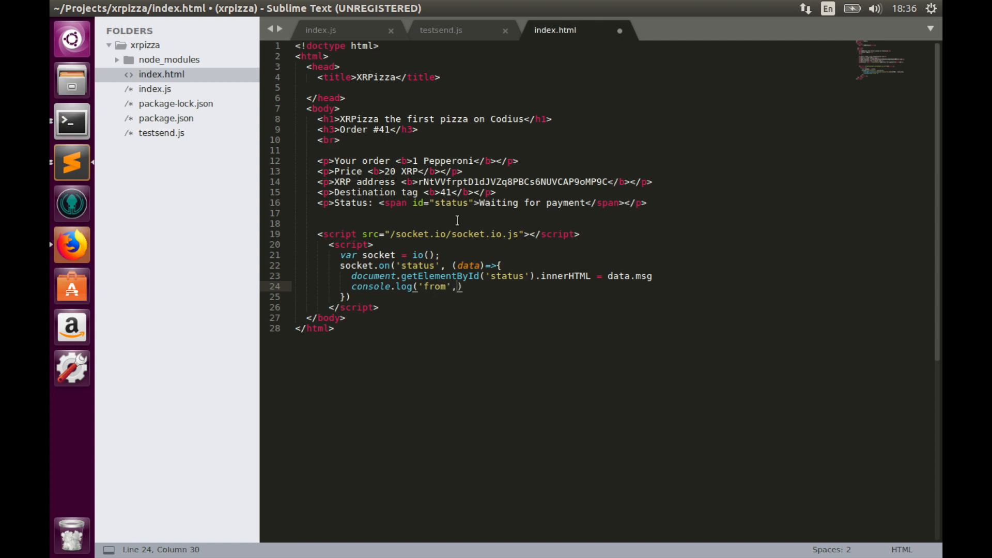
{"action": "type", "text": "data.from"}
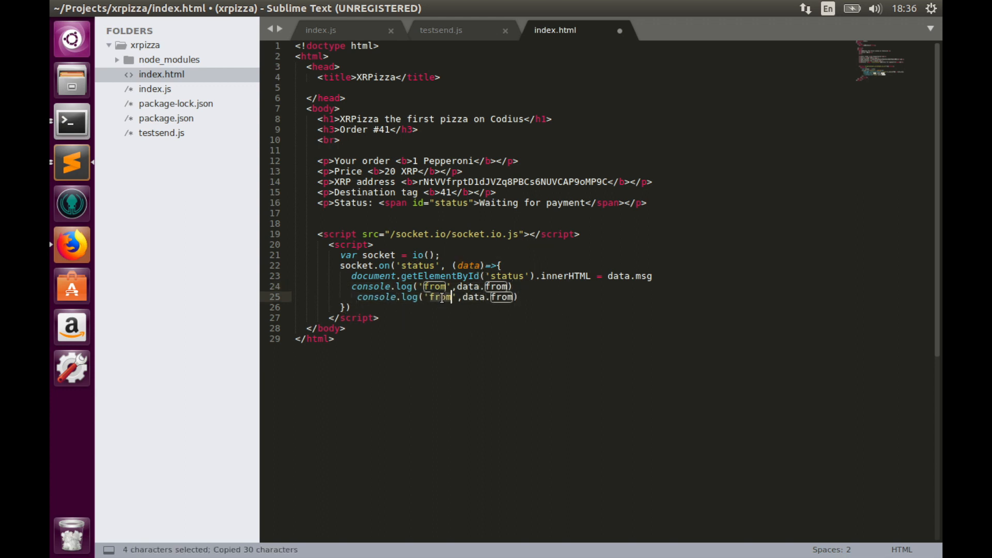
Duplicate the line into console.log calls for tag, amount and id
{"action": "type", "text": "tag"}
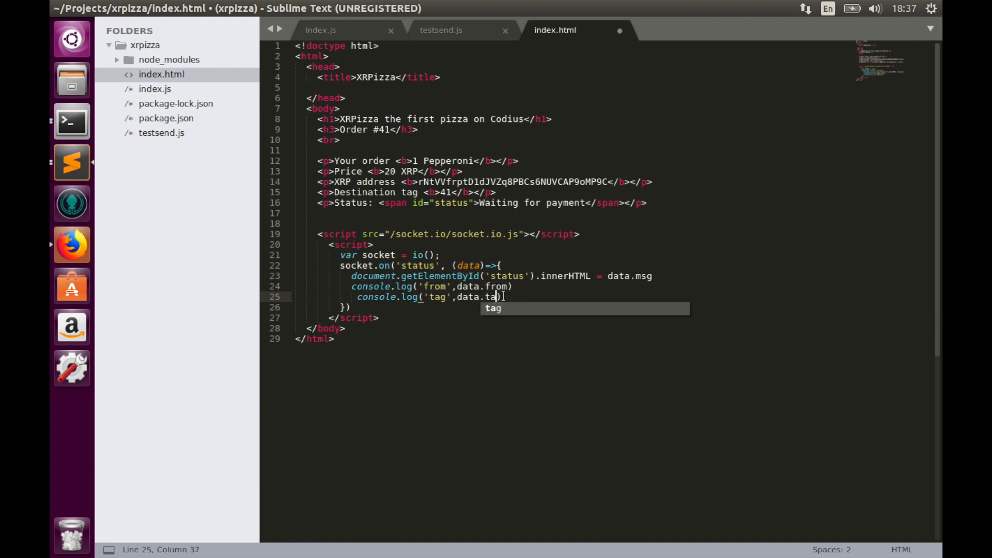
{"action": "key", "text": "Return"}
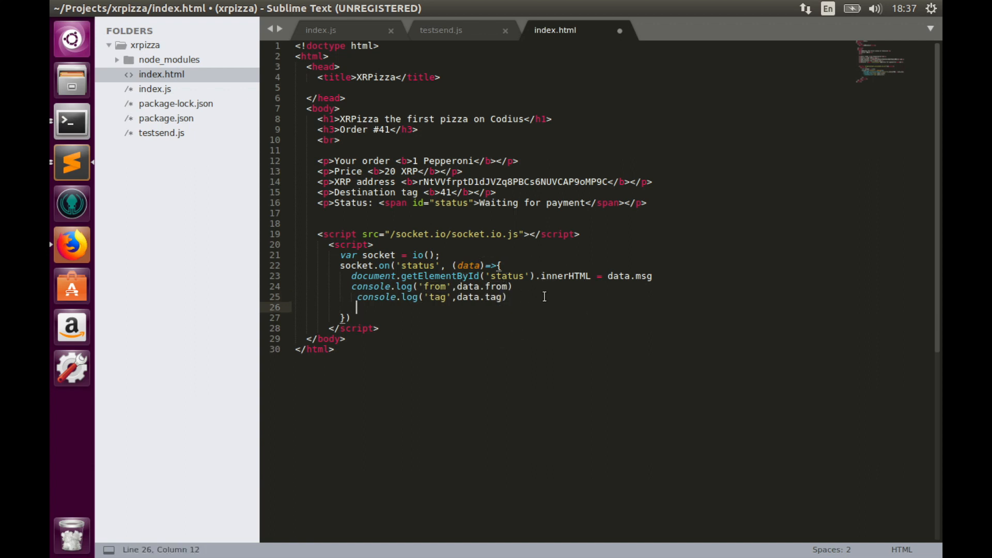
{"action": "type", "text": "console.log('from',data.from)"}
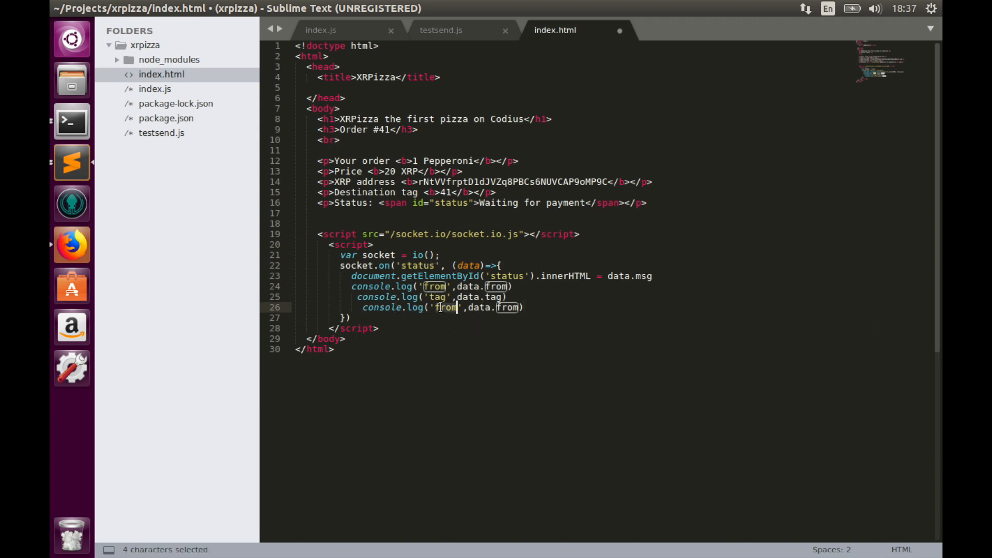
{"action": "type", "text": "amount"}
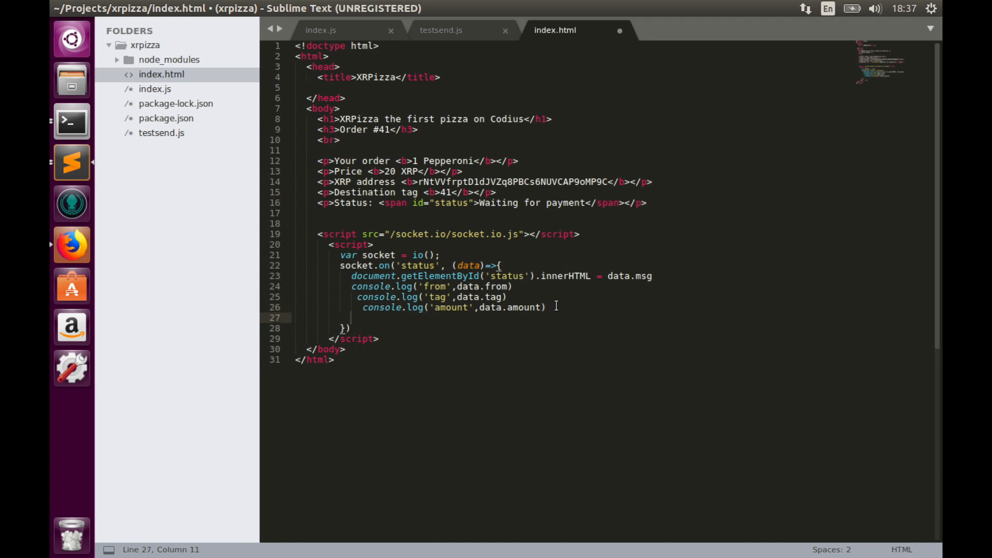
{"action": "type", "text": "console.log('from',data.from)"}
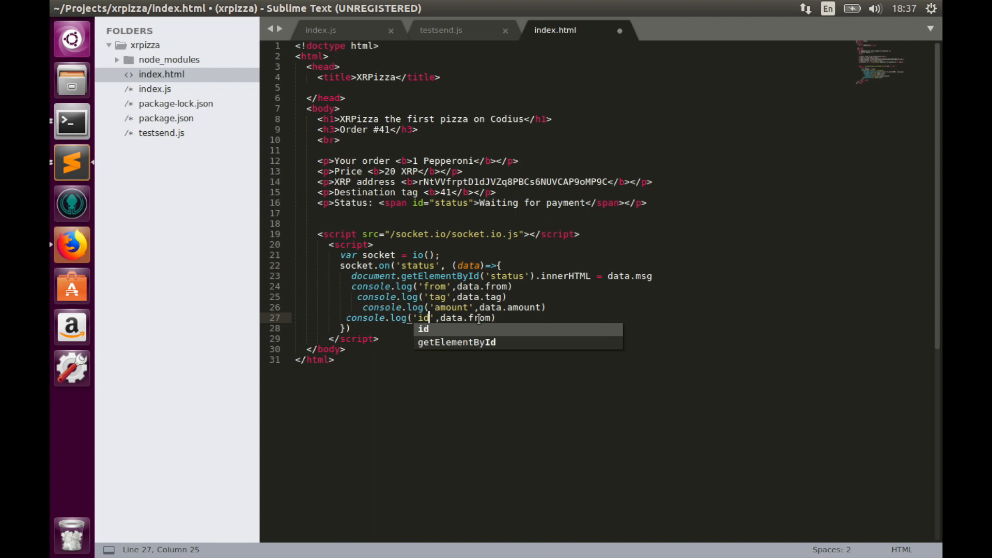
{"action": "type", "text": "i"}
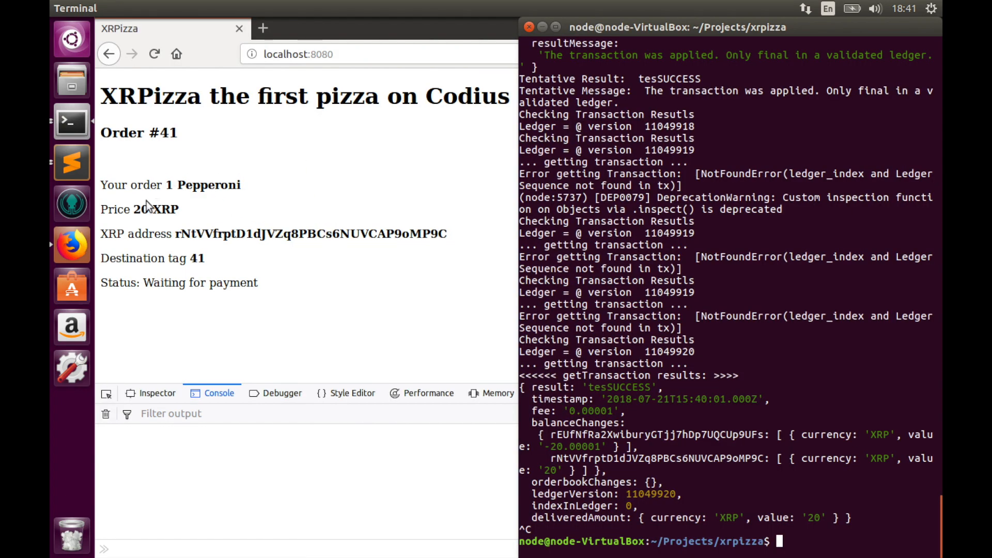
{"action": "mouse_move", "coordinate": [206, 237]}
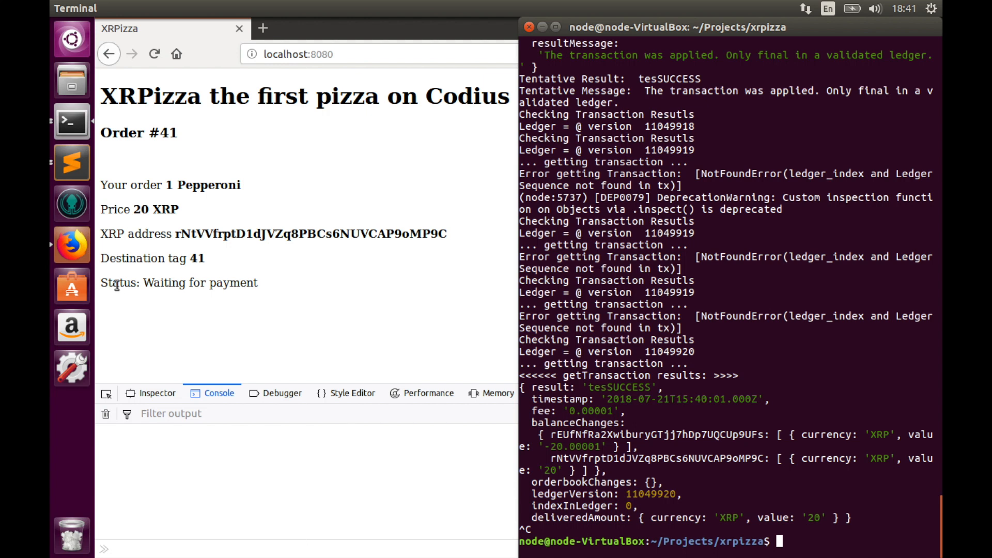
{"action": "mouse_move", "coordinate": [279, 427]}
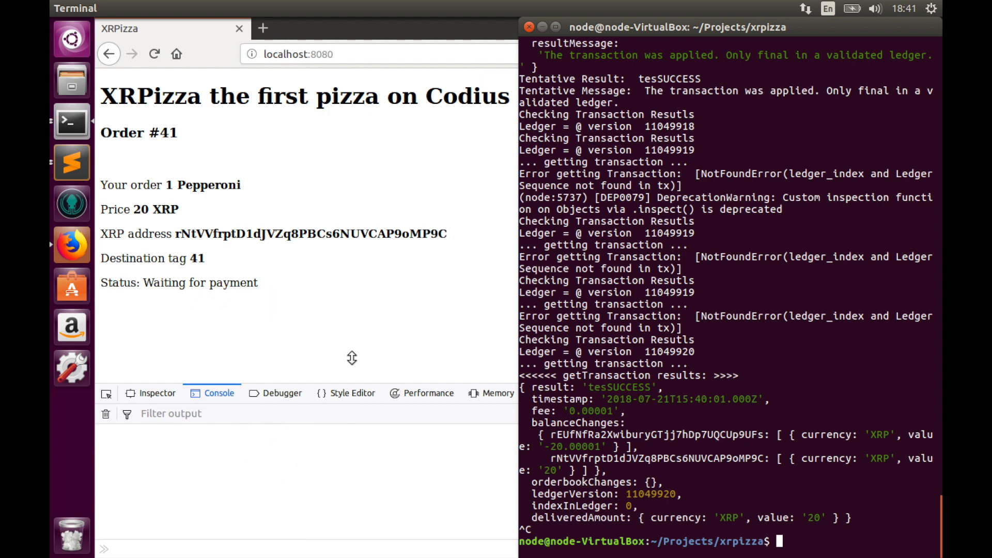
{"action": "mouse_move", "coordinate": [703, 309]}
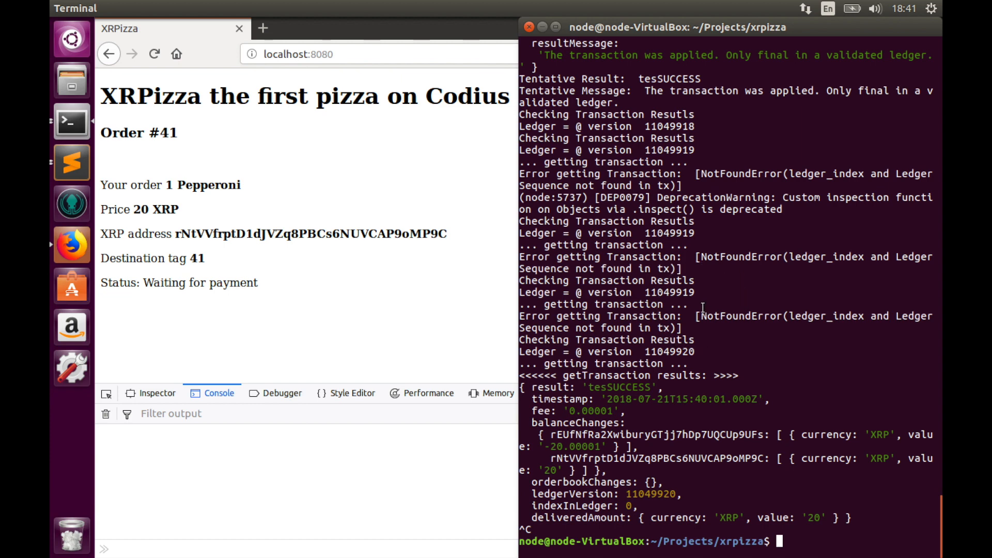
Run node testsend.js in the terminal beside the Firefox XRPizza page and console
{"action": "type", "text": "node testsend.js"}
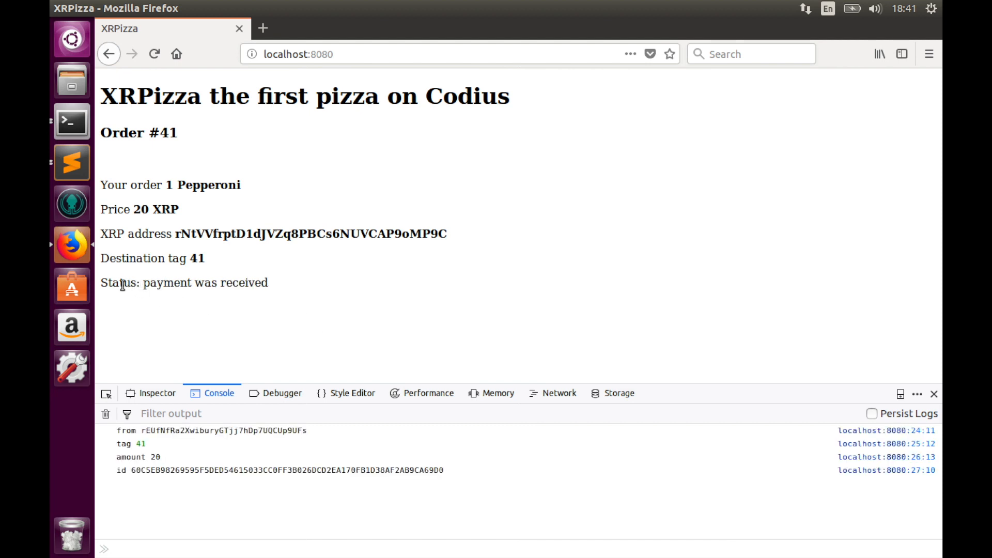
{"action": "mouse_move", "coordinate": [308, 294]}
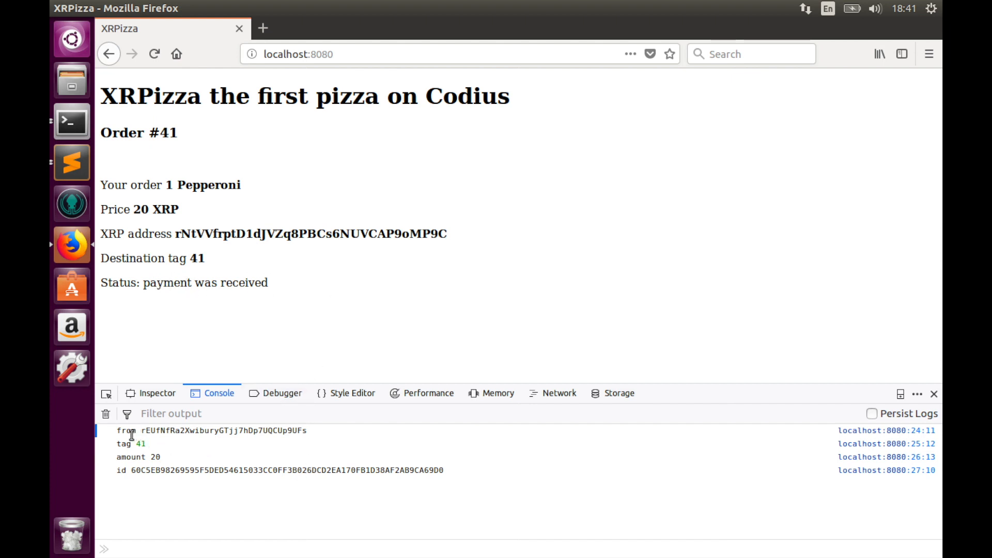
{"action": "mouse_move", "coordinate": [328, 440]}
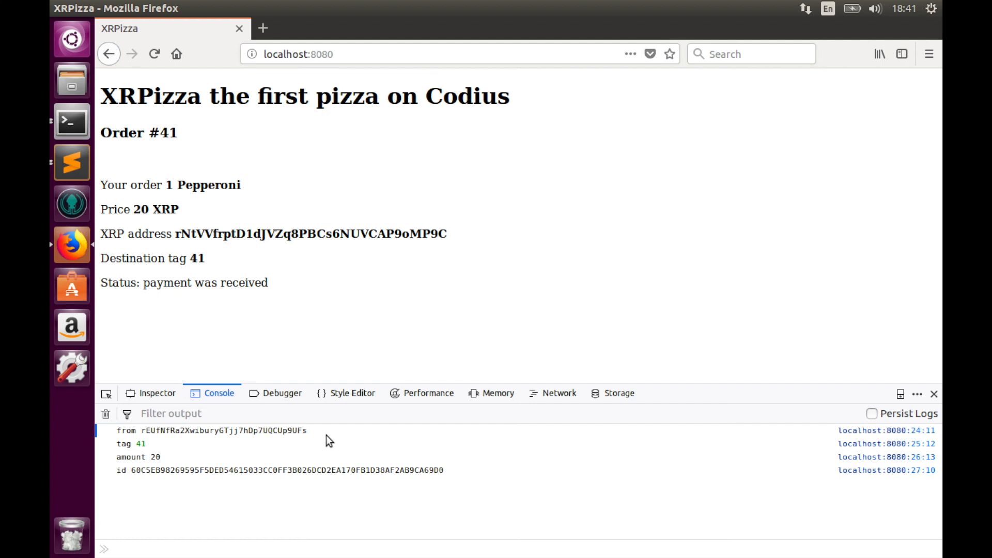